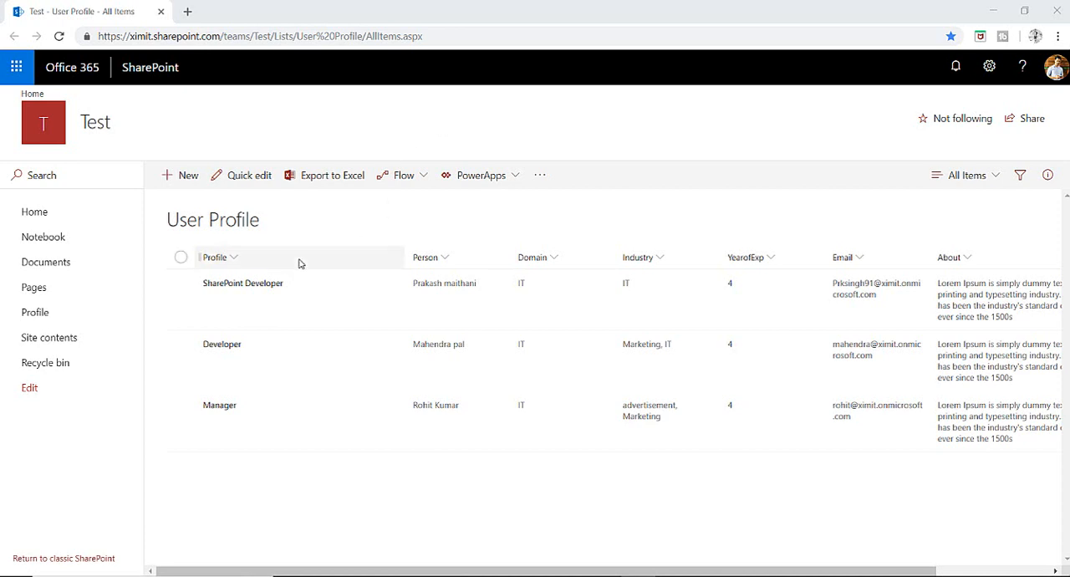
pyautogui.moveTo(258, 292)
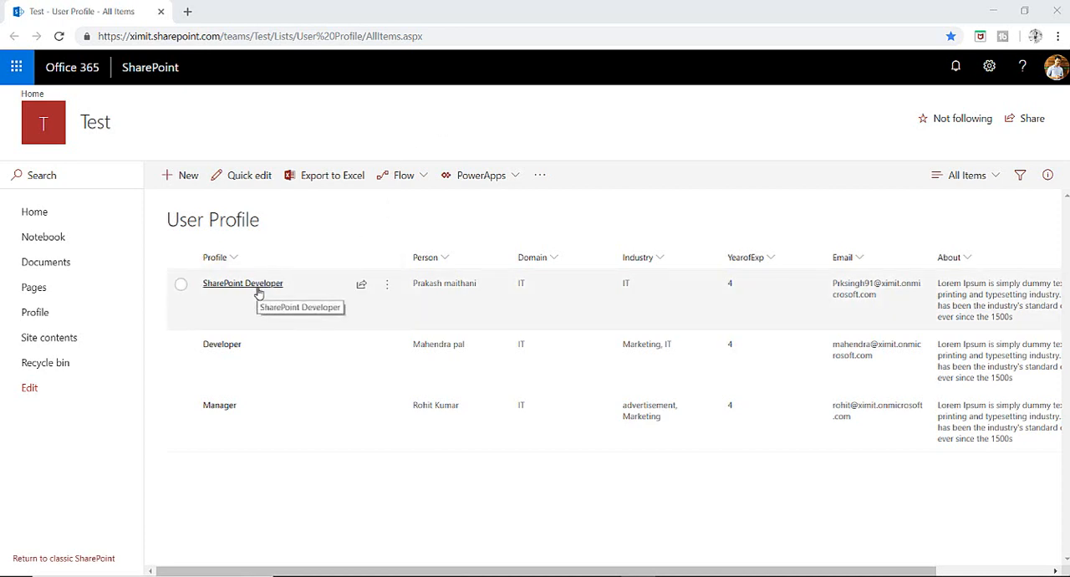
pyautogui.moveTo(247, 304)
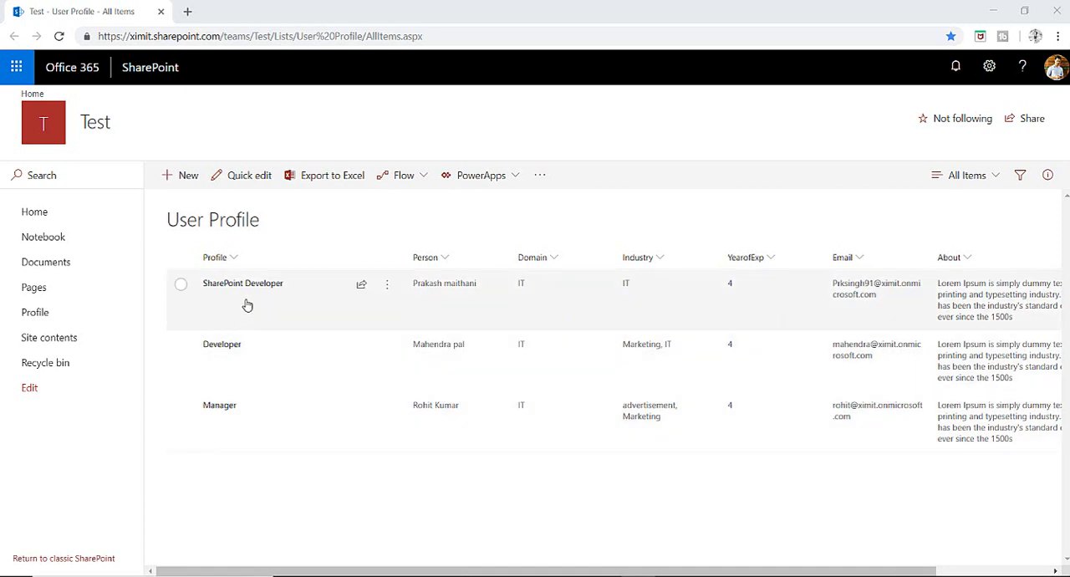
pyautogui.moveTo(699, 299)
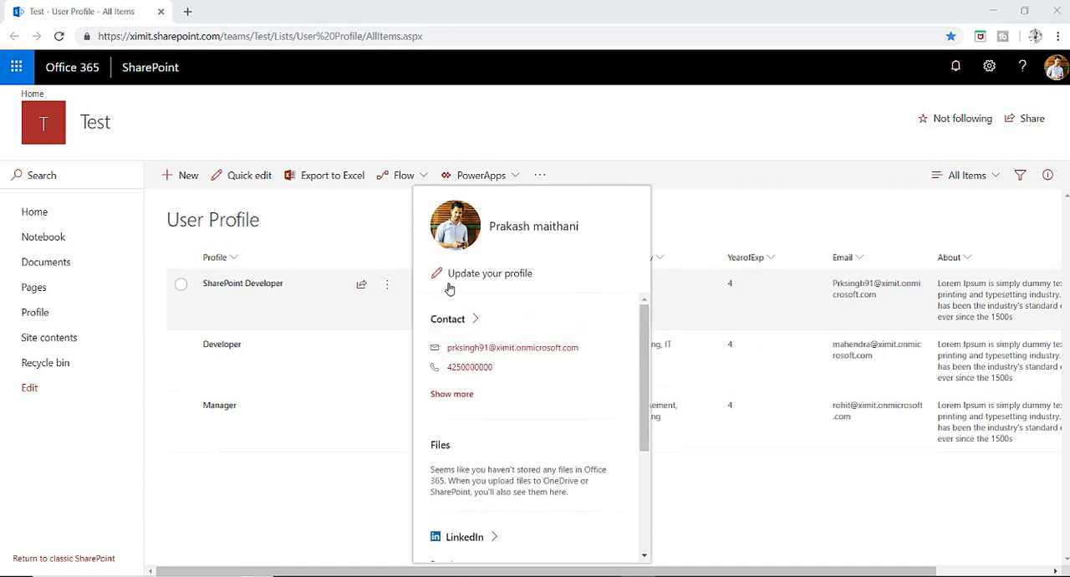
# Review the SharePoint Developer item, then start customizing the User Profile list form in PowerApps.
pyautogui.click(342, 132)
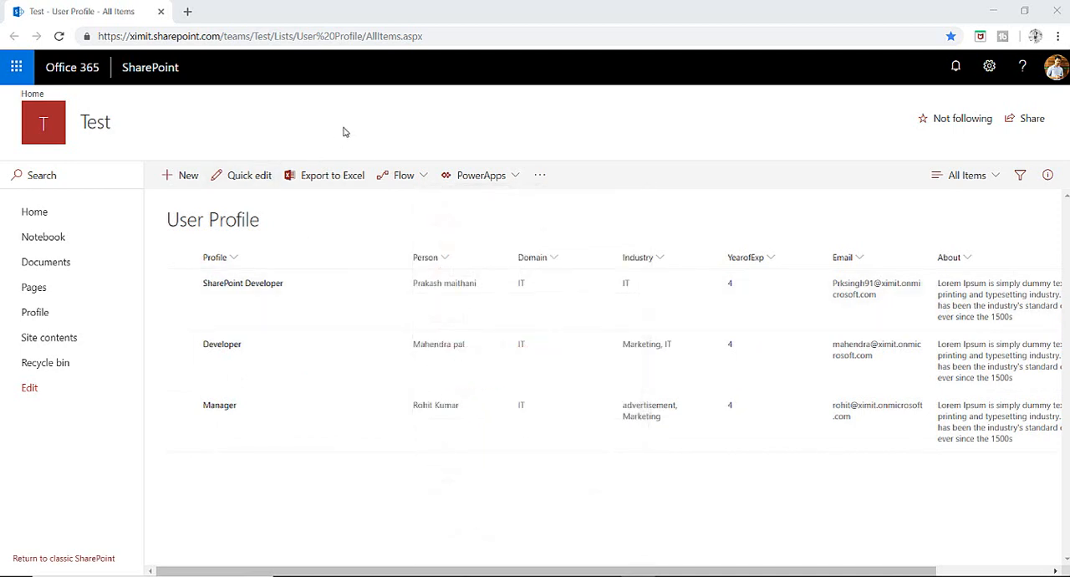
pyautogui.moveTo(280, 254)
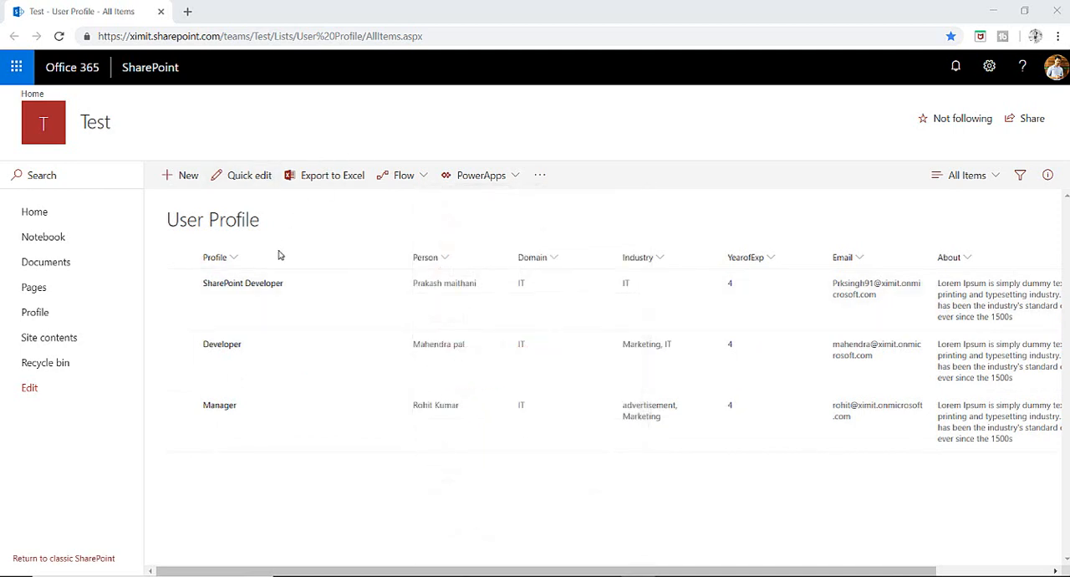
pyautogui.click(244, 282)
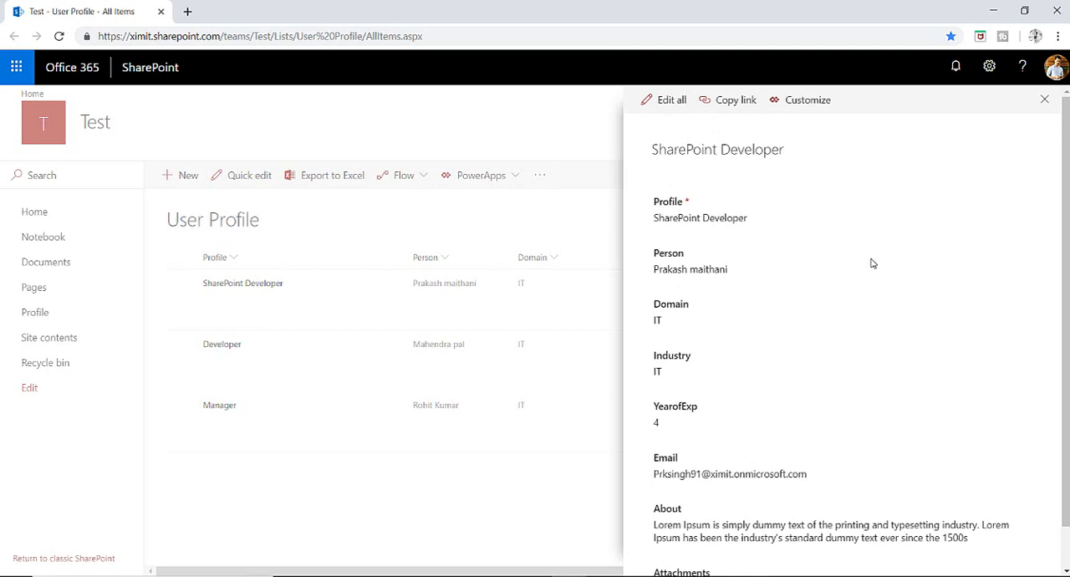
pyautogui.scroll(-3)
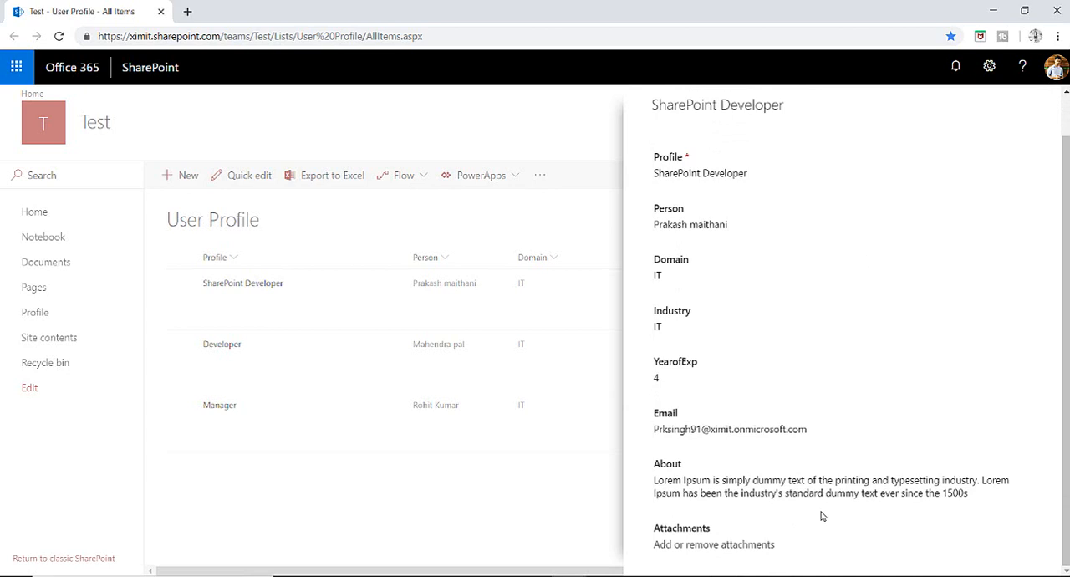
pyautogui.moveTo(672, 214)
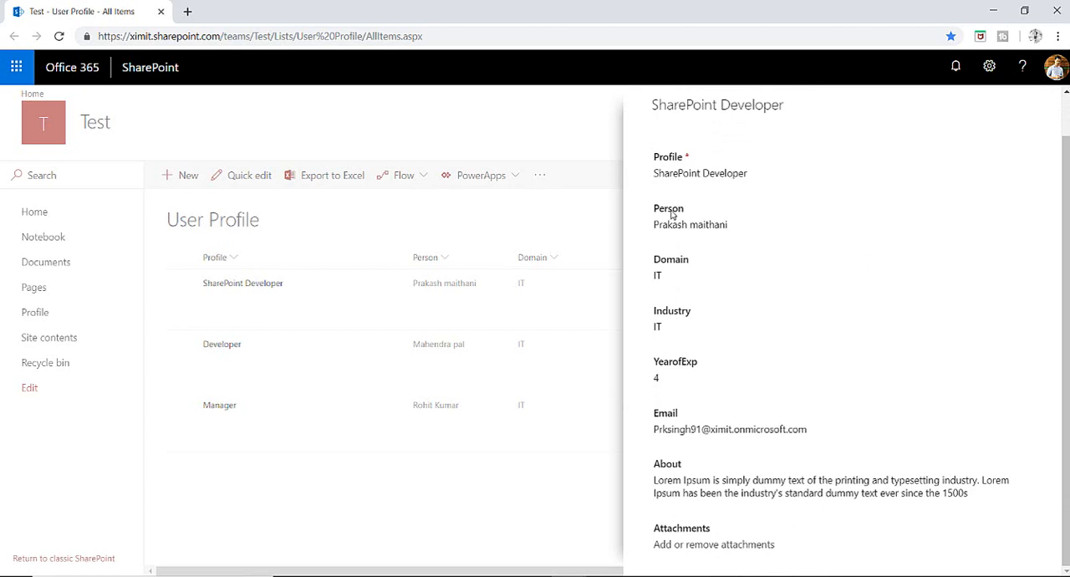
pyautogui.moveTo(705, 225)
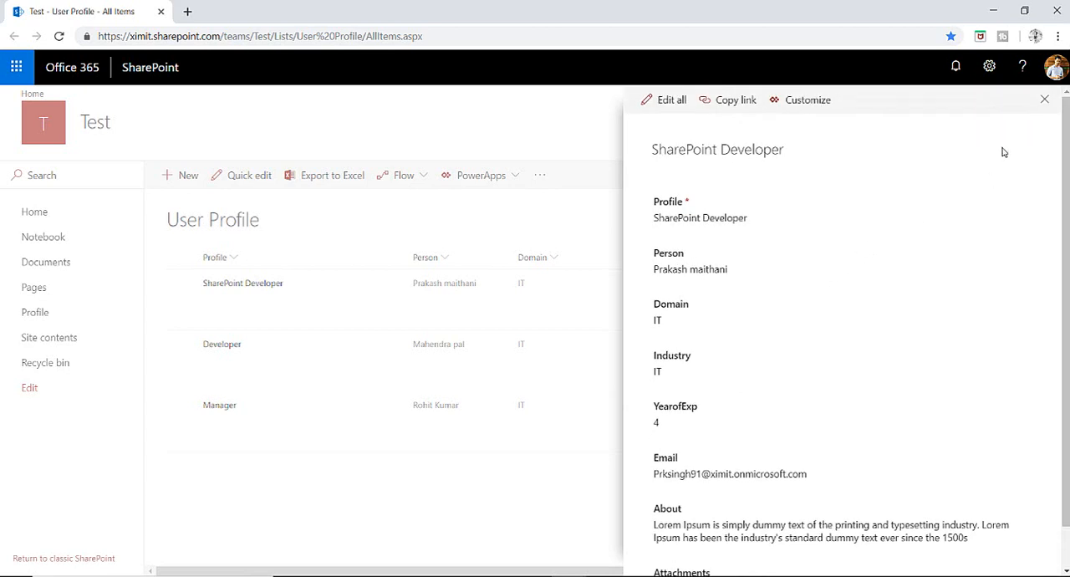
pyautogui.moveTo(849, 199)
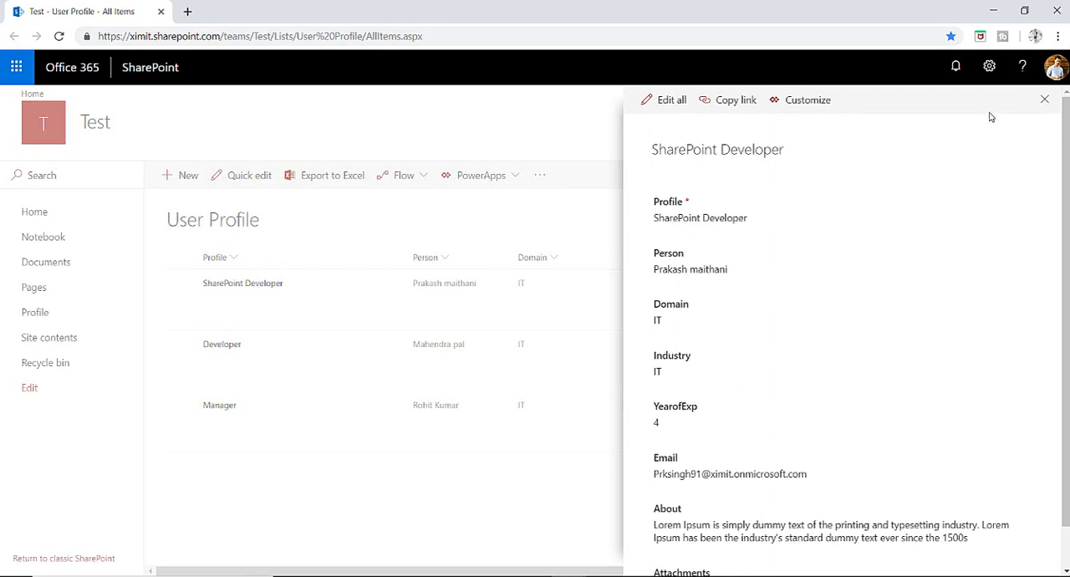
pyautogui.moveTo(1044, 100)
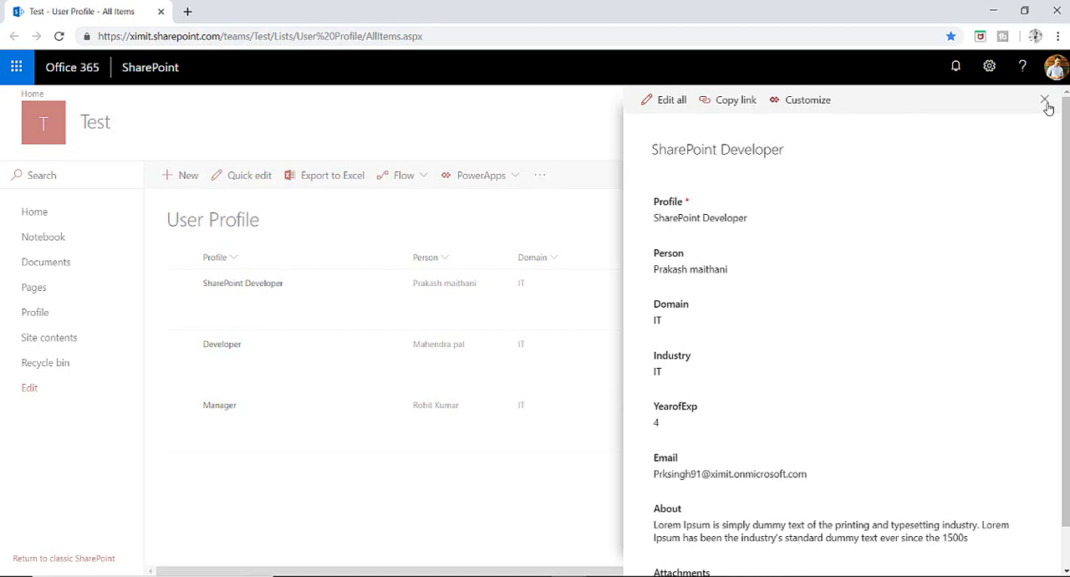
pyautogui.click(1043, 100)
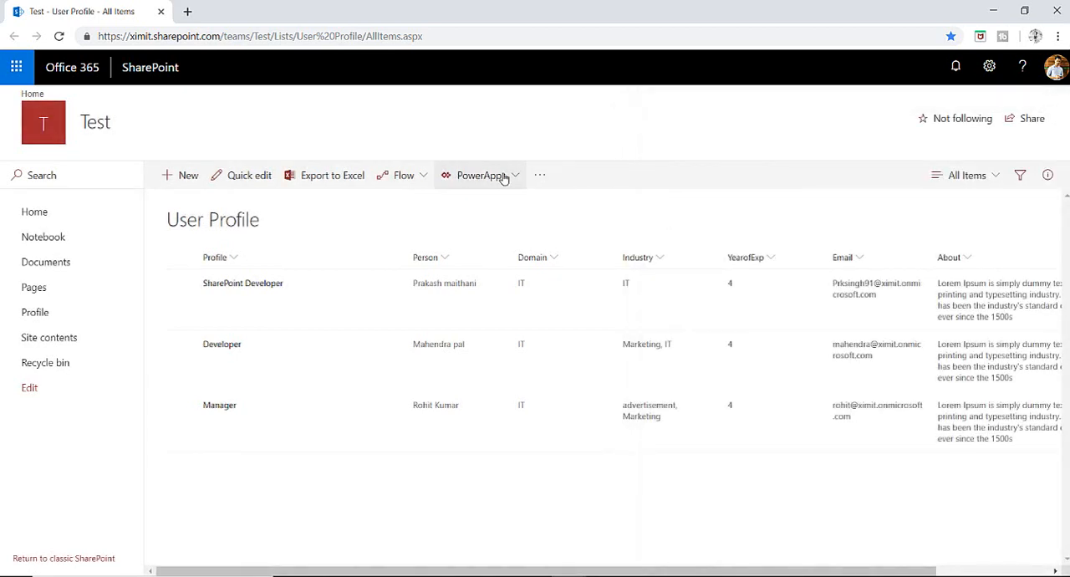
pyautogui.click(481, 174)
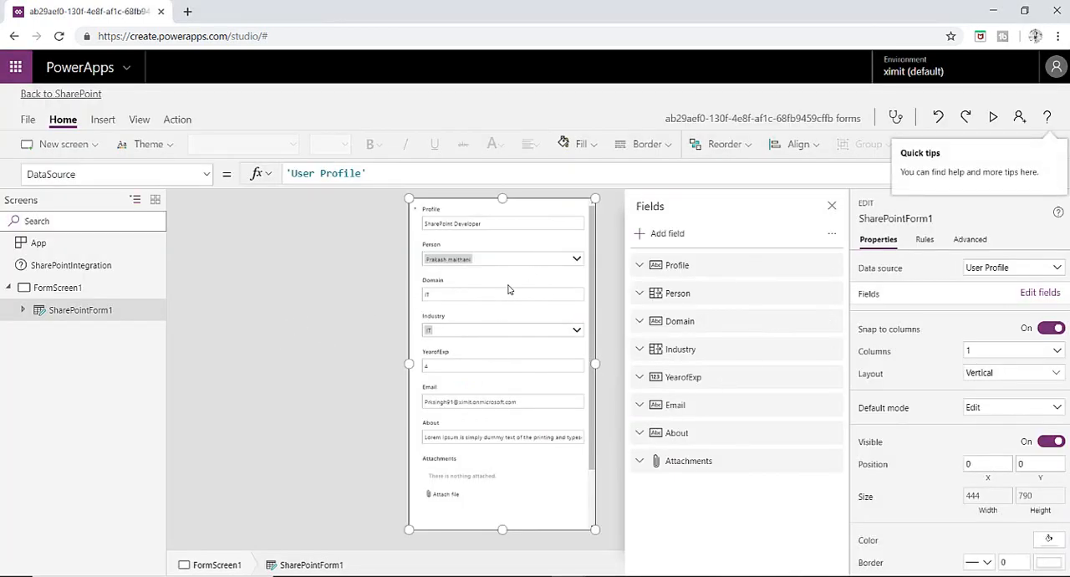
pyautogui.moveTo(188, 306)
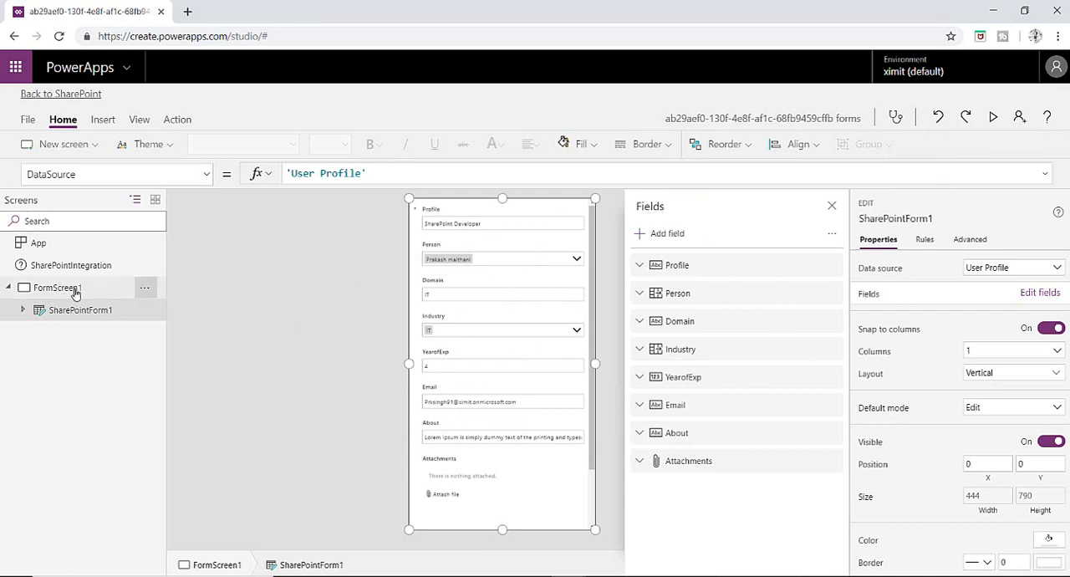
pyautogui.moveTo(75, 293)
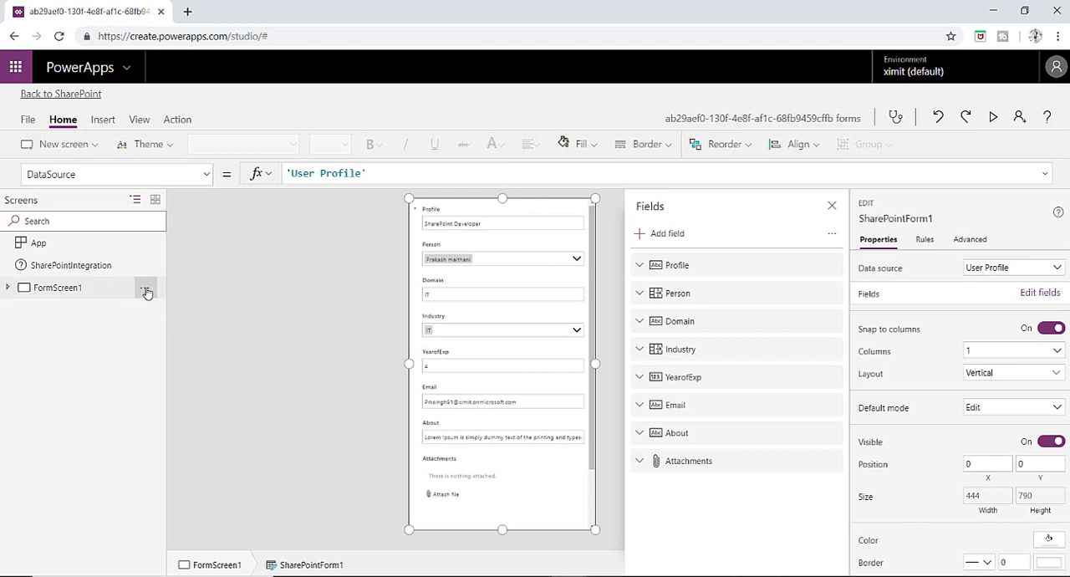
pyautogui.moveTo(177, 316)
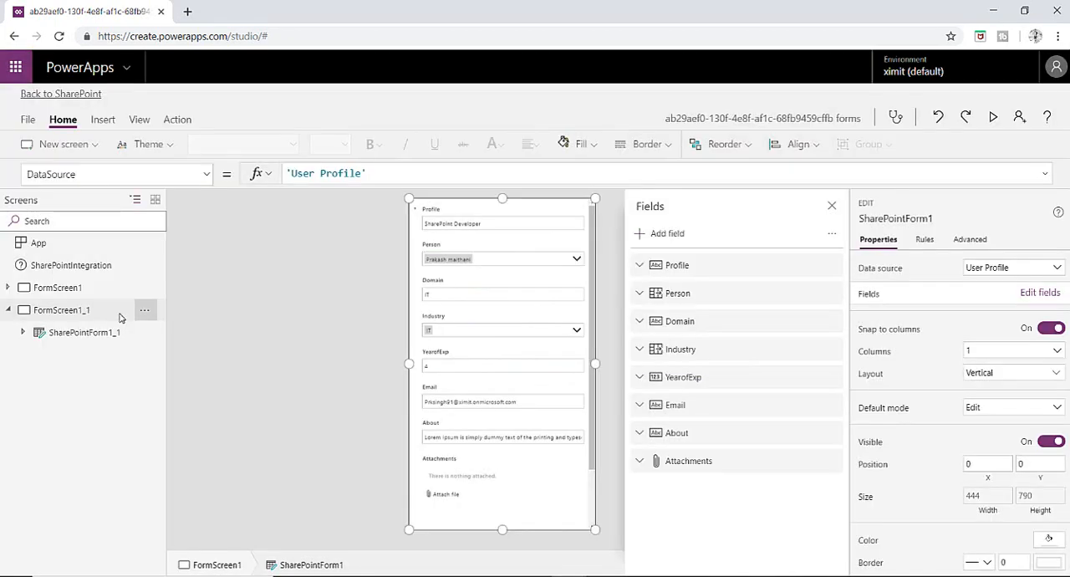
# Select SharePointForm1 on the original FormScreen1 after duplicating the screen.
pyautogui.click(7, 311)
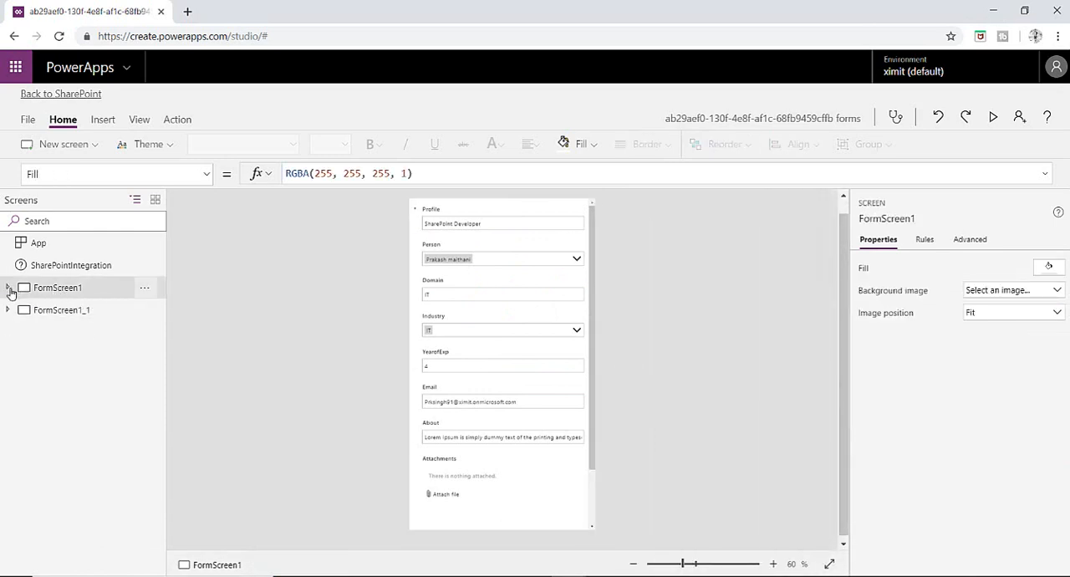
pyautogui.click(7, 287)
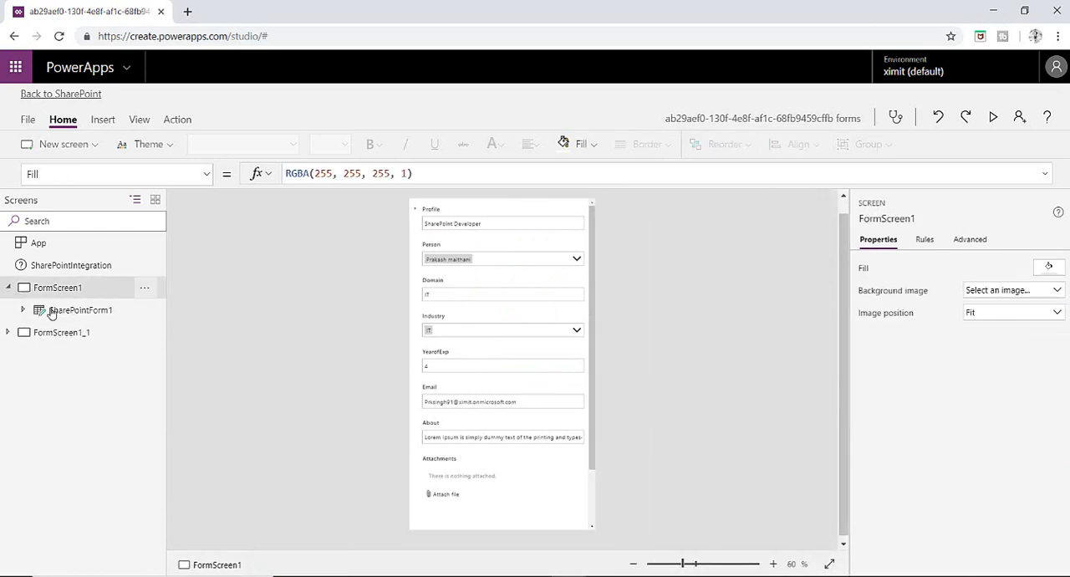
pyautogui.click(80, 309)
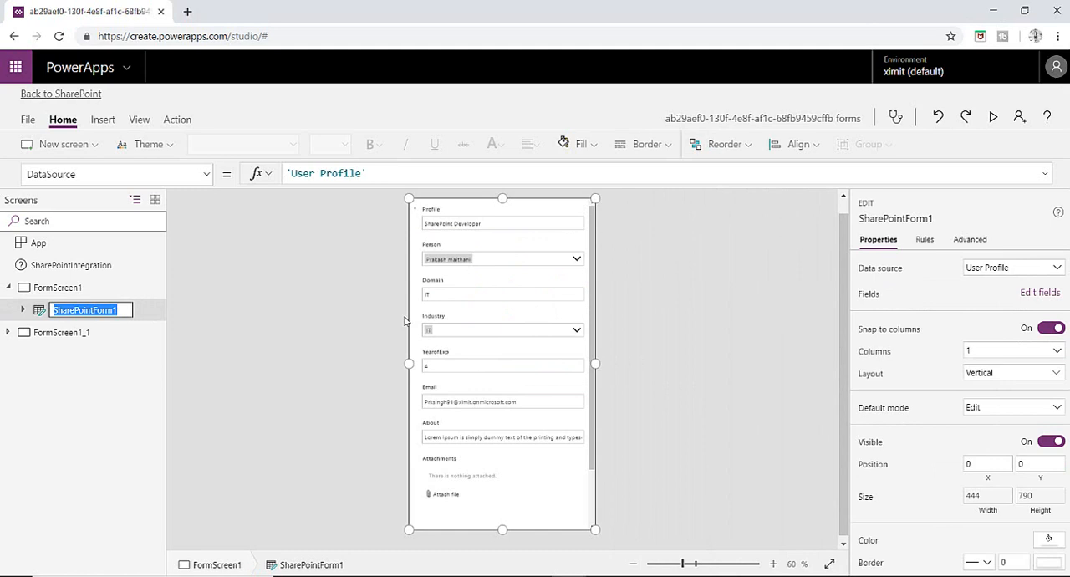
pyautogui.moveTo(584, 307)
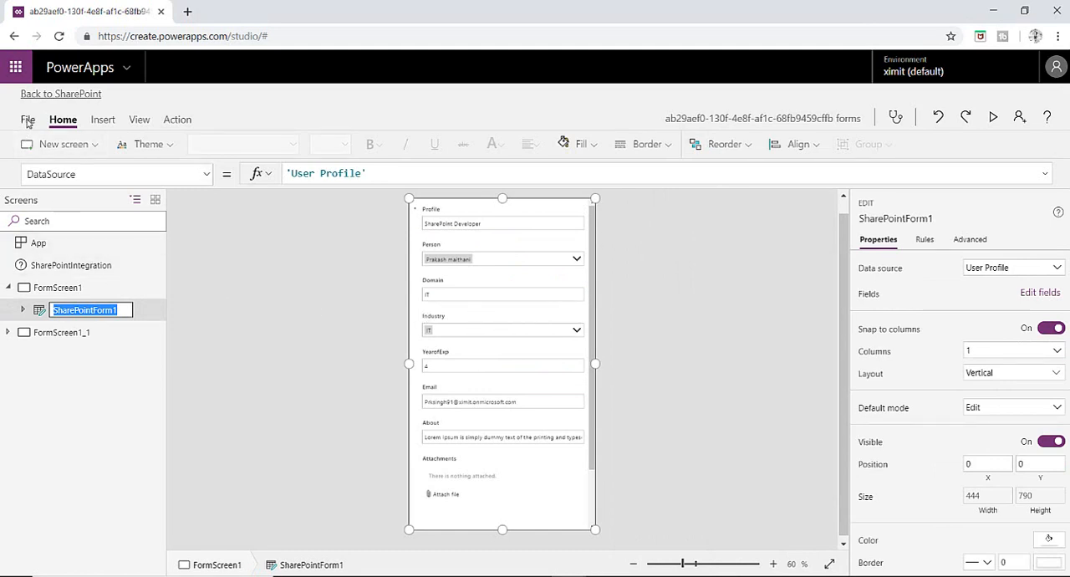
# Set the app screen to landscape with a custom 500 by 500 size and return to the form.
pyautogui.click(27, 118)
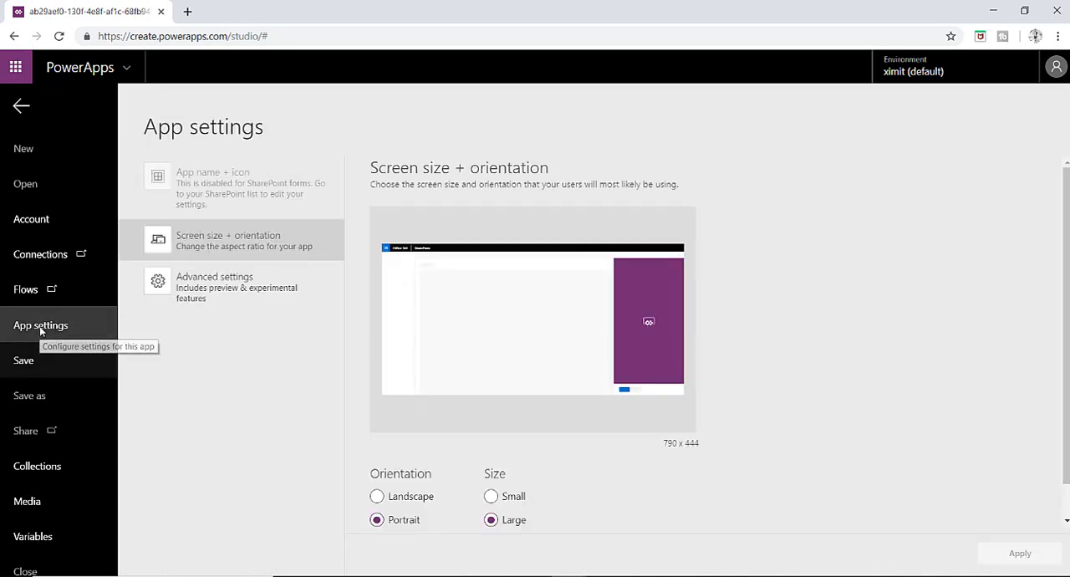
pyautogui.moveTo(364, 441)
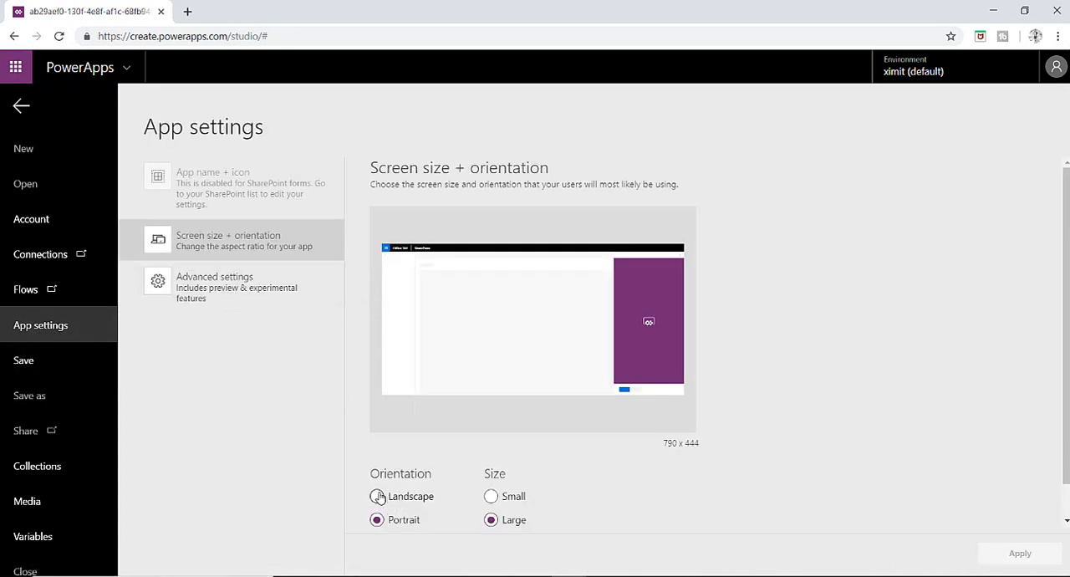
pyautogui.click(376, 495)
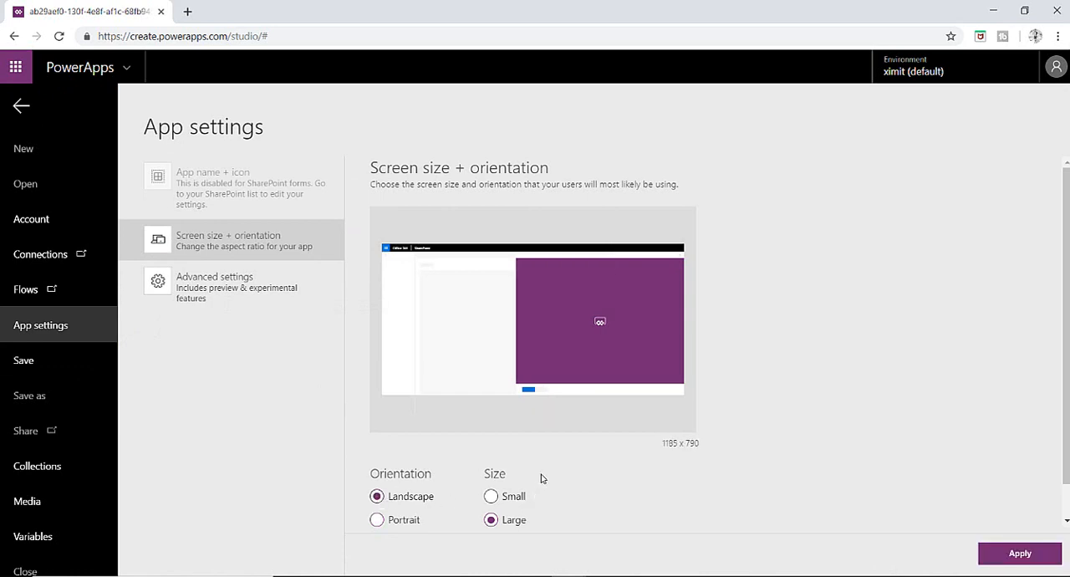
pyautogui.click(492, 505)
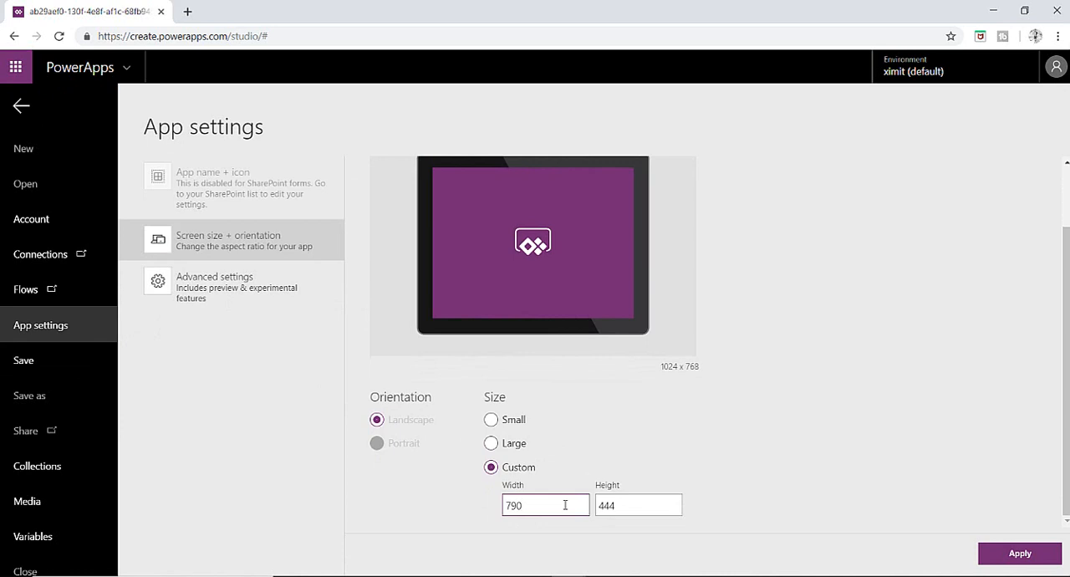
pyautogui.write('5')
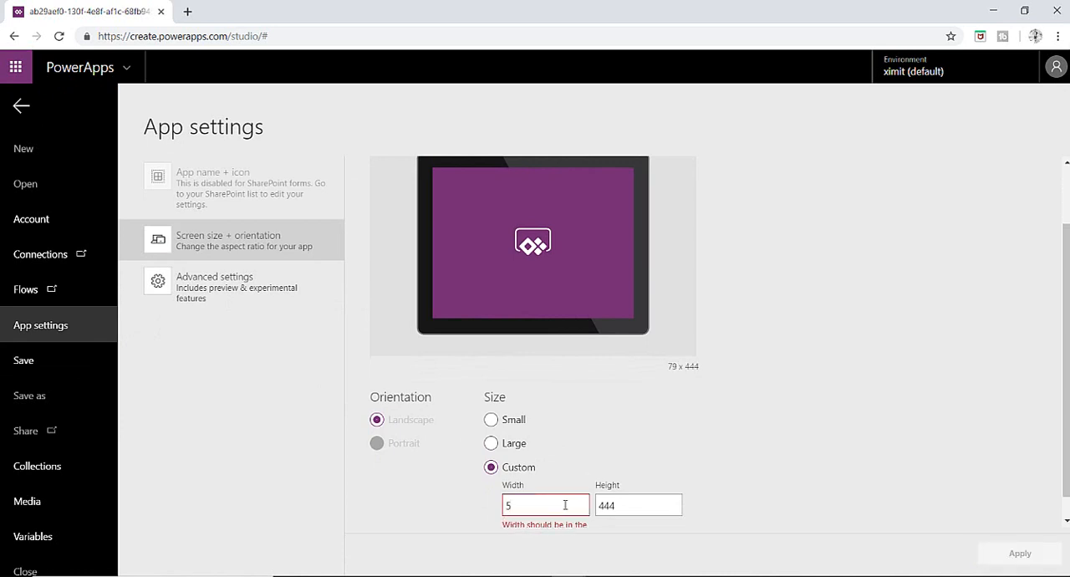
pyautogui.write('00')
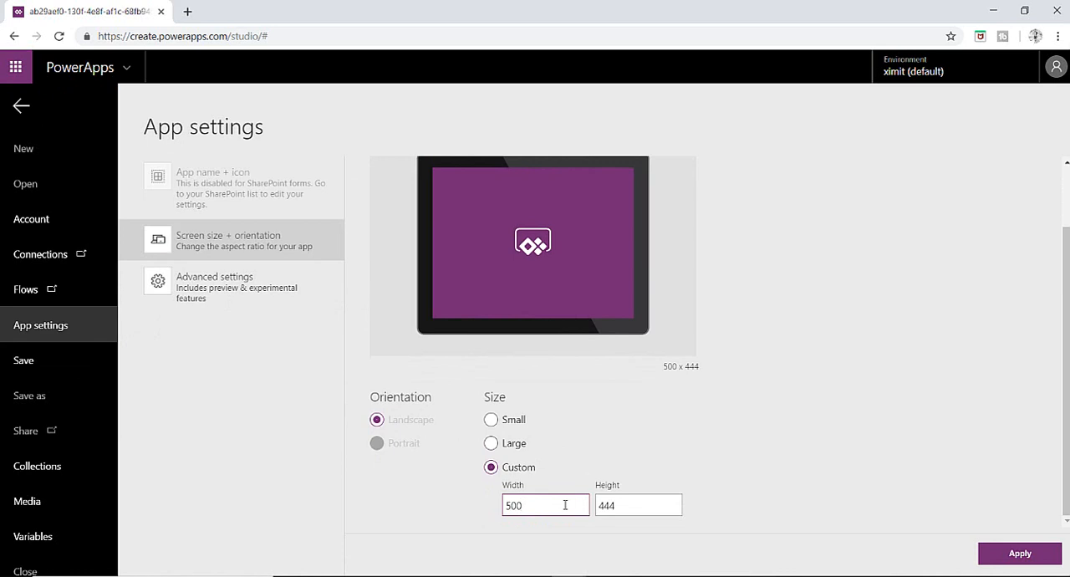
pyautogui.write('500')
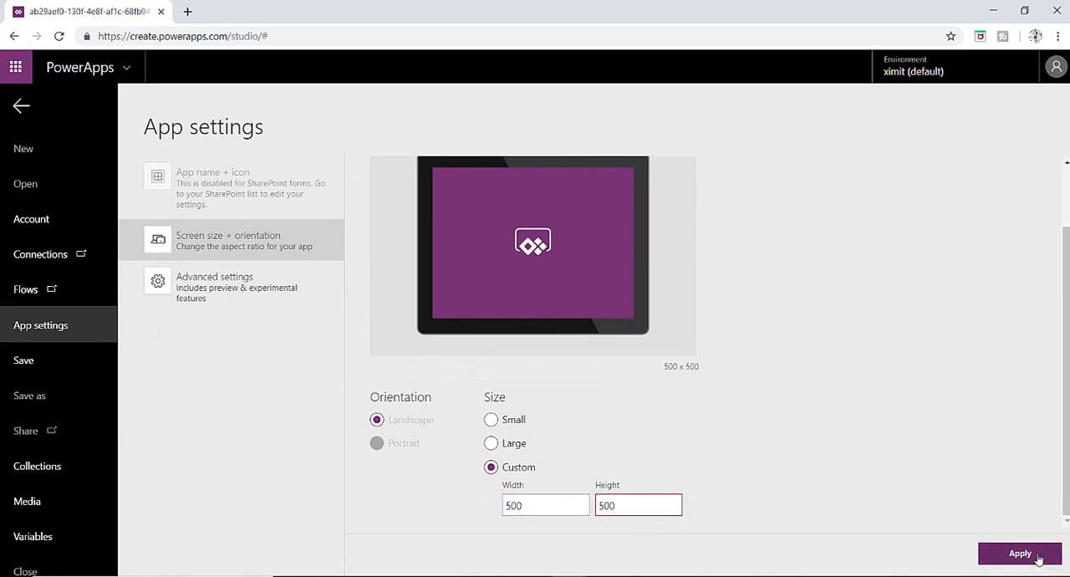
pyautogui.click(1020, 552)
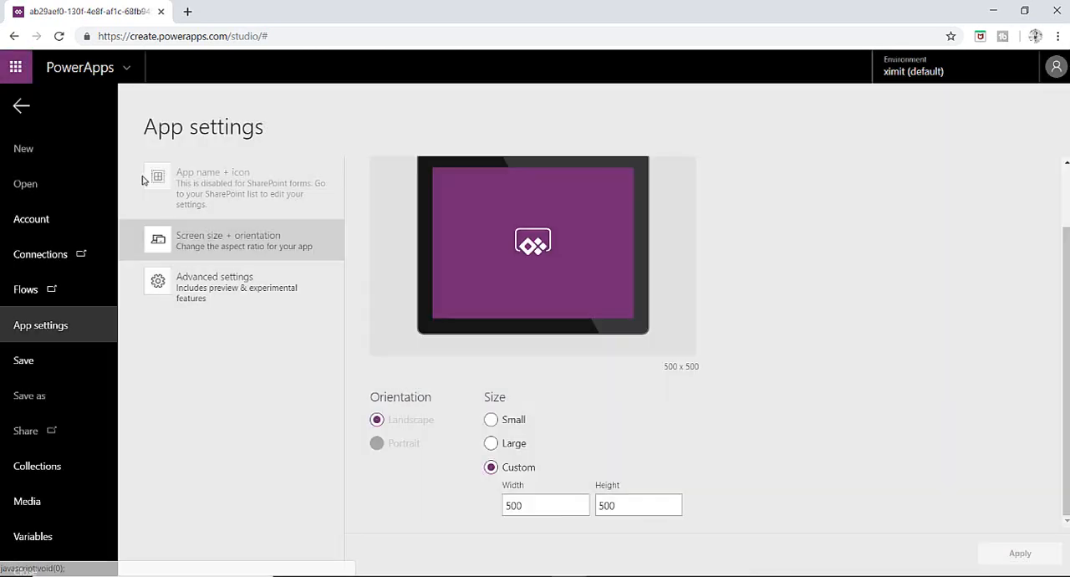
pyautogui.click(20, 106)
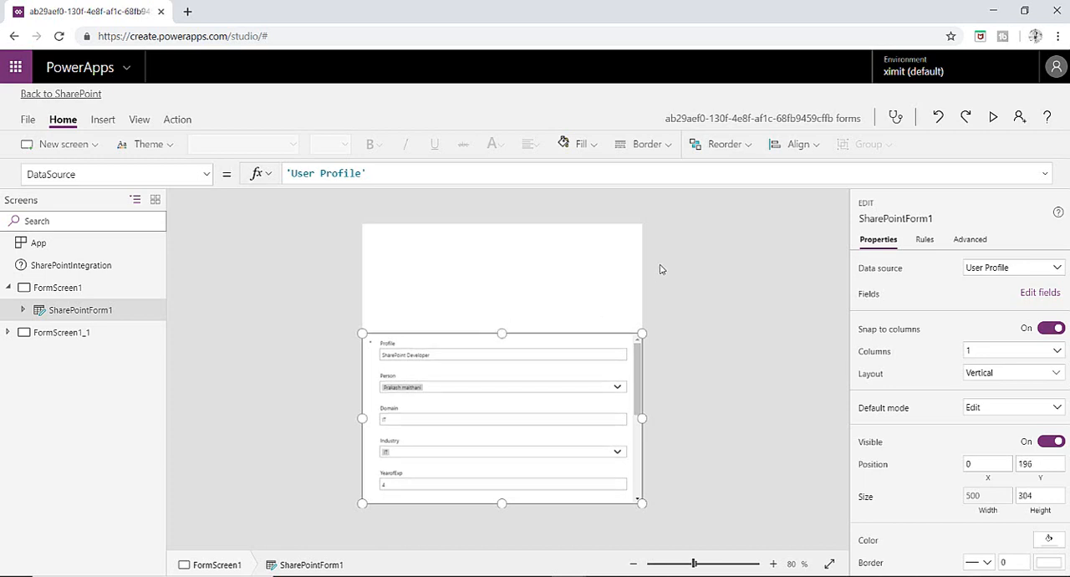
pyautogui.moveTo(568, 280)
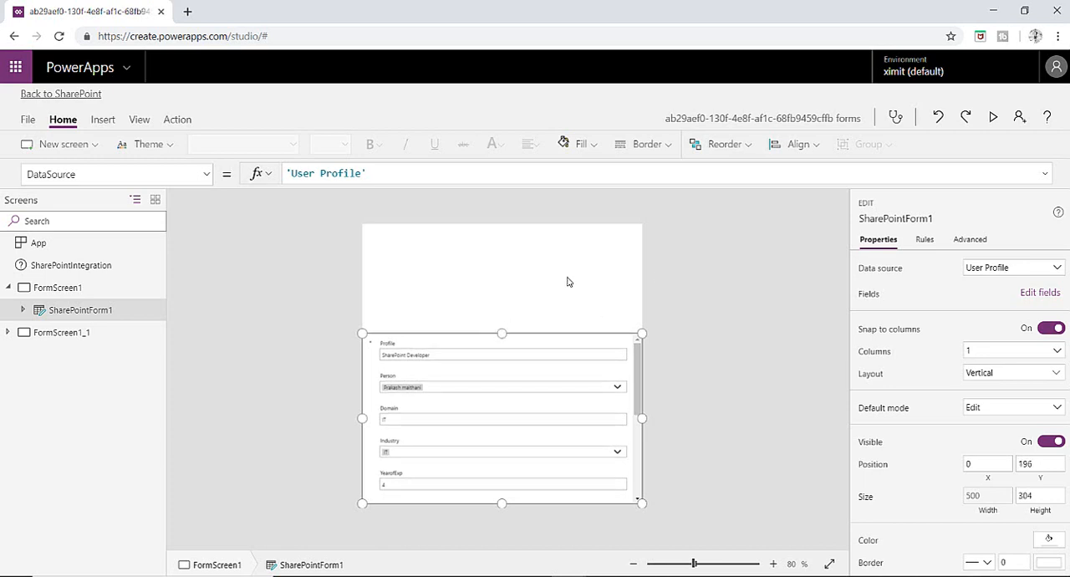
pyautogui.moveTo(374, 483)
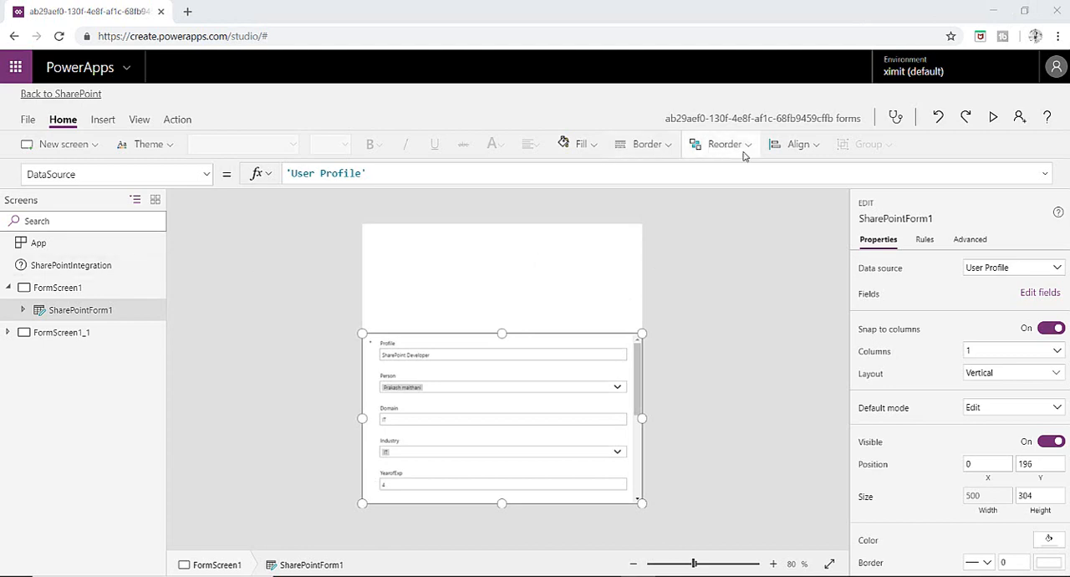
# Insert an Image control and fit it into the space above the form.
pyautogui.click(102, 118)
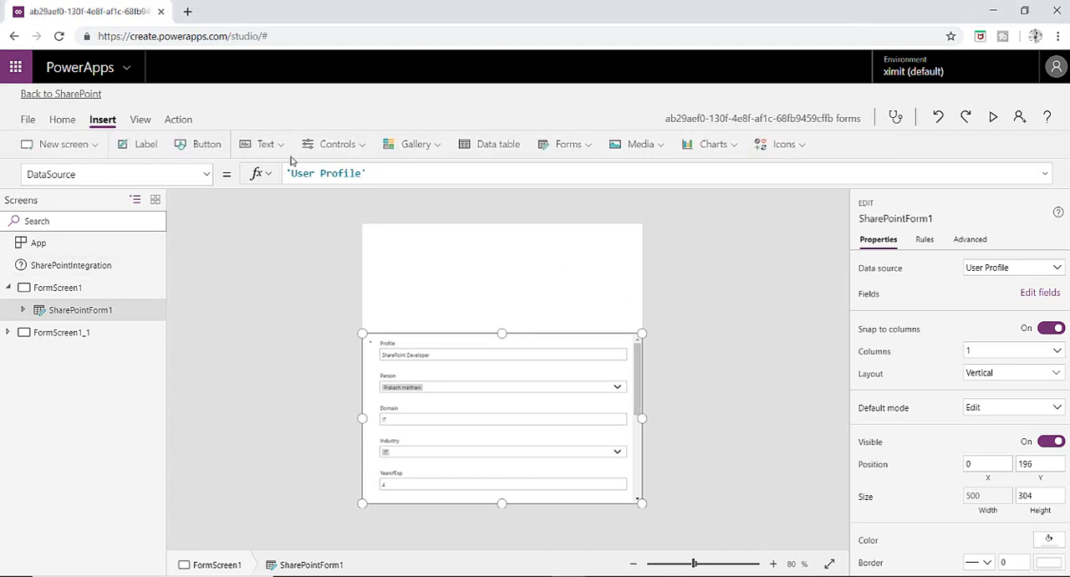
pyautogui.moveTo(640, 143)
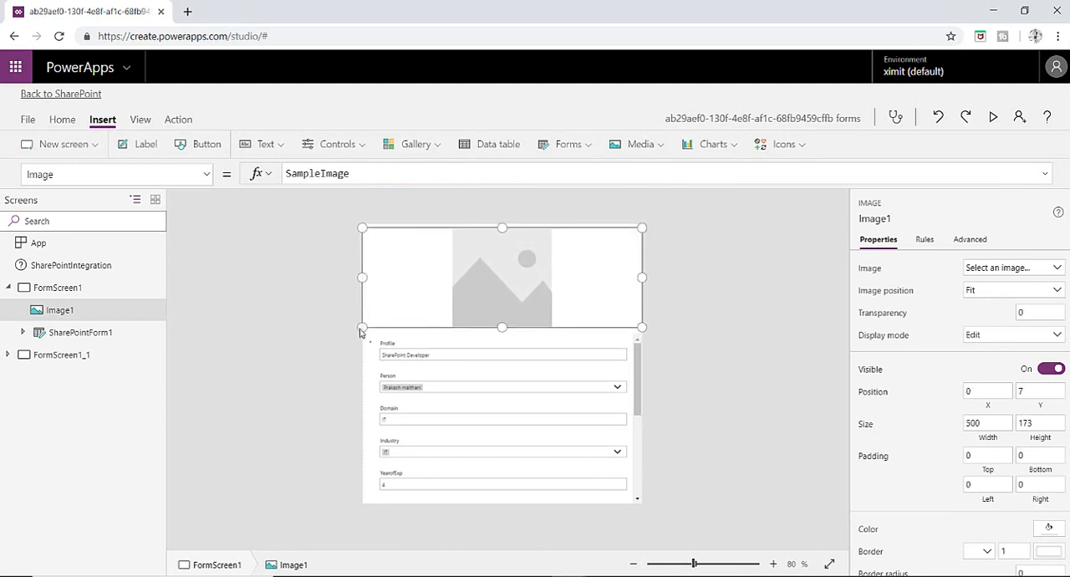
pyautogui.moveTo(502, 328); pyautogui.dragTo(502, 333)
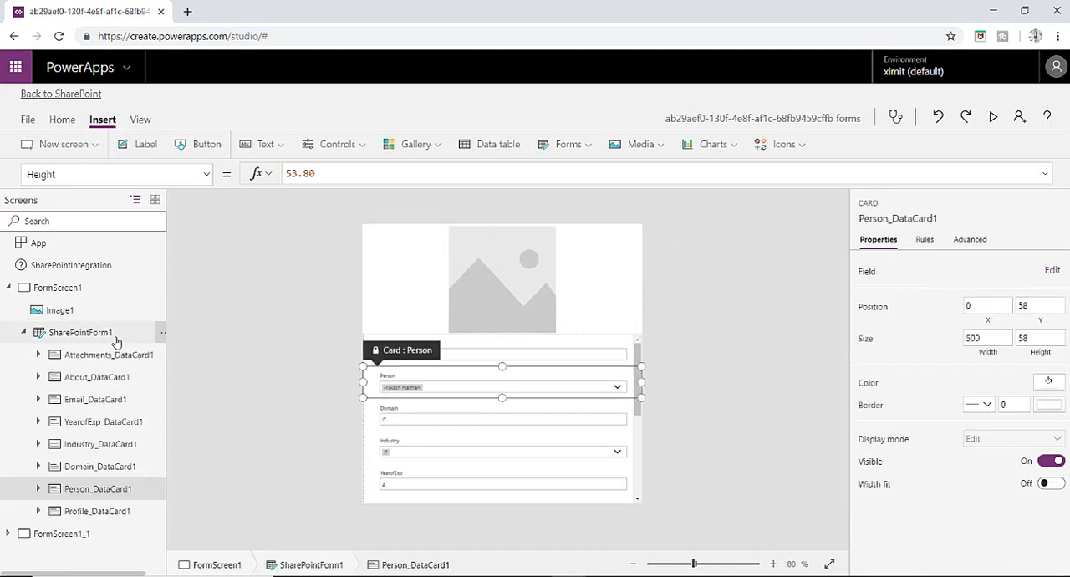
# Set SharePointForm1's Columns property to 2.
pyautogui.click(80, 333)
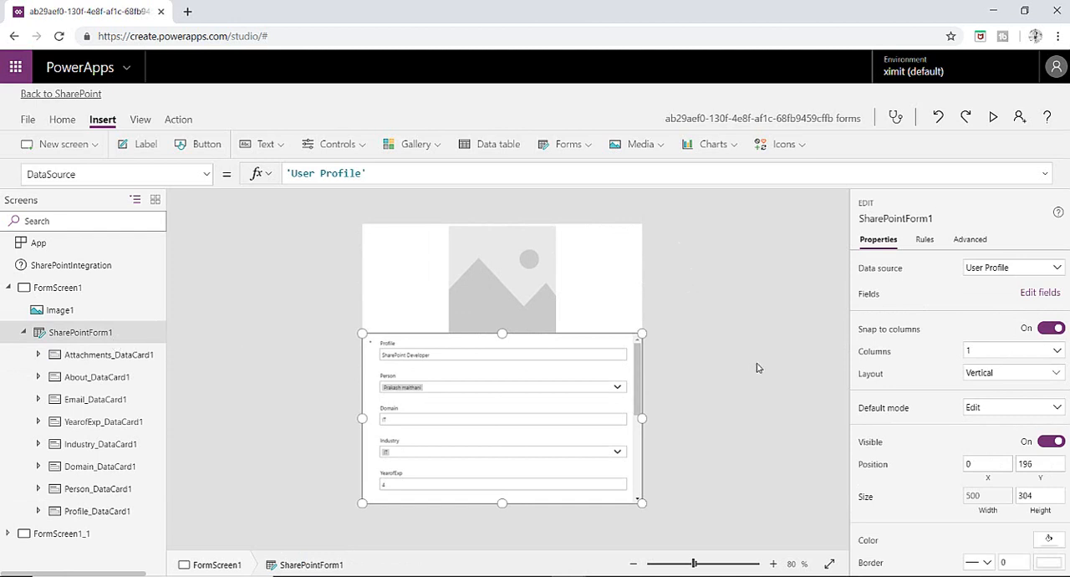
pyautogui.moveTo(986, 343)
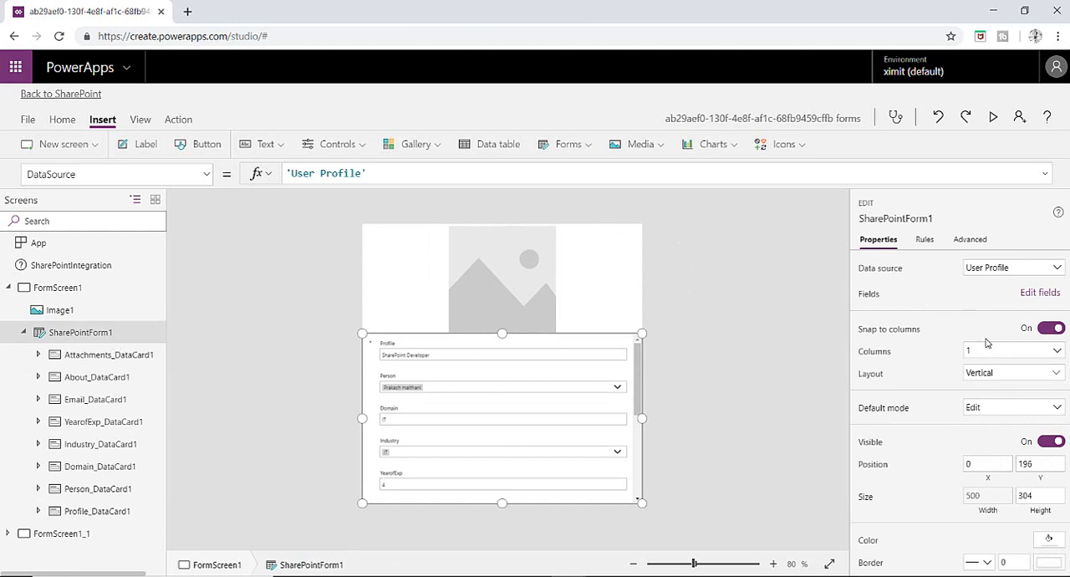
pyautogui.moveTo(922, 358)
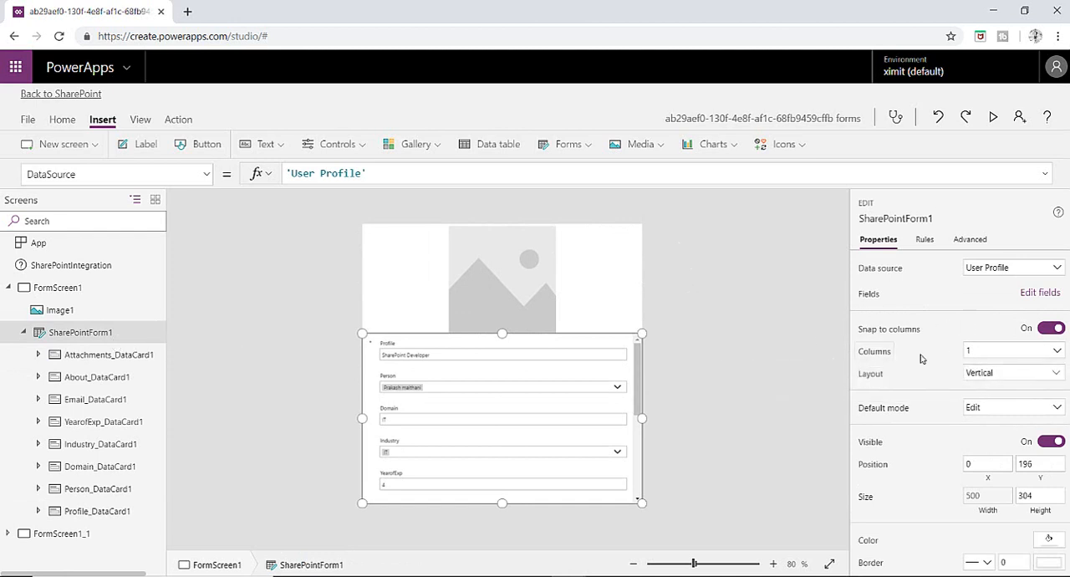
pyautogui.click(1011, 351)
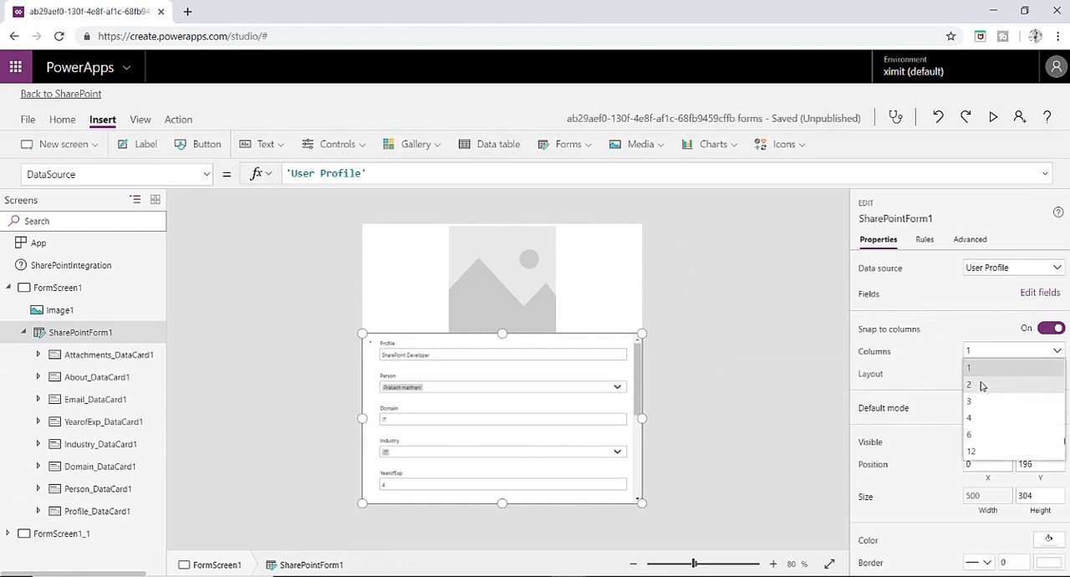
pyautogui.click(970, 384)
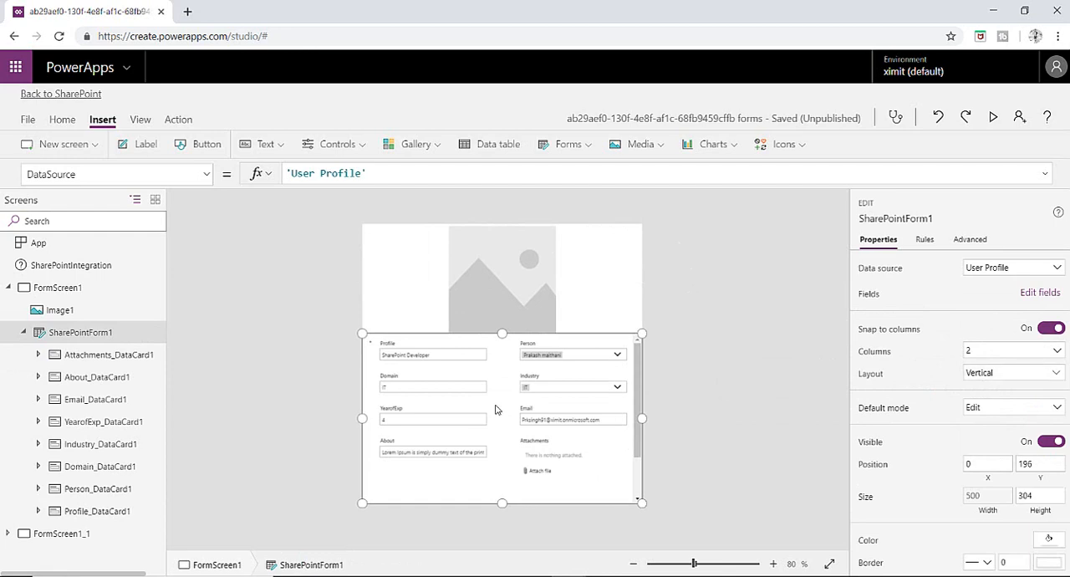
pyautogui.moveTo(568, 483)
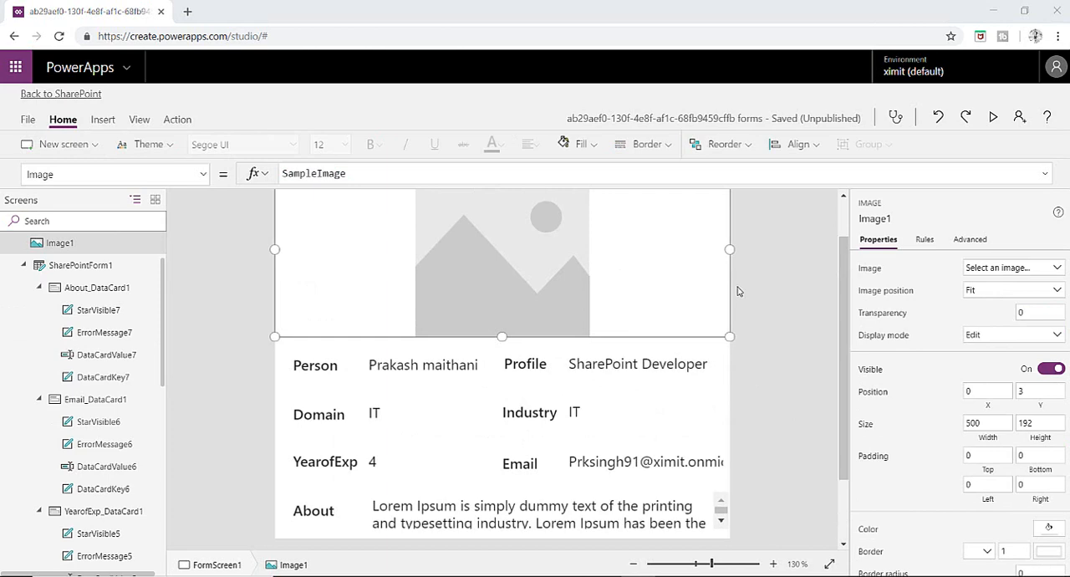
# Select SharePointForm1 and confirm its Default mode is View.
pyautogui.scroll(-3)
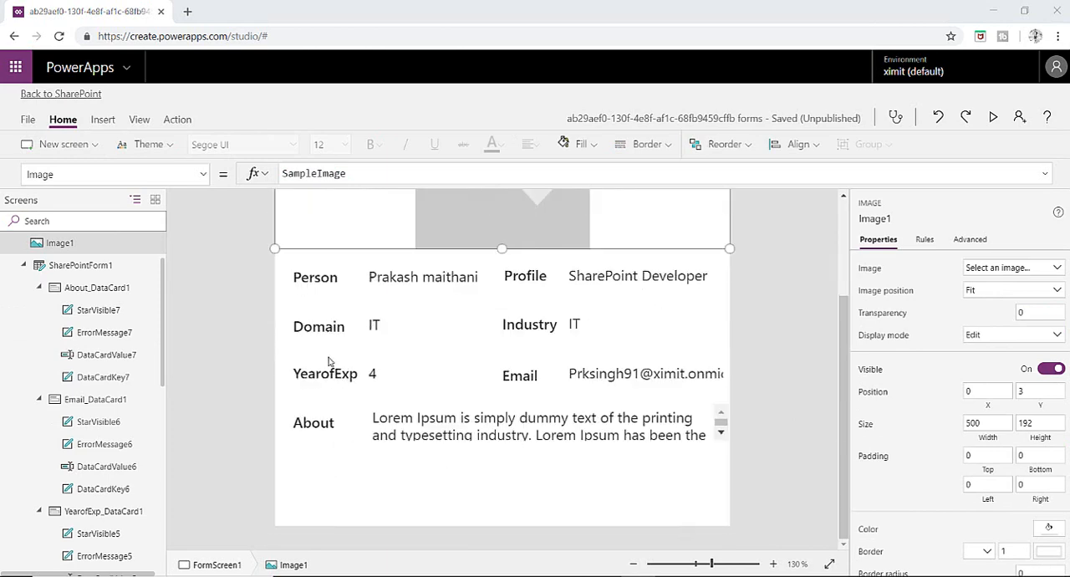
pyautogui.moveTo(632, 368)
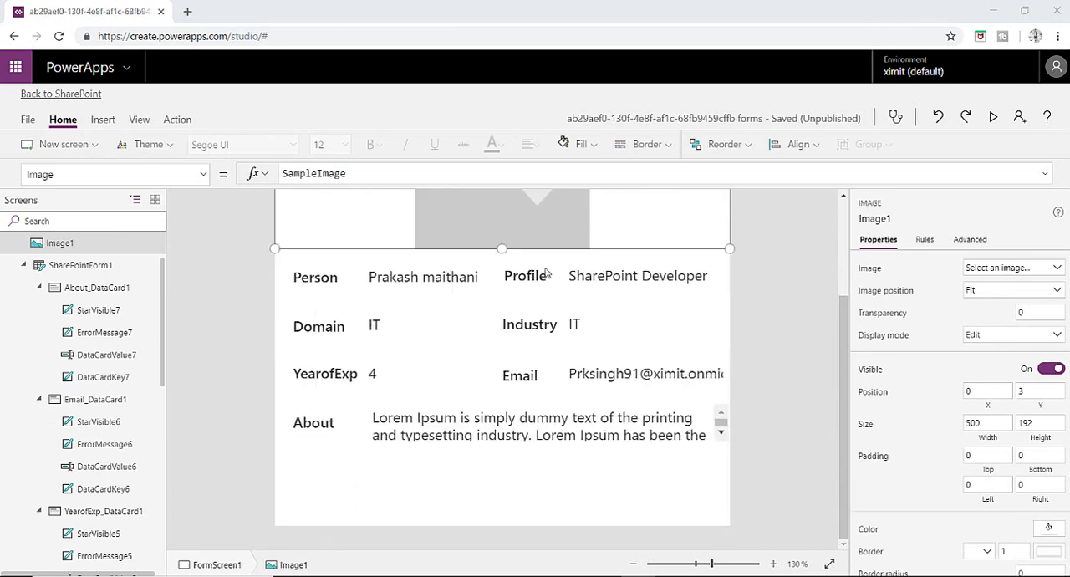
pyautogui.click(81, 264)
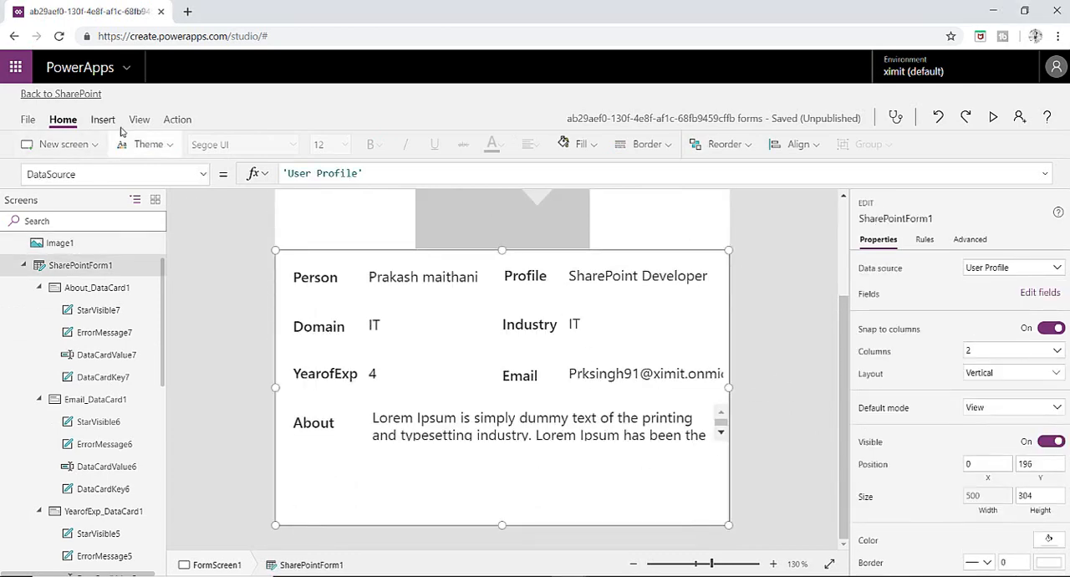
pyautogui.click(102, 119)
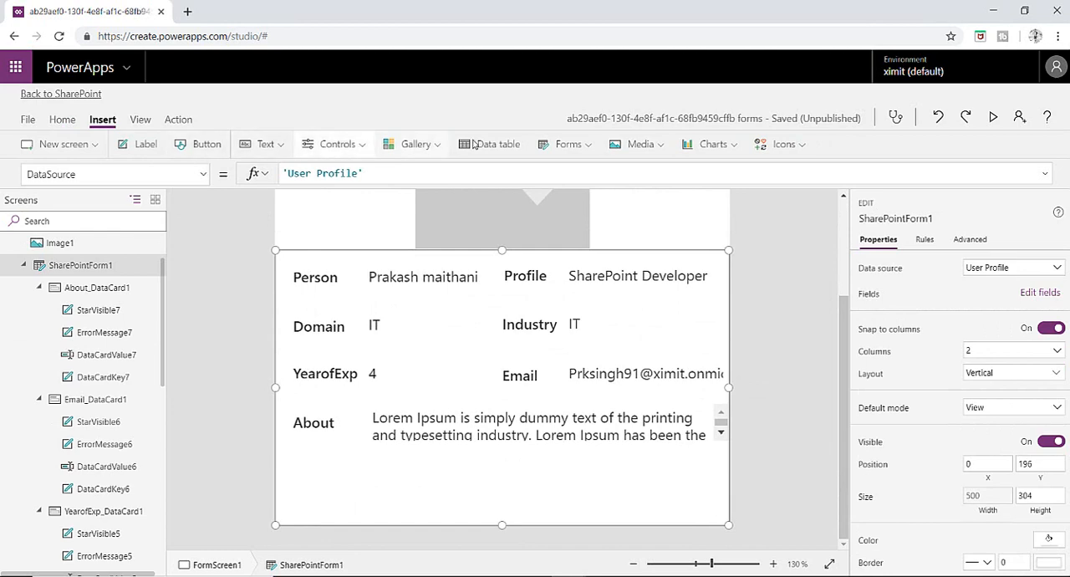
pyautogui.moveTo(198, 144)
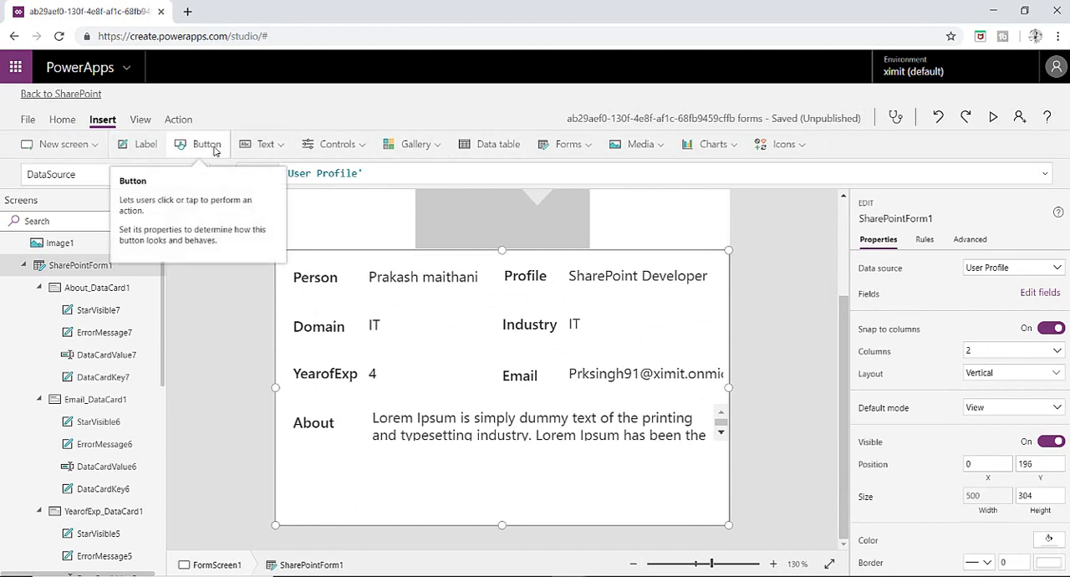
# Add a button below the About field with its Text set to Meeting Request.
pyautogui.click(208, 144)
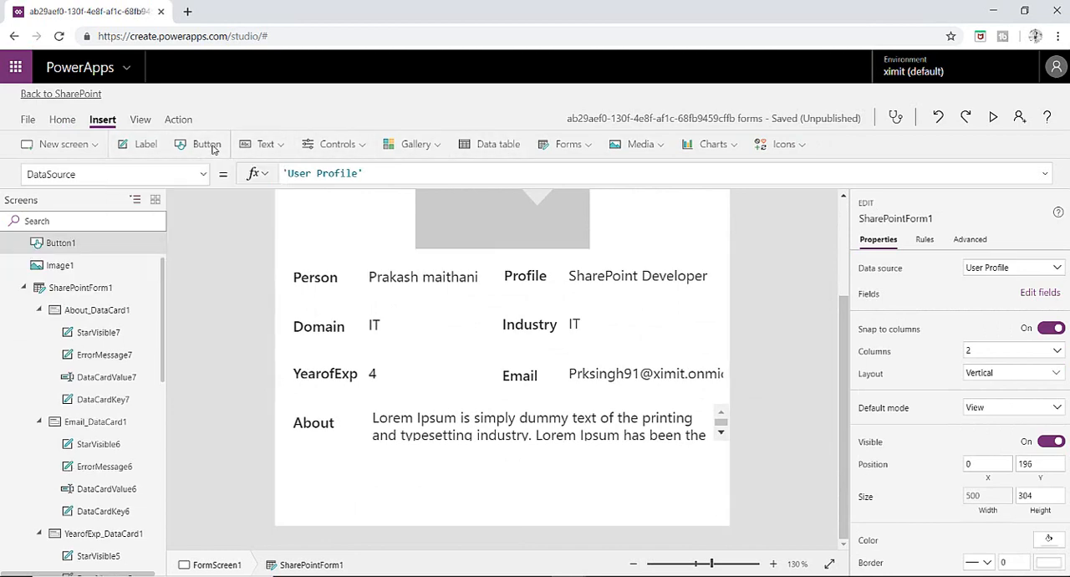
pyautogui.click(207, 144)
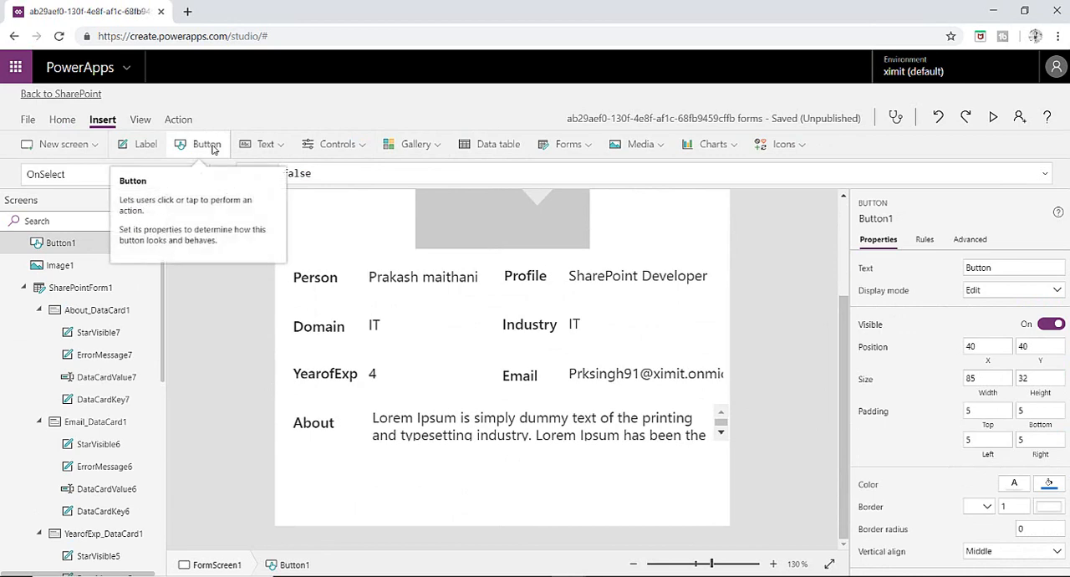
pyautogui.click(208, 143)
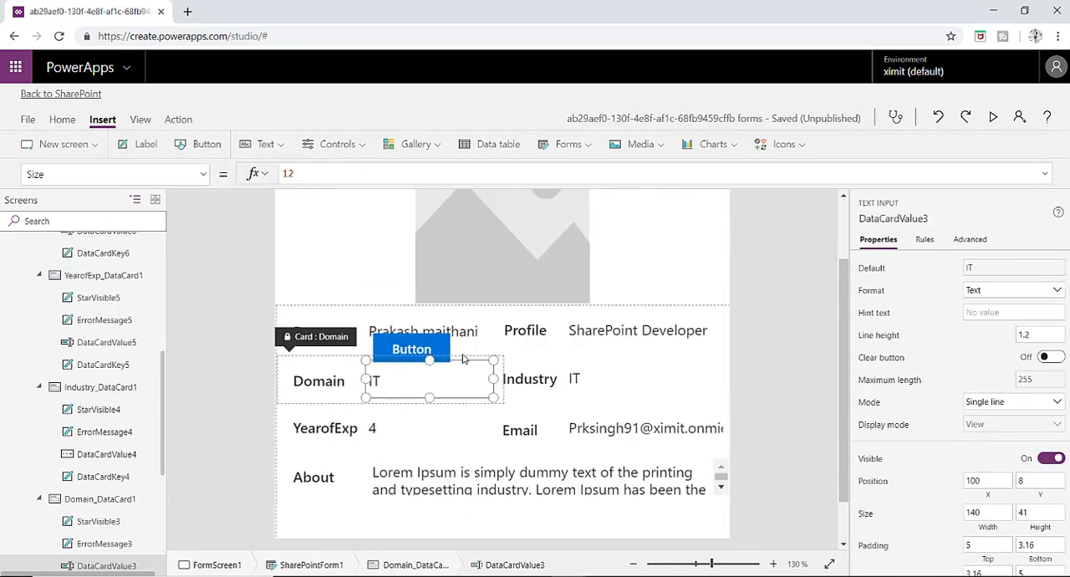
pyautogui.click(411, 347)
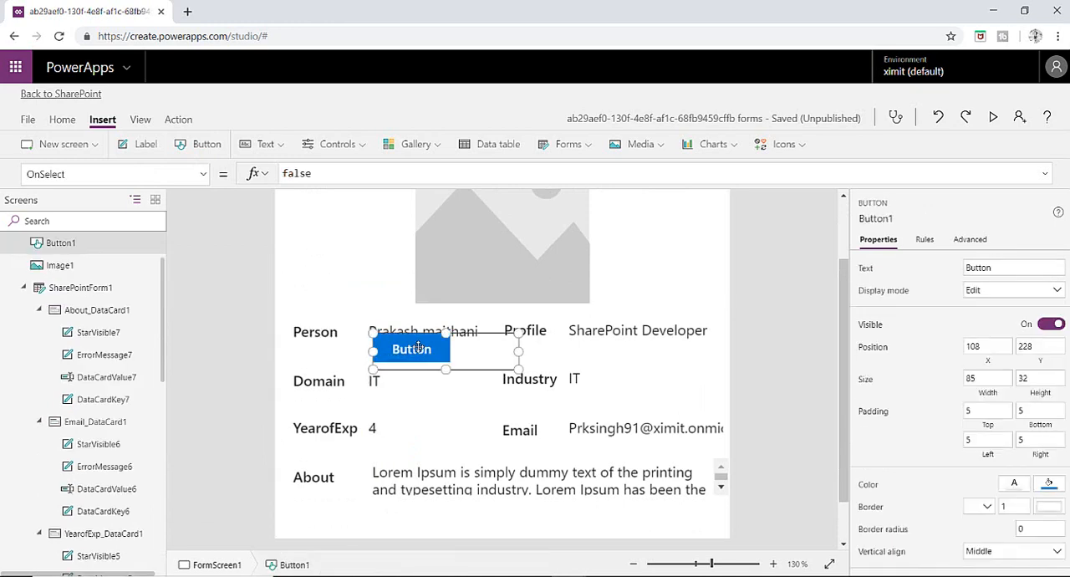
pyautogui.click(80, 287)
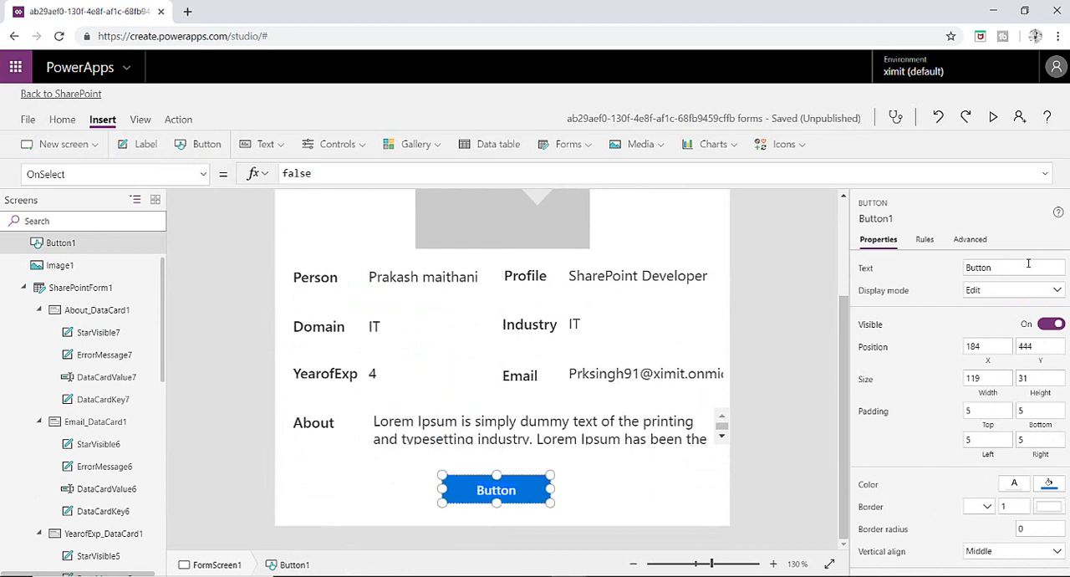
pyautogui.write('Meeting Request')
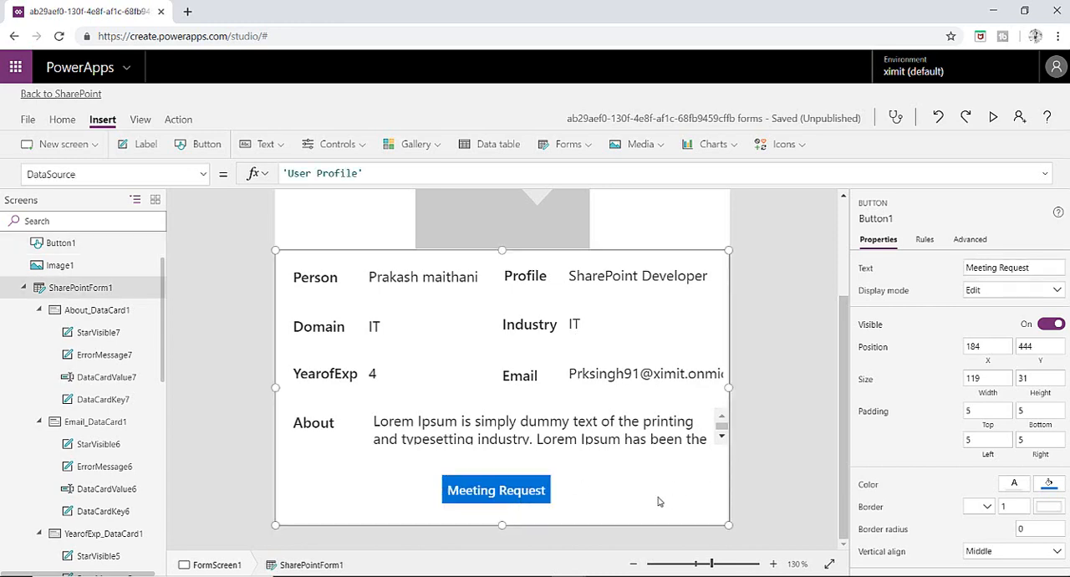
pyautogui.click(495, 489)
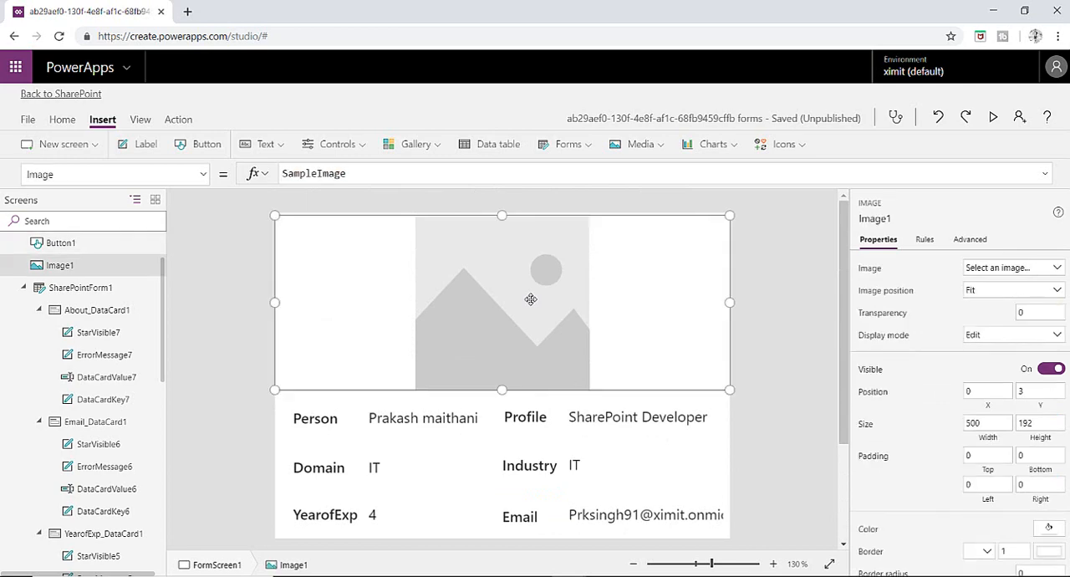
pyautogui.moveTo(550, 278)
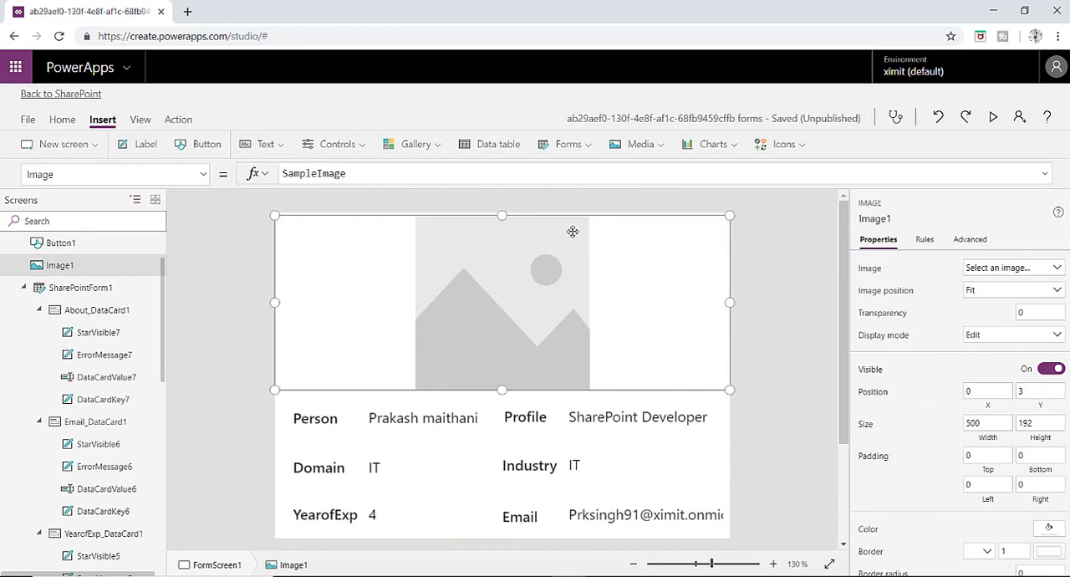
# Scroll the canvas to check the Meeting Request button below the form.
pyautogui.scroll(-3)
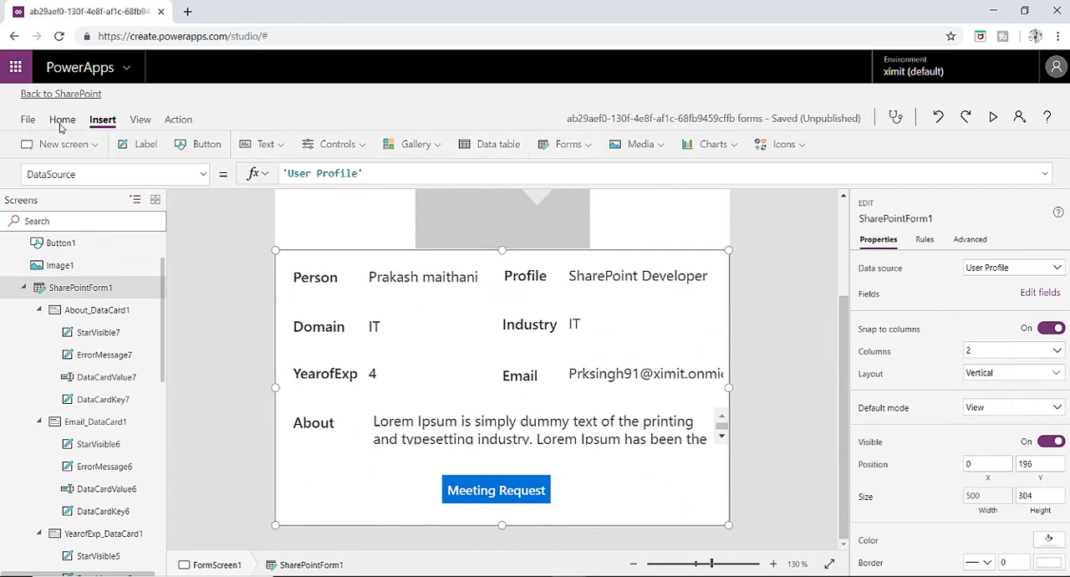
# Fill the form background with dark blue from the Home tab.
pyautogui.click(64, 118)
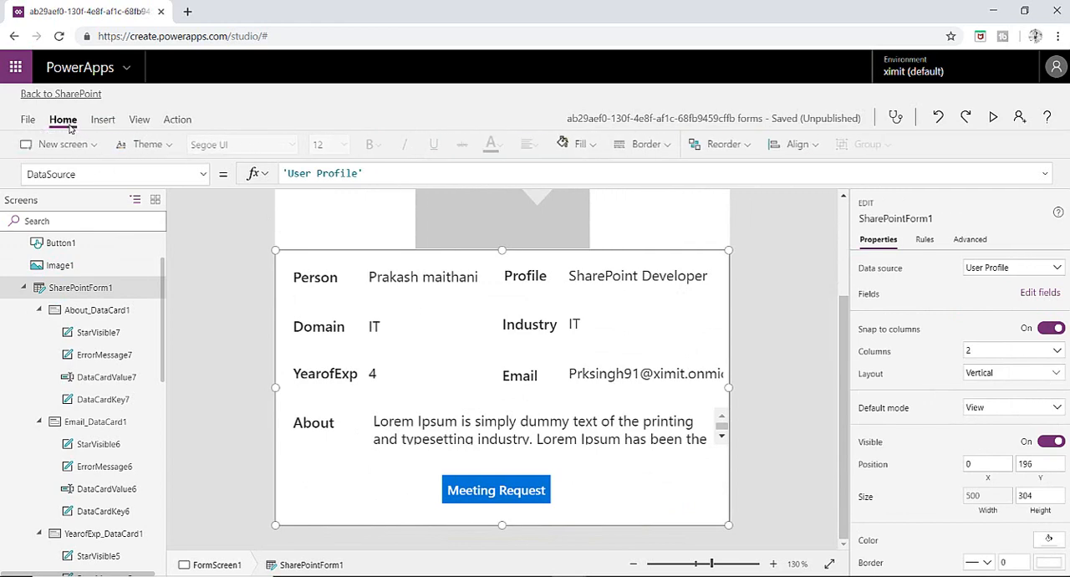
pyautogui.click(576, 144)
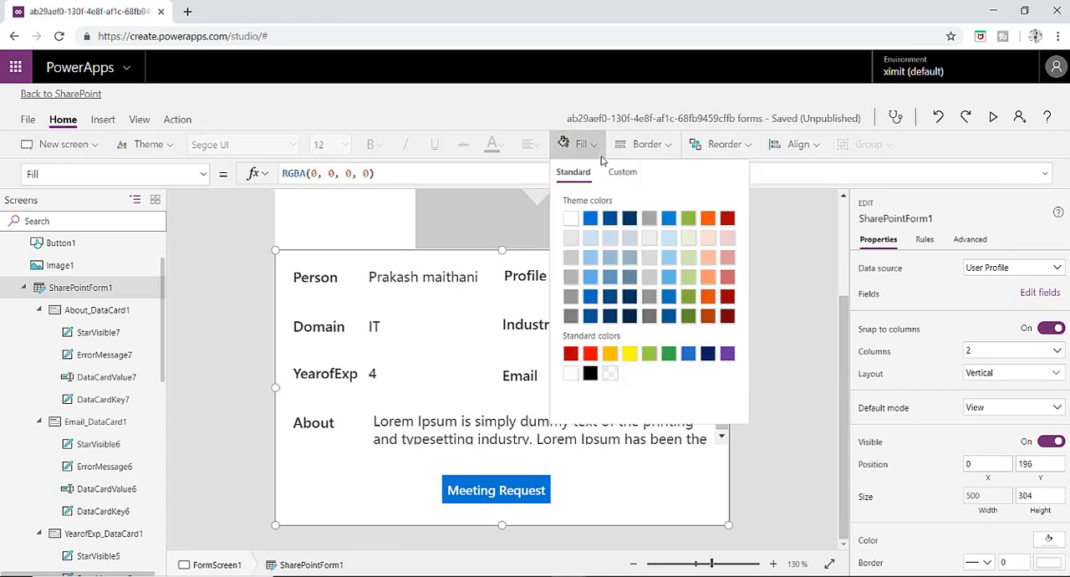
pyautogui.click(610, 316)
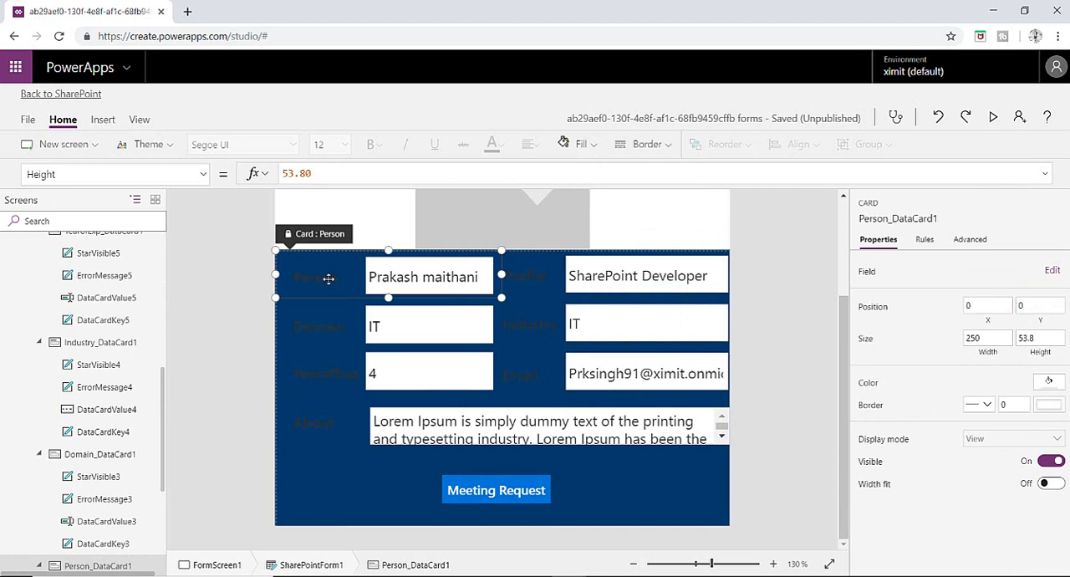
# Set the Person label and value font colour to white.
pyautogui.click(371, 143)
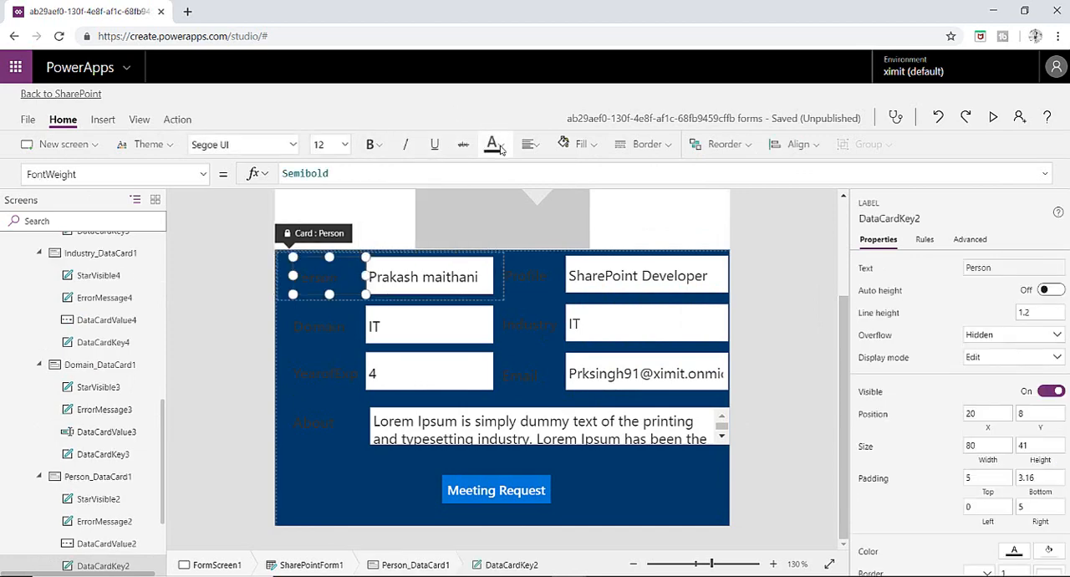
pyautogui.click(492, 143)
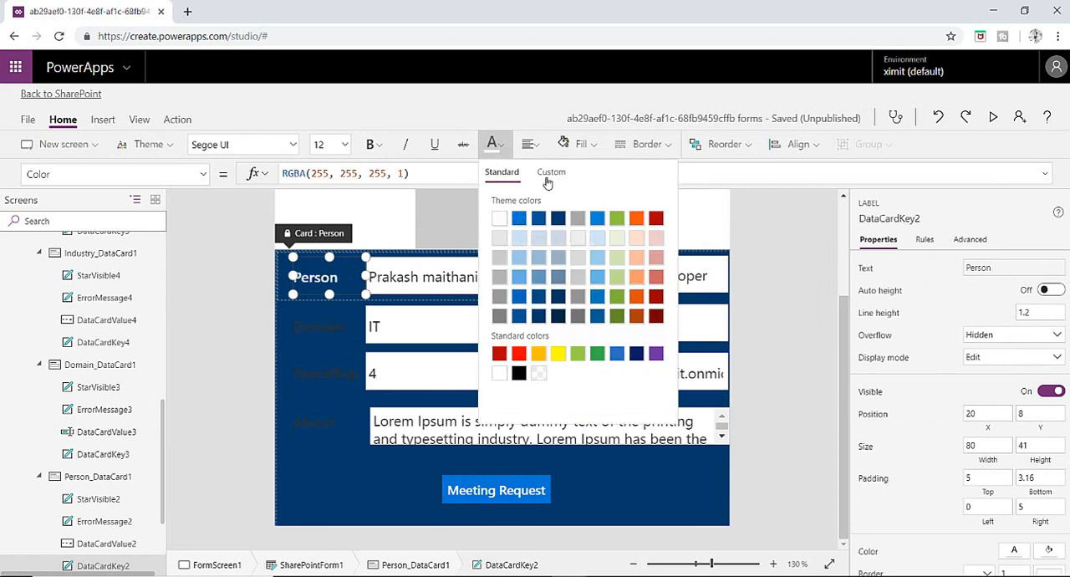
pyautogui.click(582, 143)
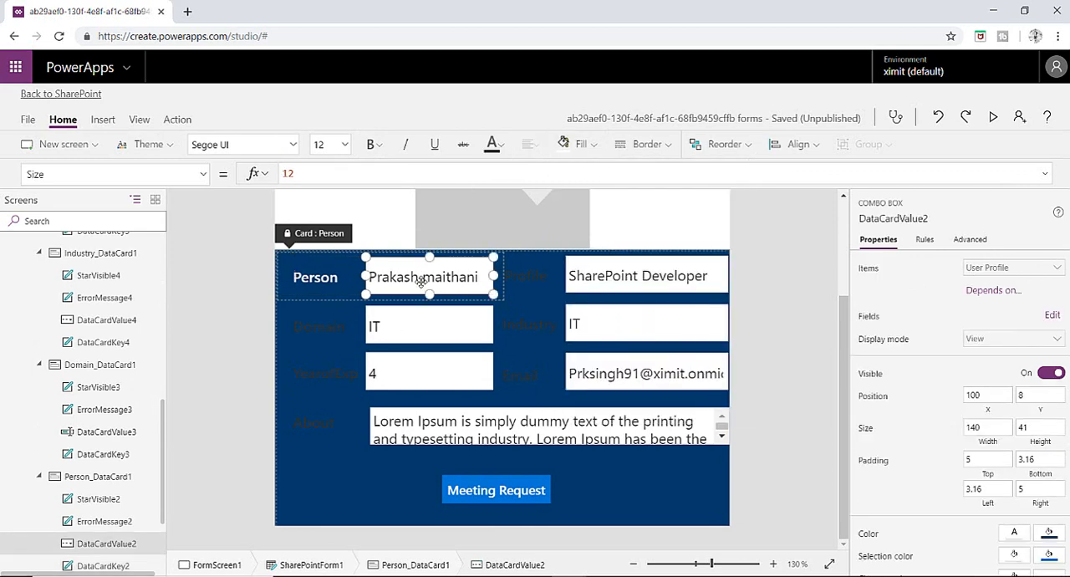
pyautogui.click(578, 144)
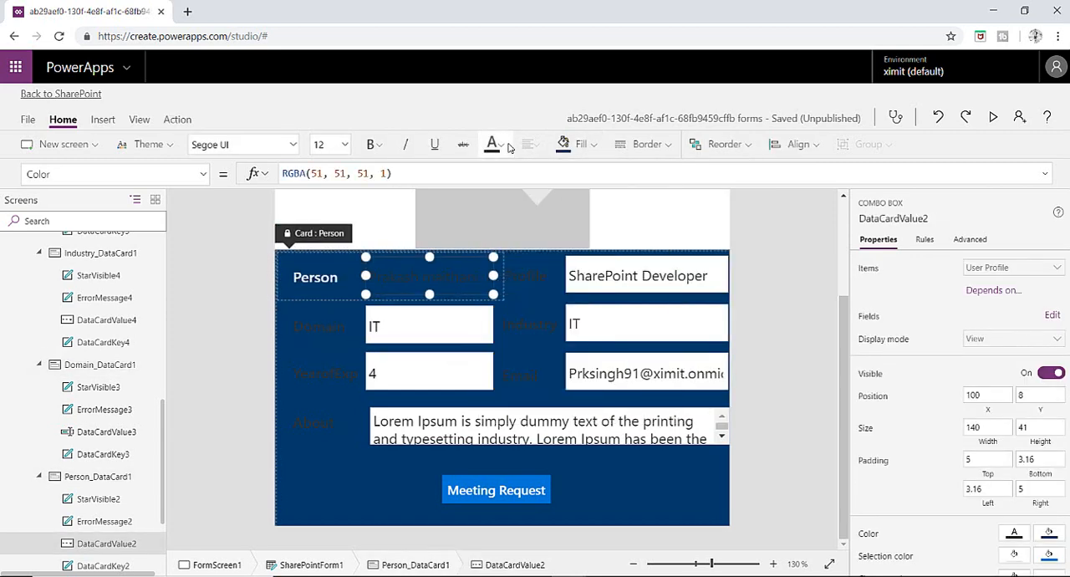
pyautogui.click(505, 144)
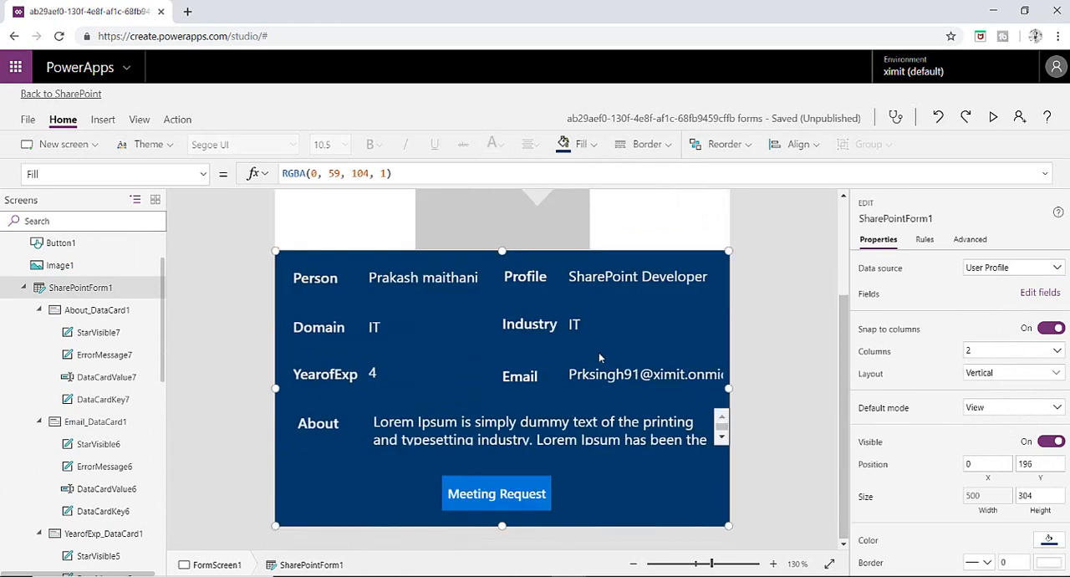
pyautogui.click(60, 264)
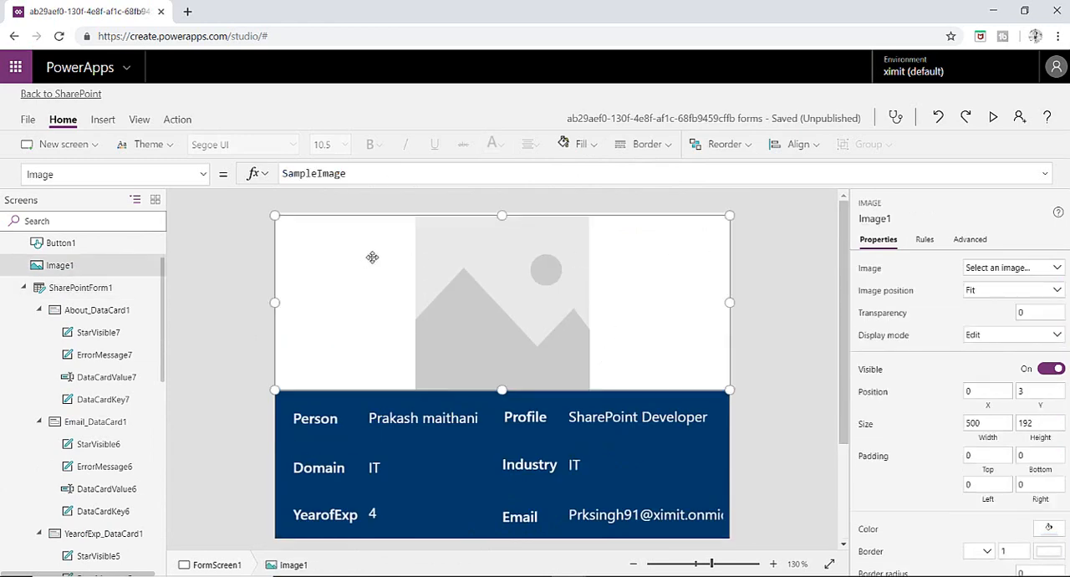
pyautogui.click(578, 144)
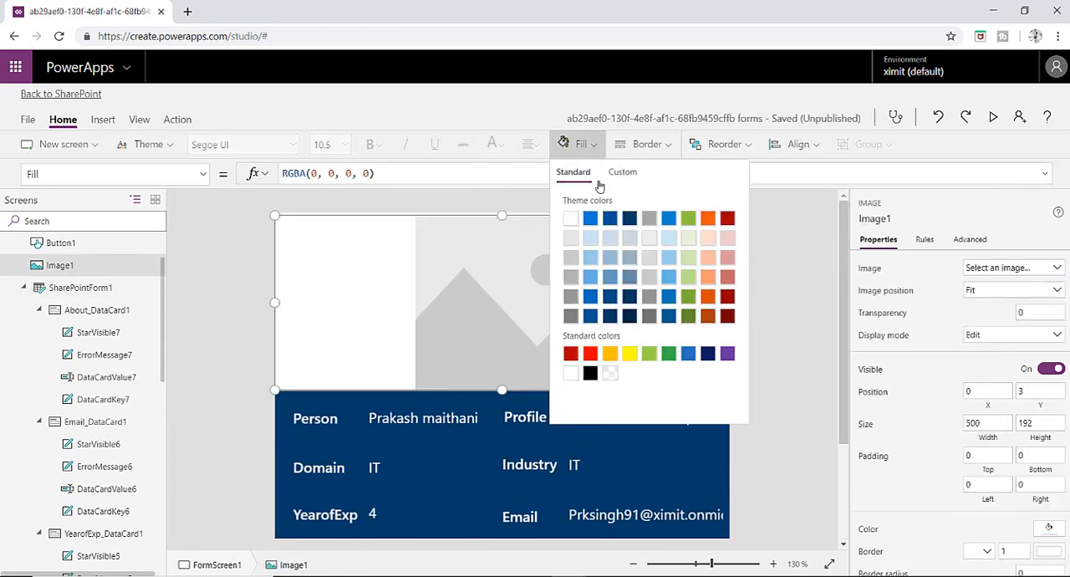
pyautogui.click(590, 257)
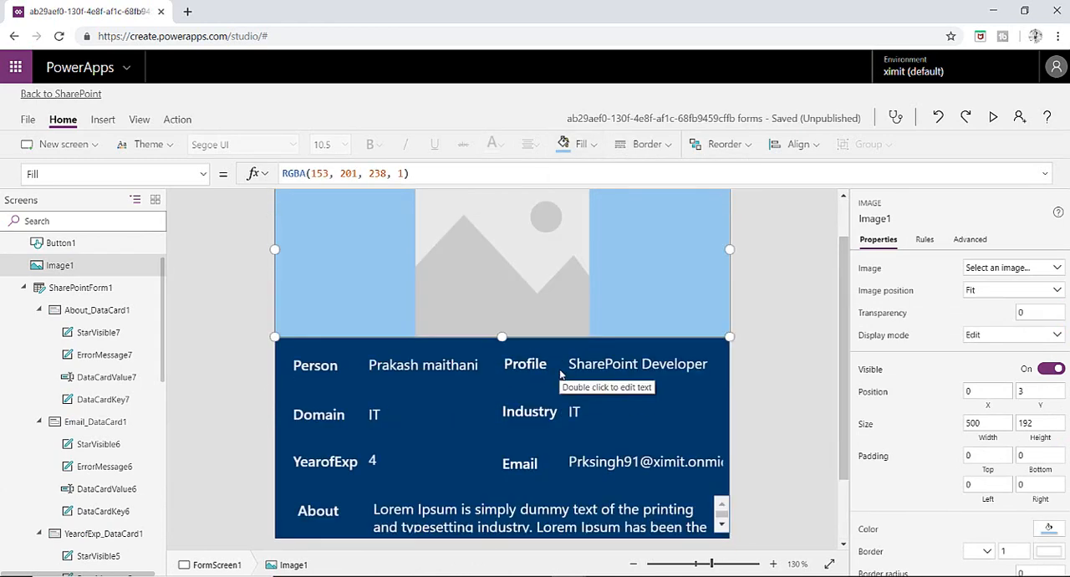
pyautogui.moveTo(508, 238)
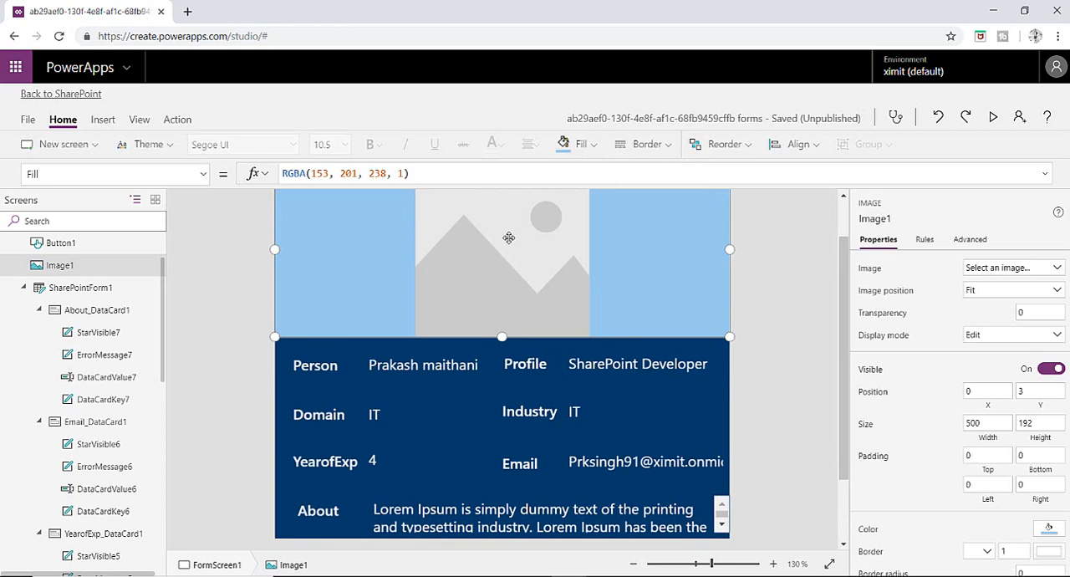
pyautogui.moveTo(508, 237)
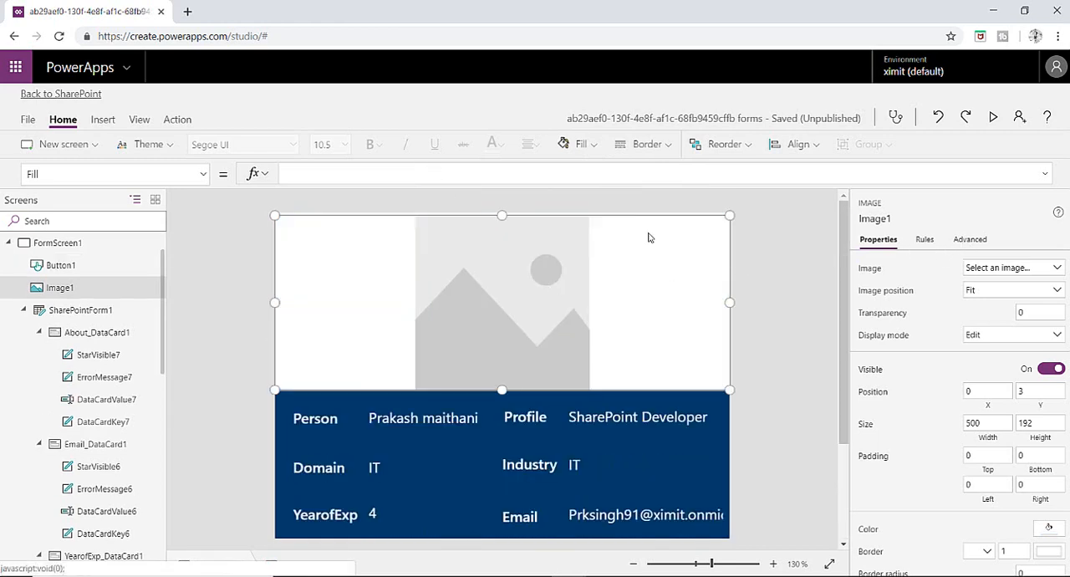
# From View > Data sources, start adding a new data source to the app.
pyautogui.click(139, 119)
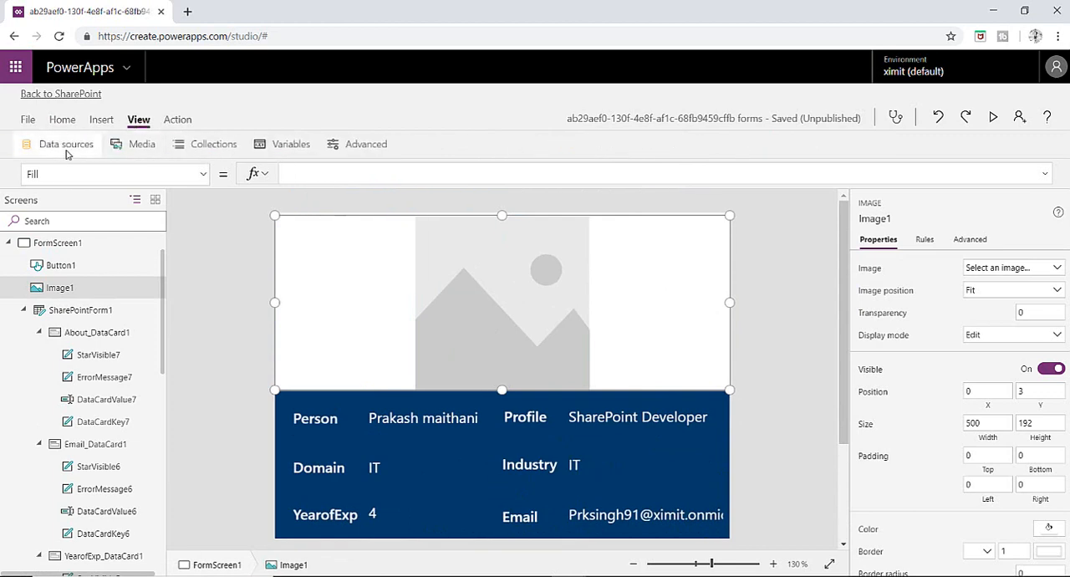
pyautogui.click(65, 144)
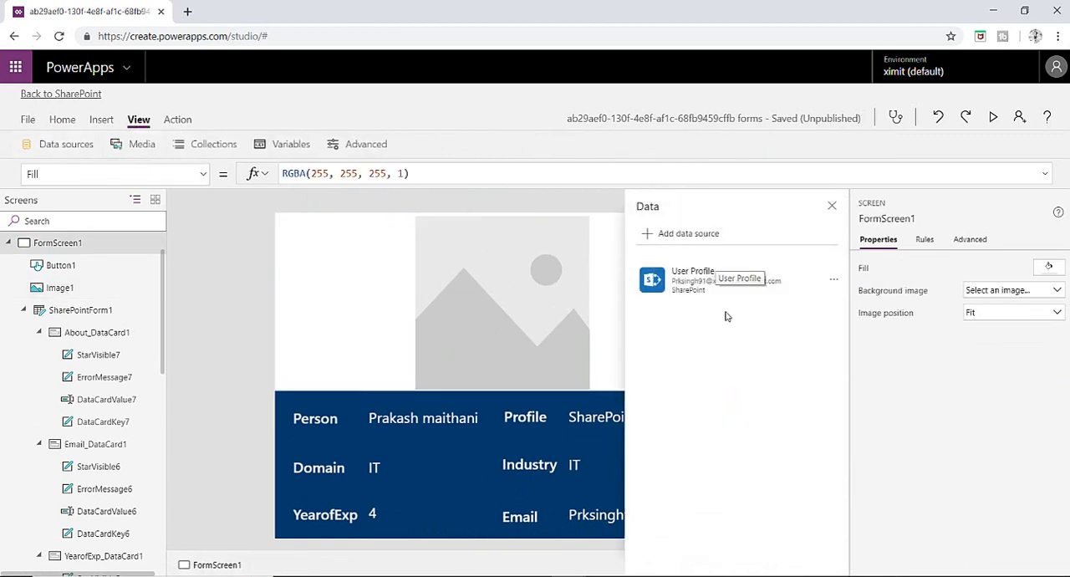
pyautogui.moveTo(688, 234)
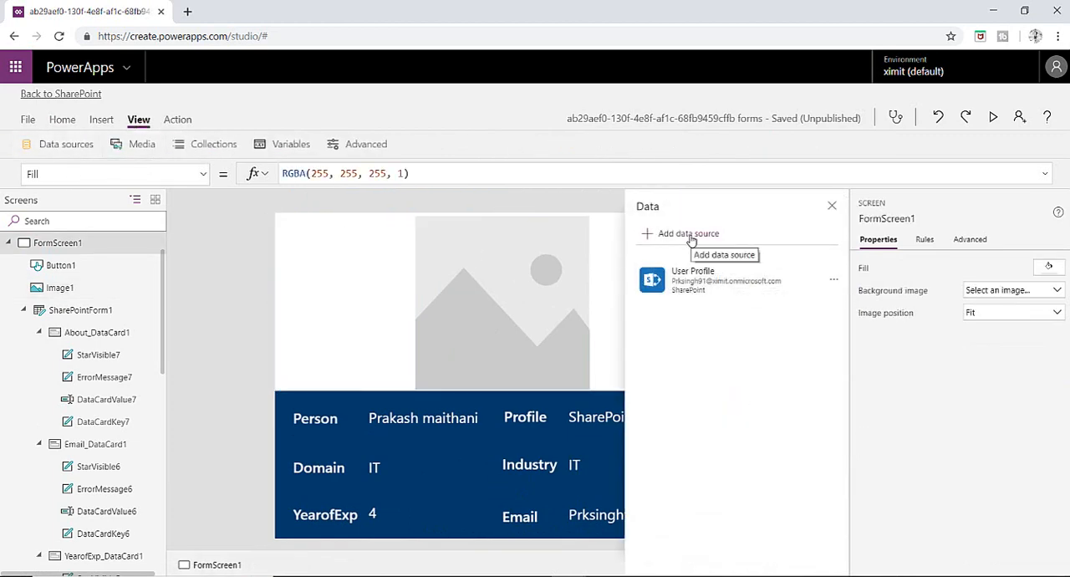
pyautogui.click(688, 234)
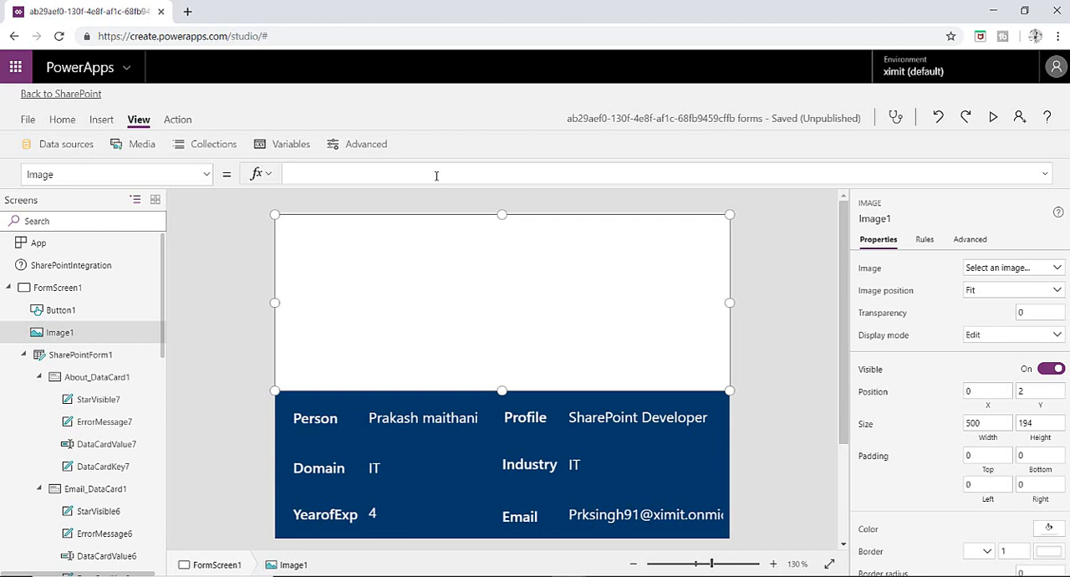
# Set Image1's Image to Office365Users.UserPhoto(SharePointIntegration.Selected.Person.Email).
pyautogui.write('off')
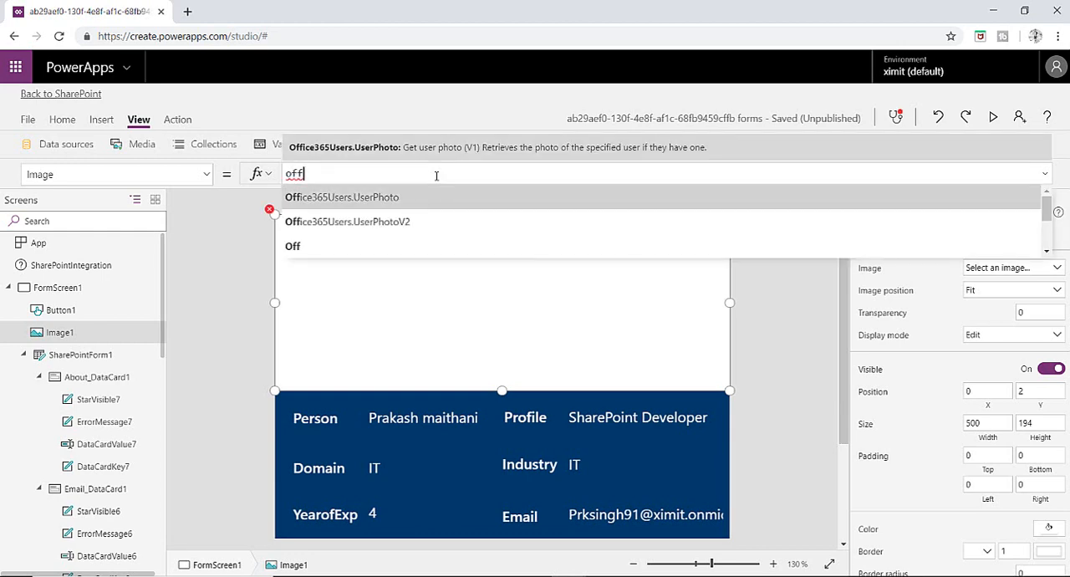
pyautogui.click(341, 198)
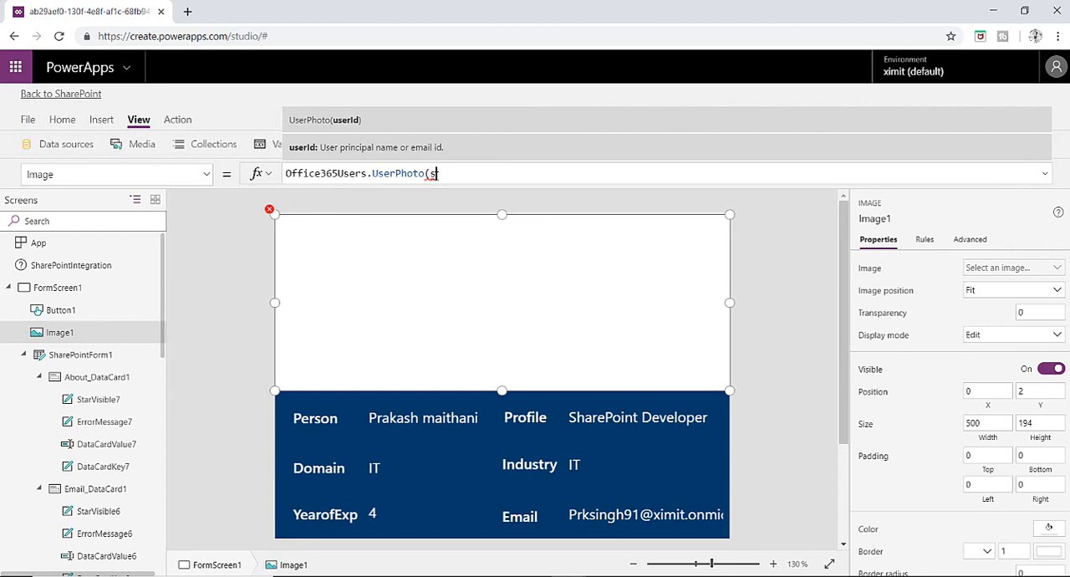
pyautogui.write('harep')
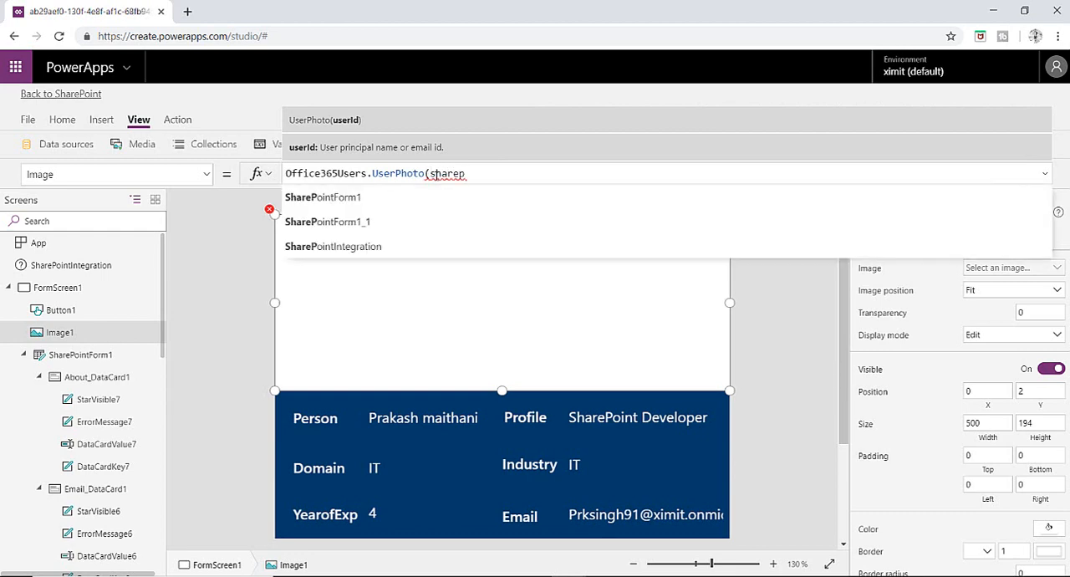
pyautogui.click(333, 245)
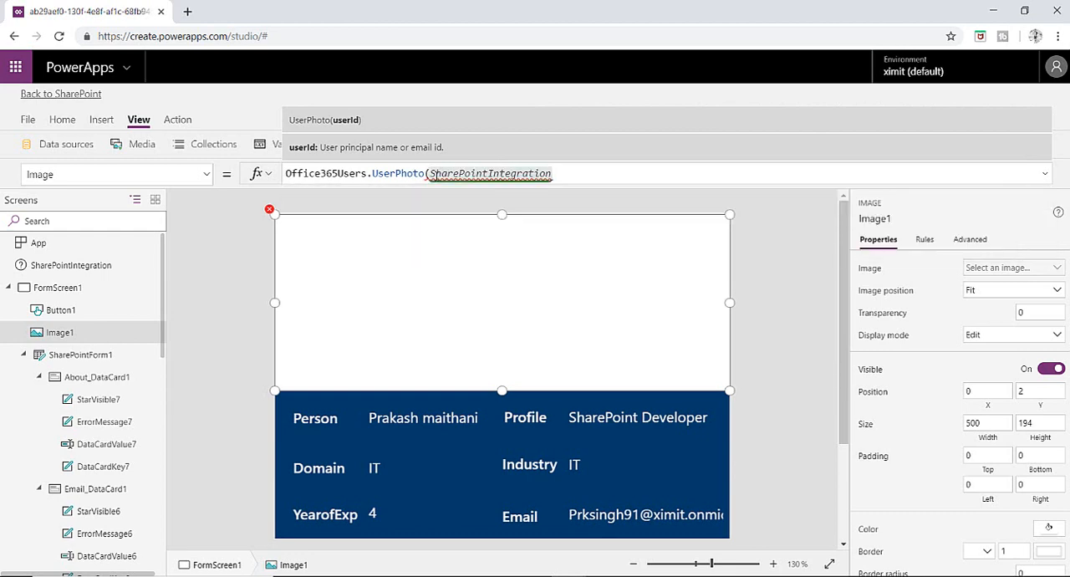
pyautogui.write('.Selected')
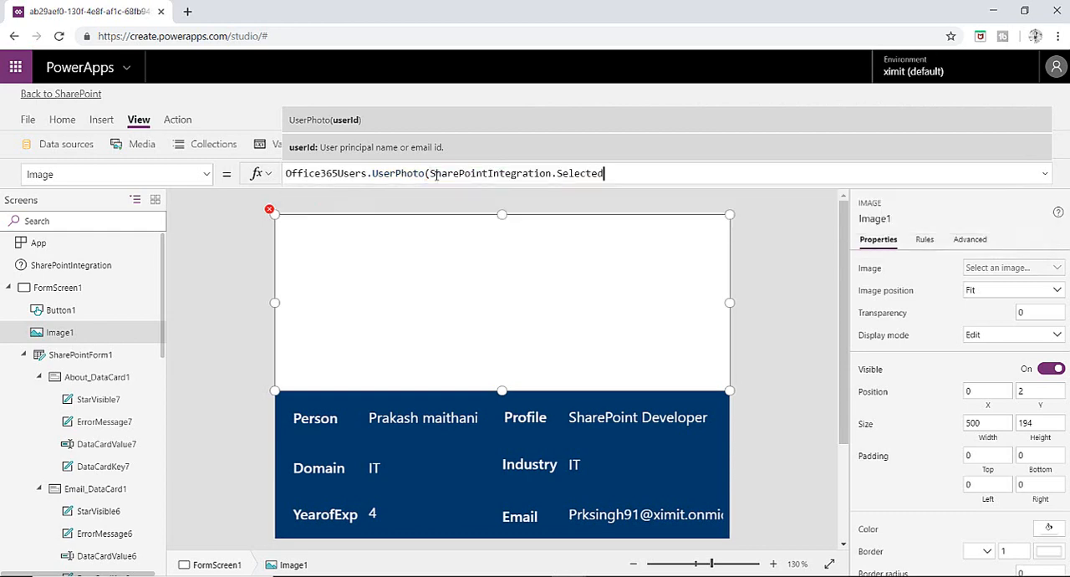
pyautogui.doubleClick(488, 174)
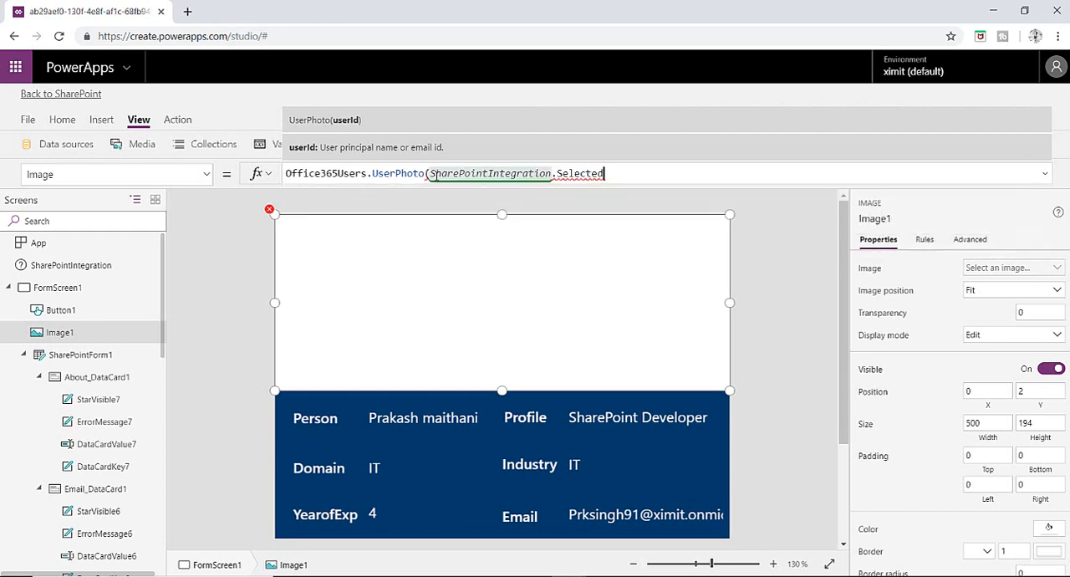
pyautogui.write('.')
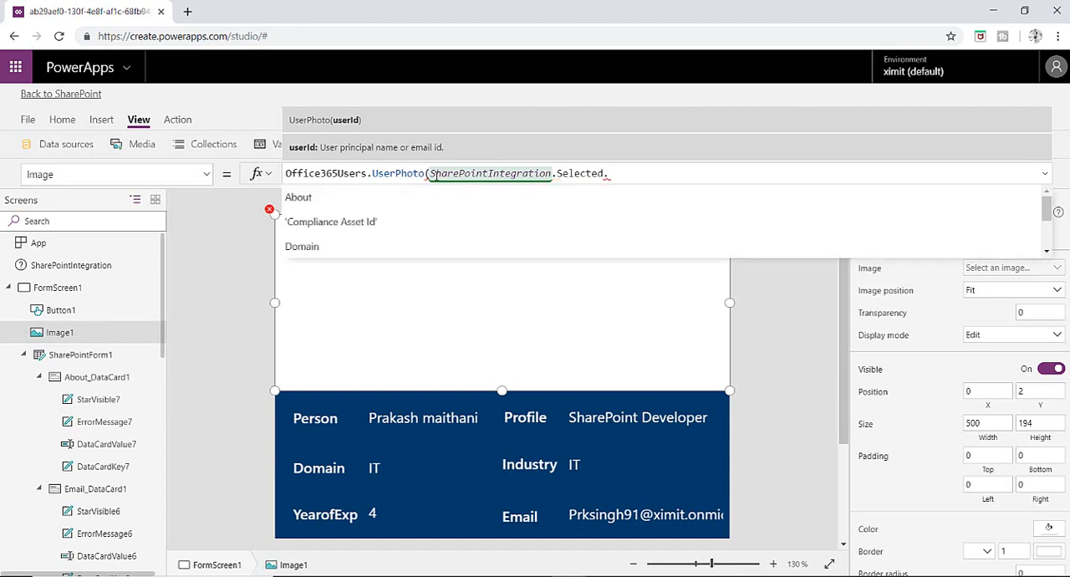
pyautogui.write('per')
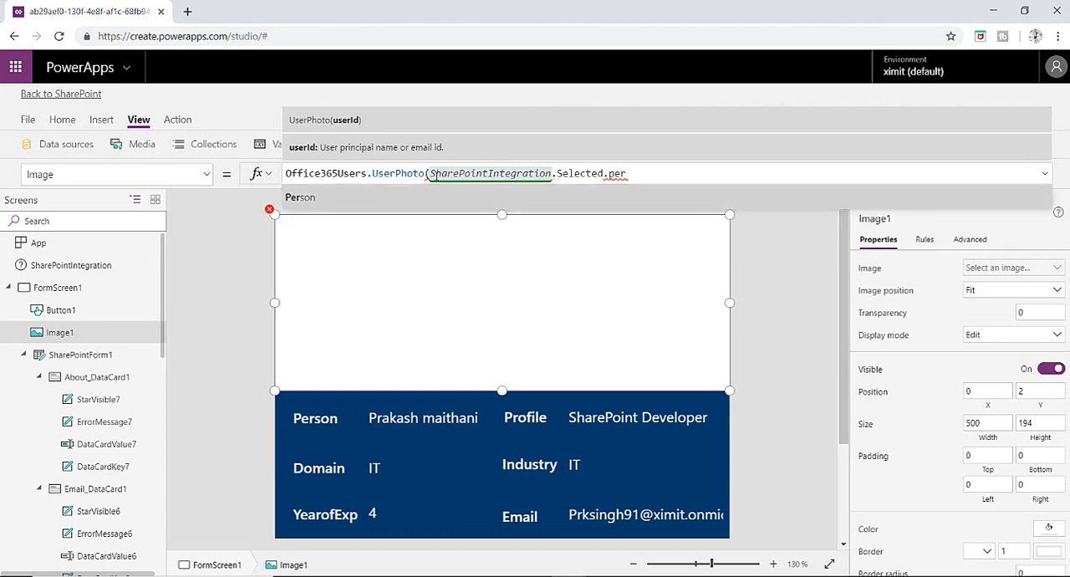
pyautogui.write('Person')
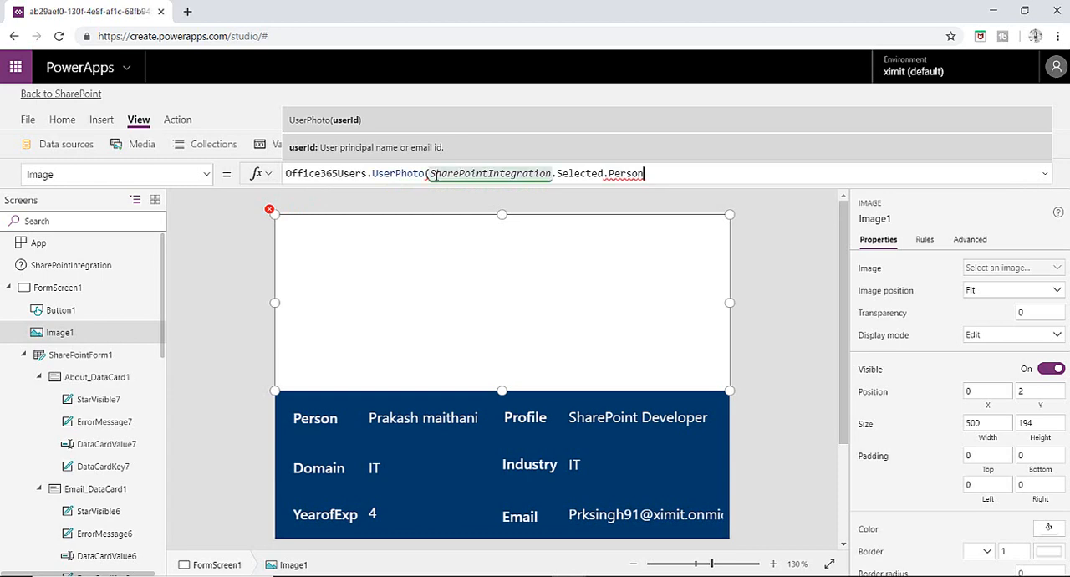
pyautogui.write('.email')
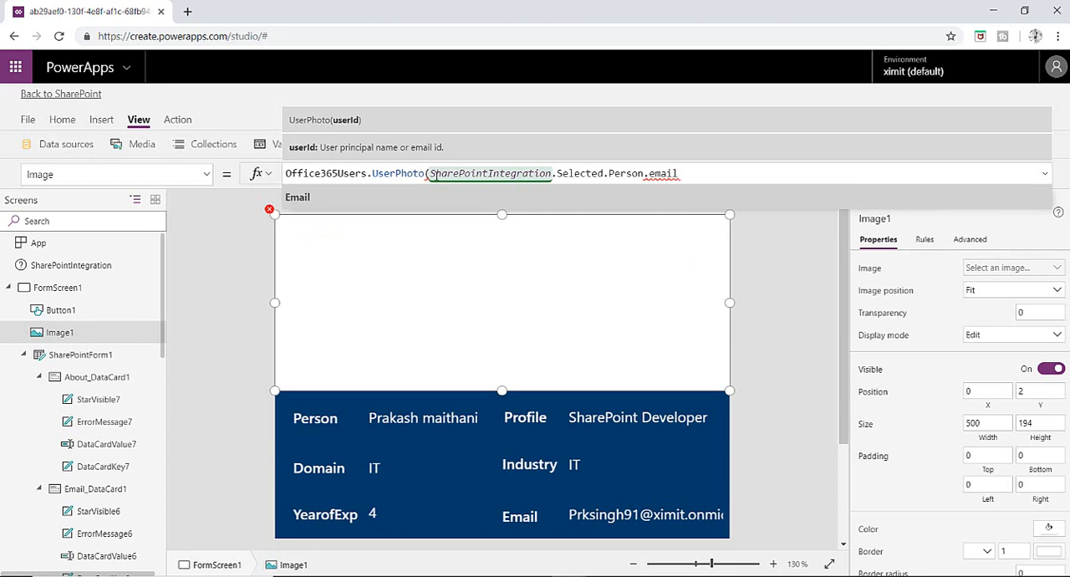
pyautogui.write('Email)')
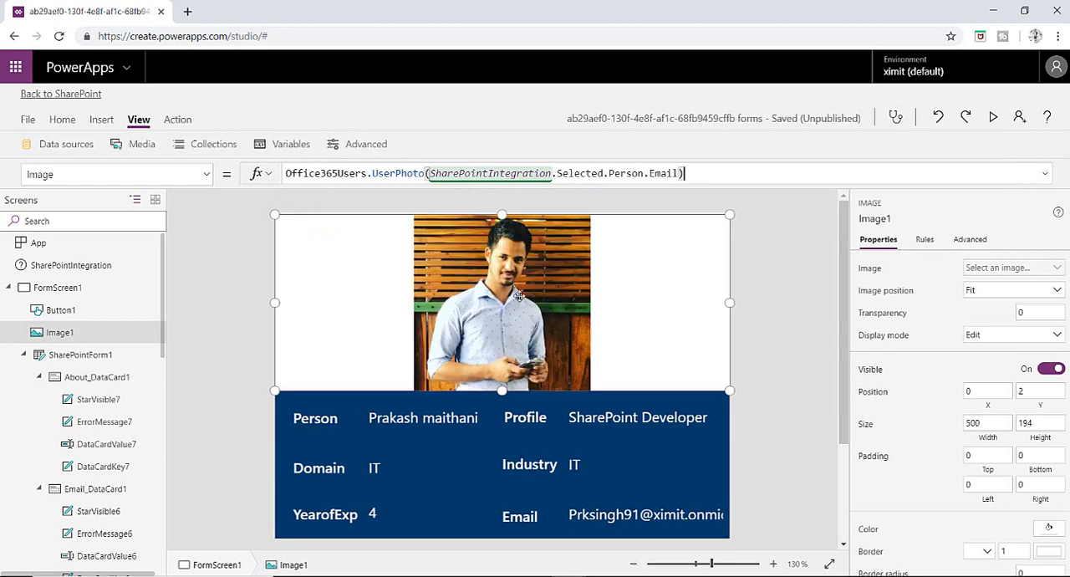
pyautogui.moveTo(485, 351)
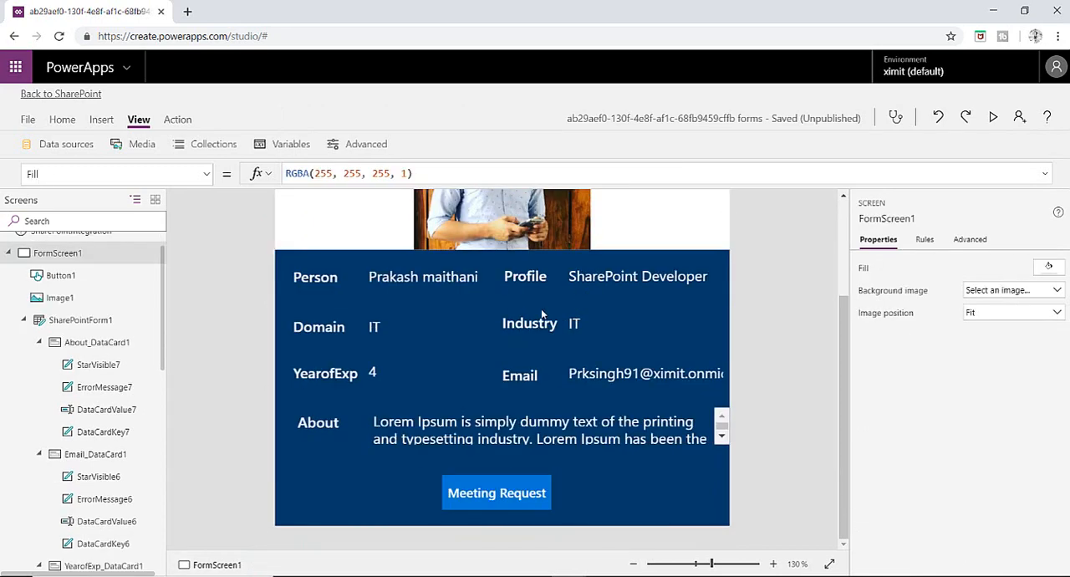
# Select the Meeting Request button and show its blank OnSelect formula.
pyautogui.click(495, 492)
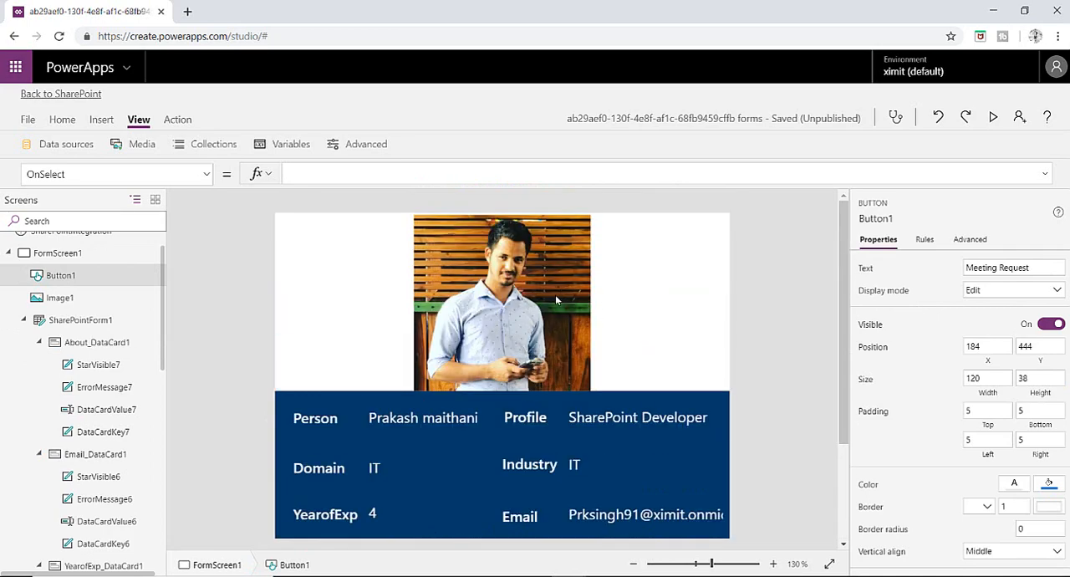
pyautogui.scroll(-3)
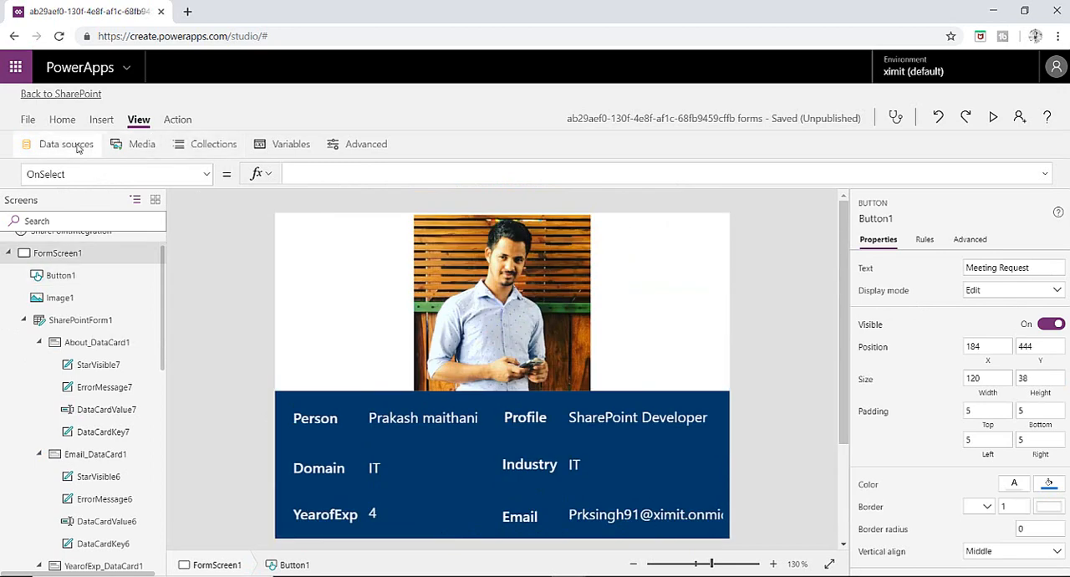
# Add a new Office 365 Outlook connection as a data source via Data sources > Add data source.
pyautogui.click(67, 143)
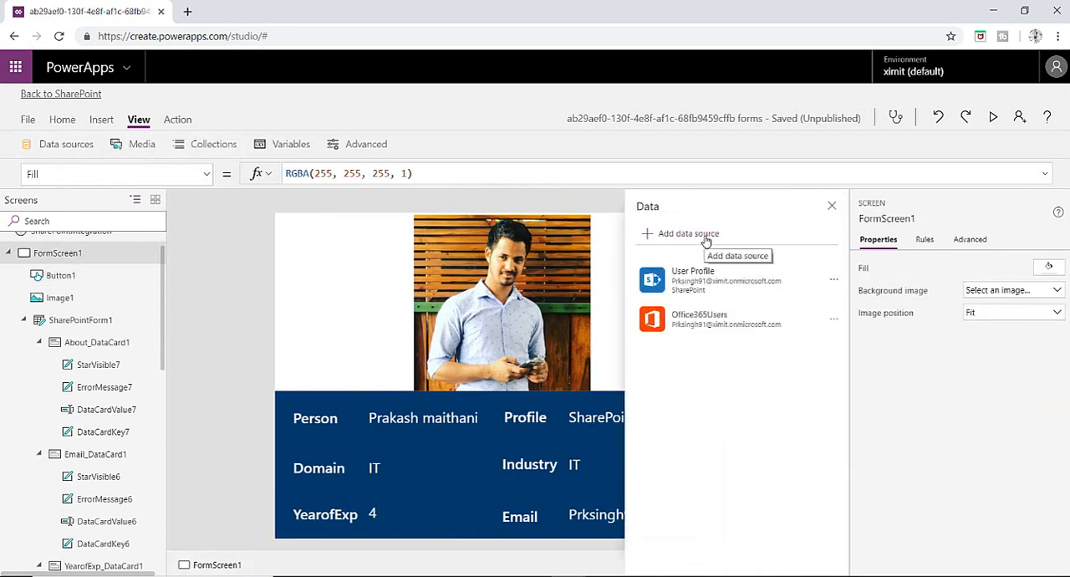
pyautogui.click(687, 234)
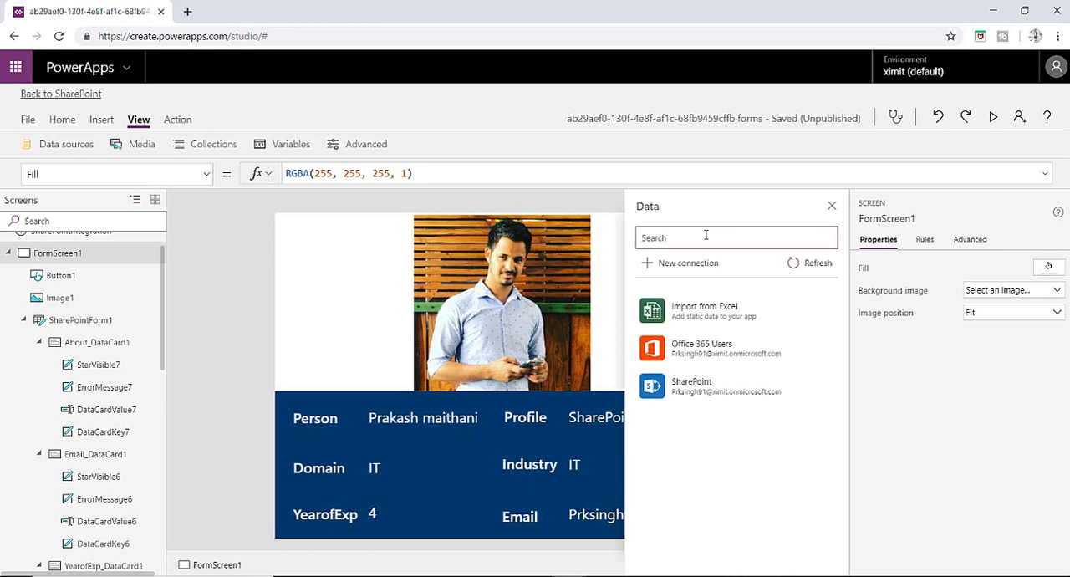
pyautogui.write('office')
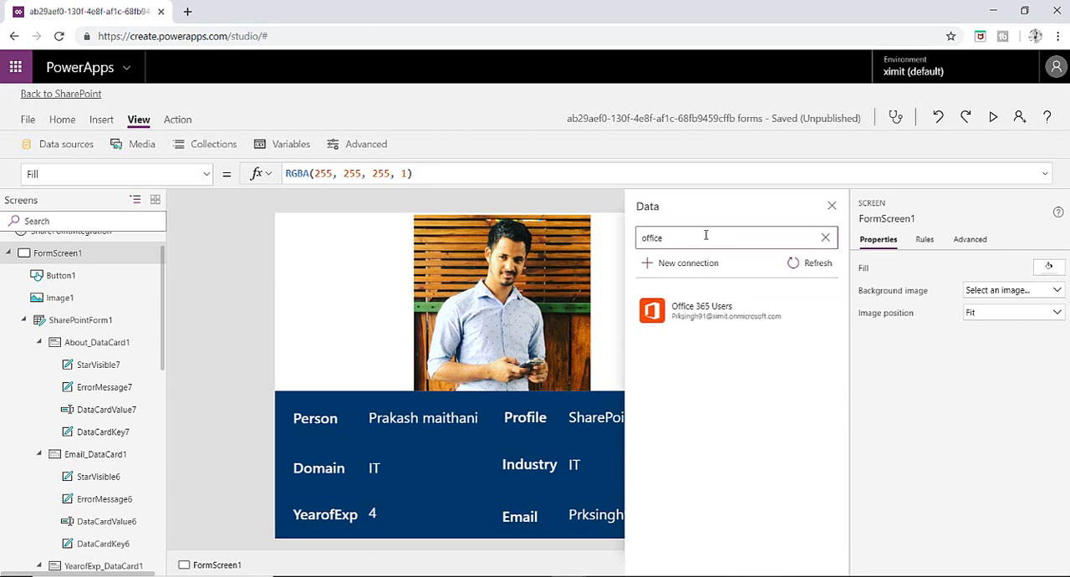
pyautogui.doubleClick(650, 238)
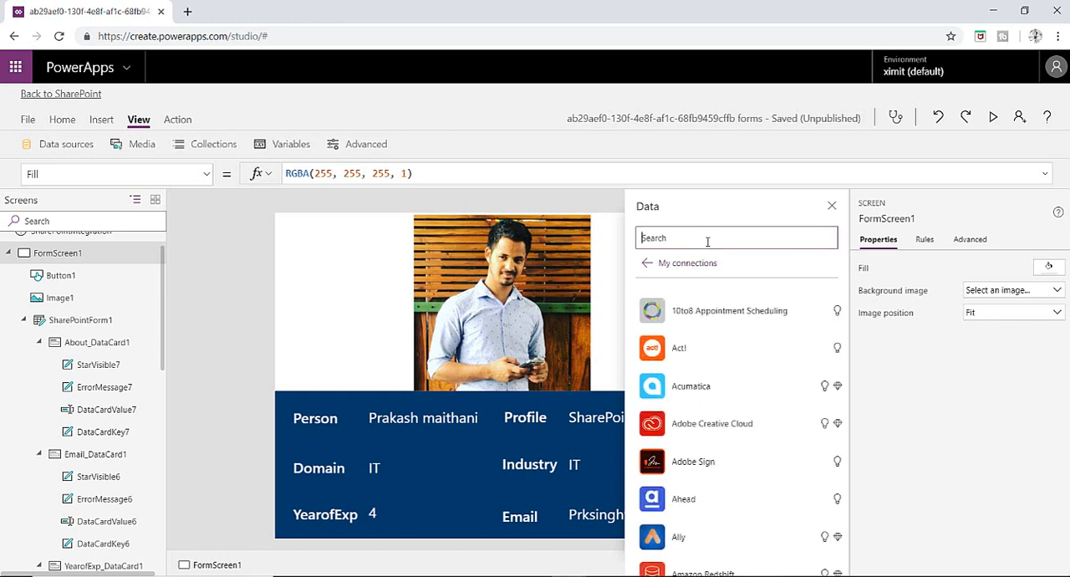
pyautogui.write('office')
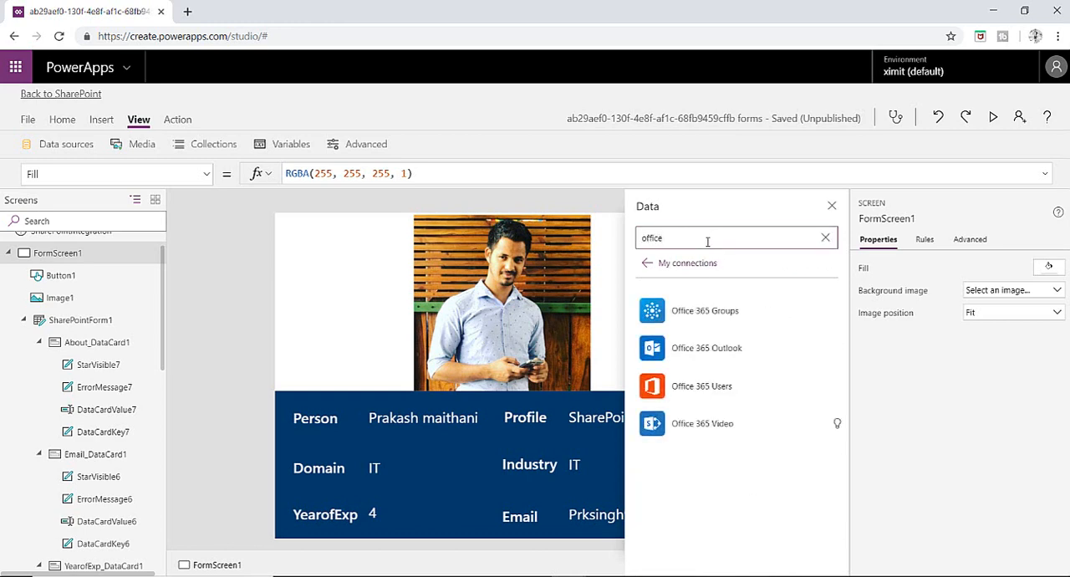
pyautogui.moveTo(706, 348)
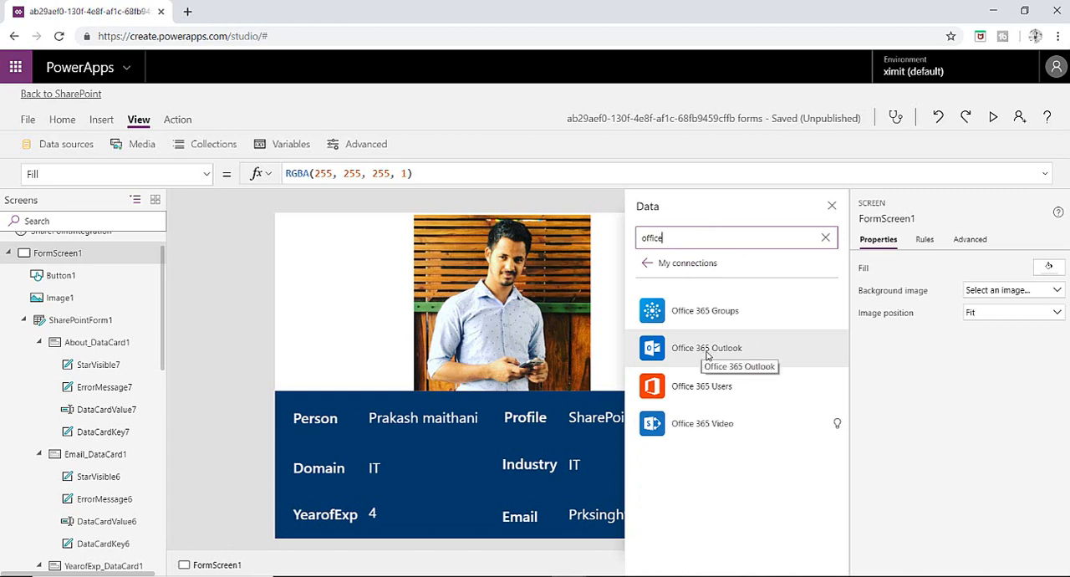
pyautogui.click(705, 348)
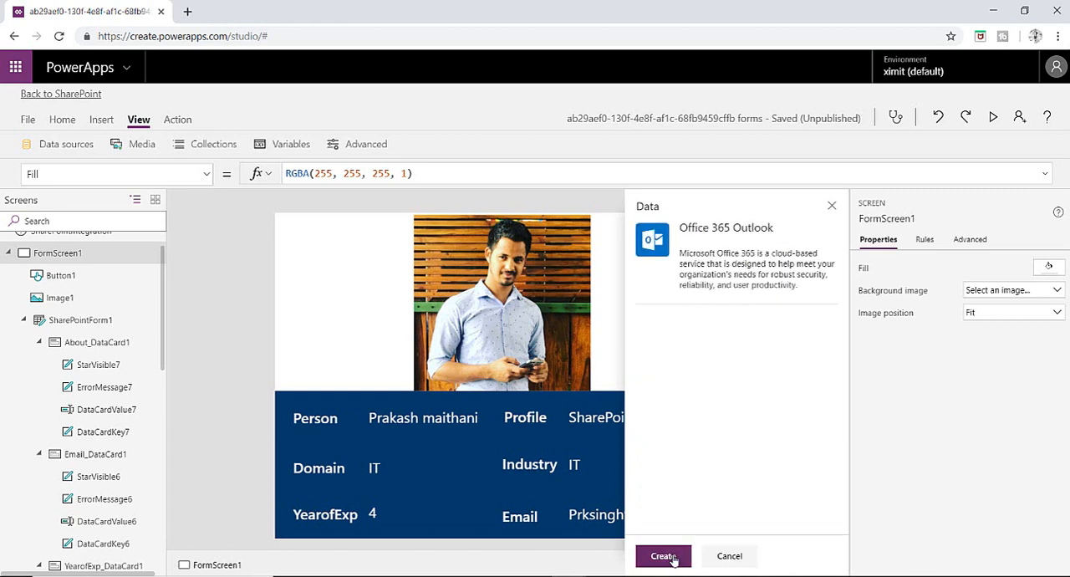
pyautogui.click(662, 555)
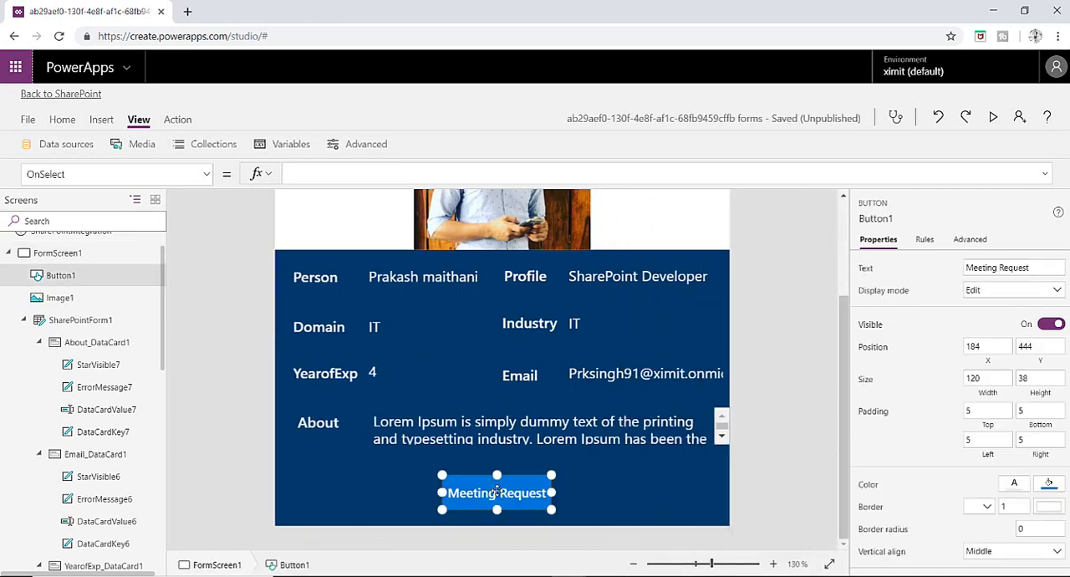
# Start OnSelect as Office365.SendEmail with SharePointIntegration.Selected.Person.Email as recipient.
pyautogui.write('0')
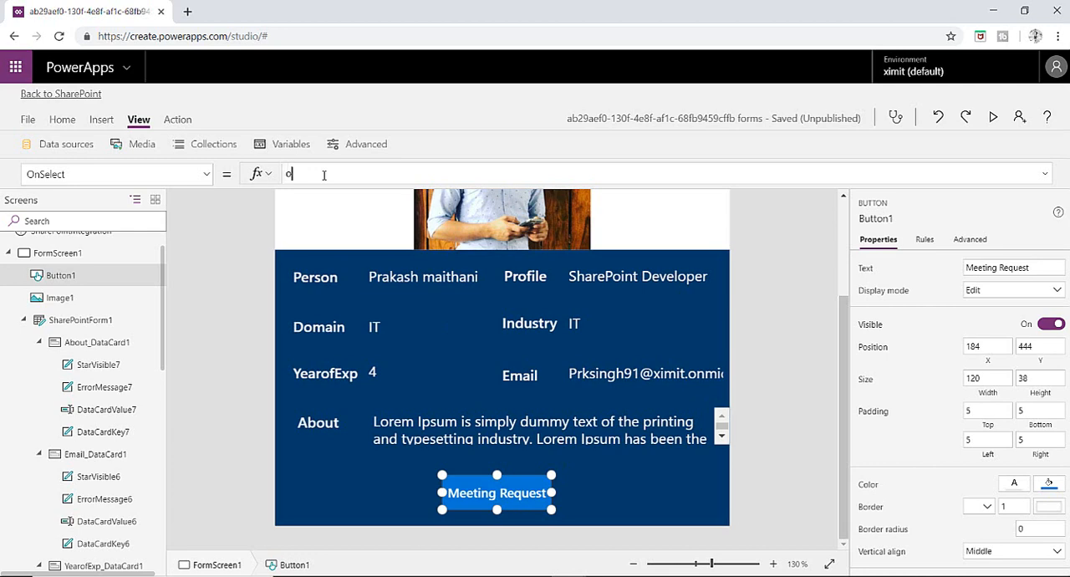
pyautogui.write('ffice')
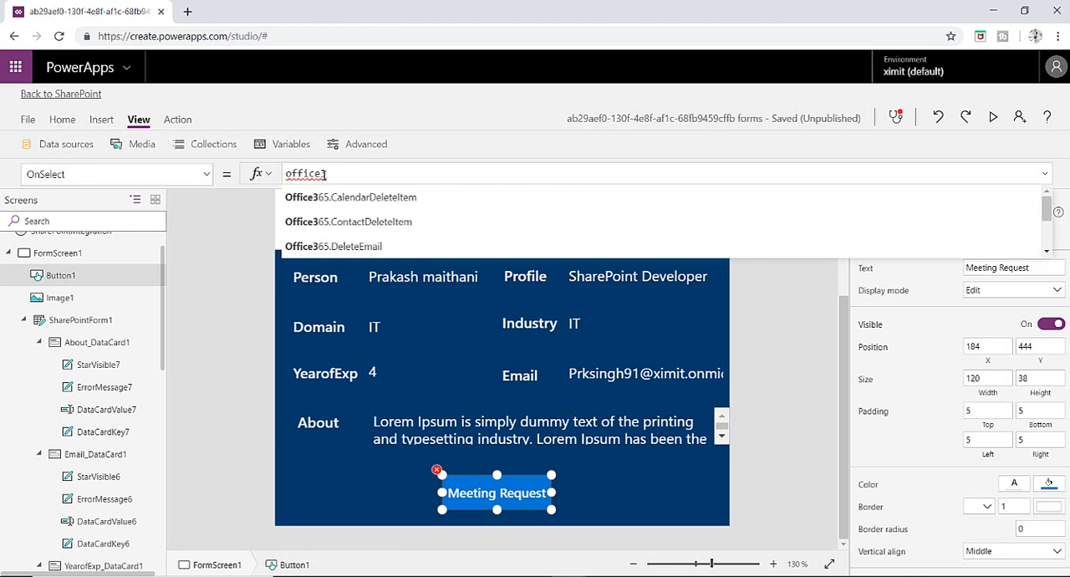
pyautogui.write('365')
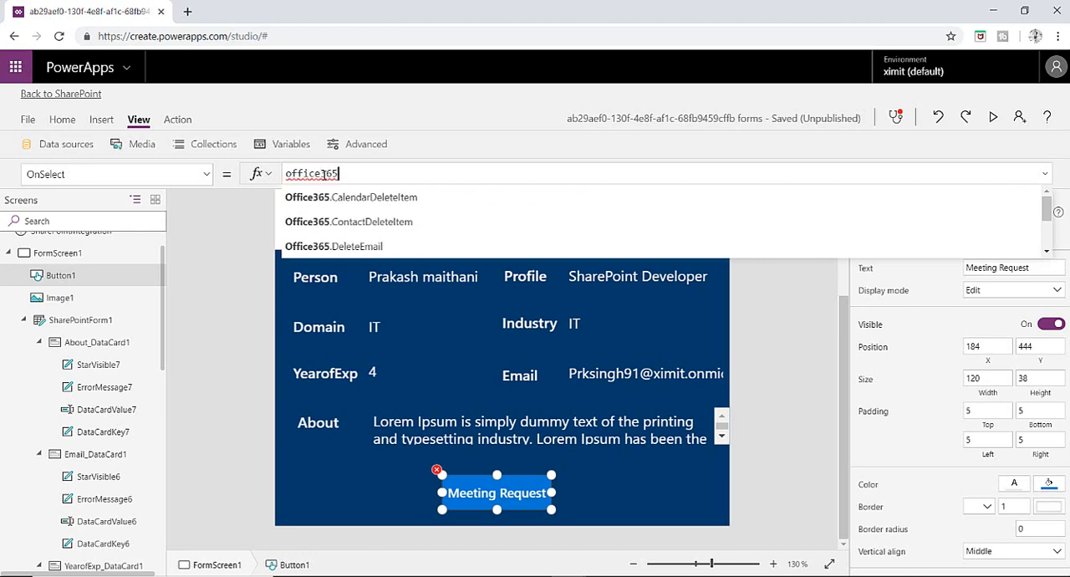
pyautogui.write('.')
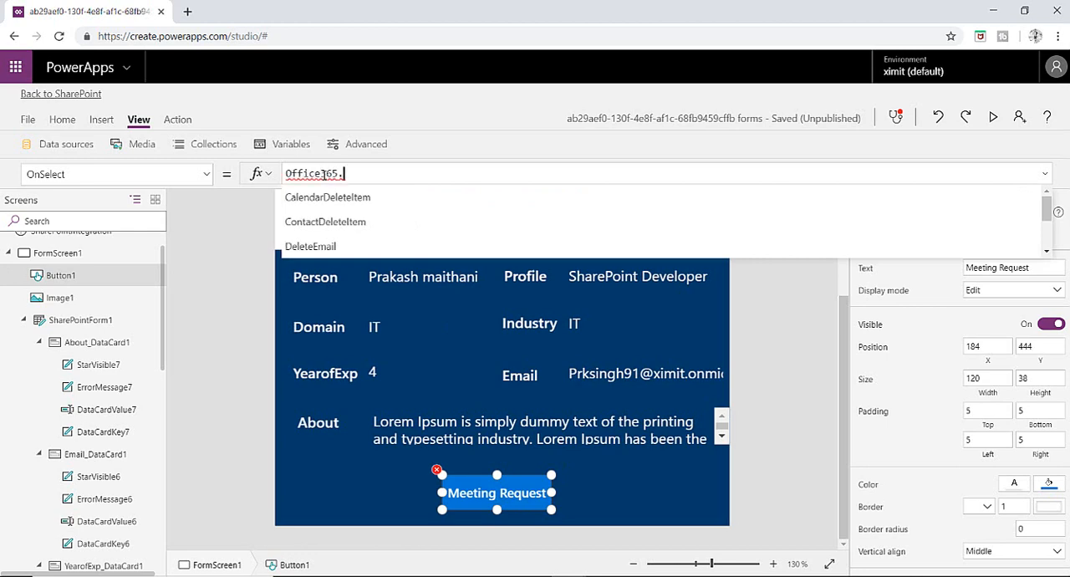
pyautogui.write('send')
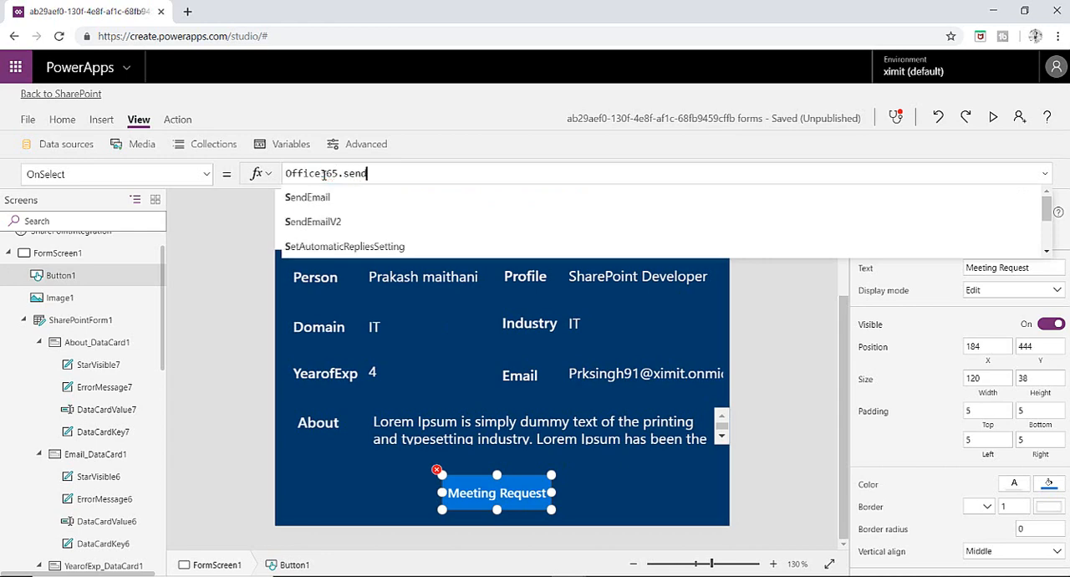
pyautogui.click(307, 197)
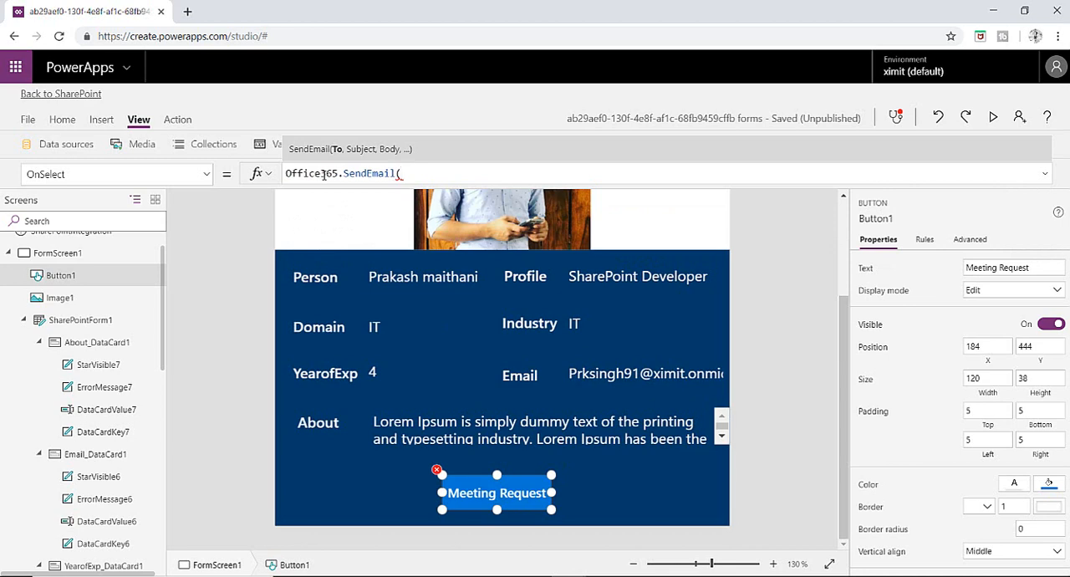
pyautogui.write('sha')
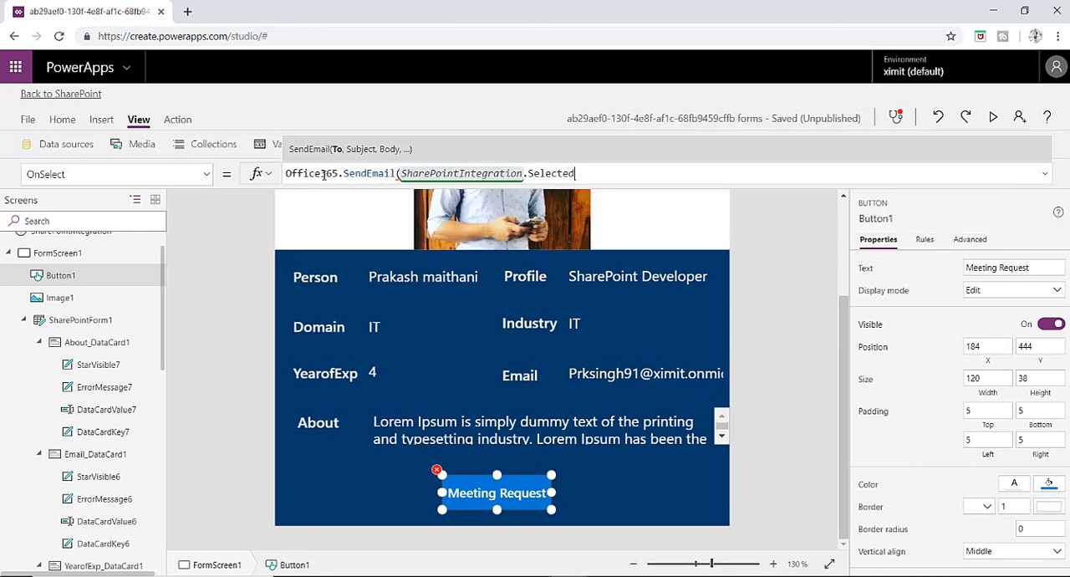
pyautogui.write('.per')
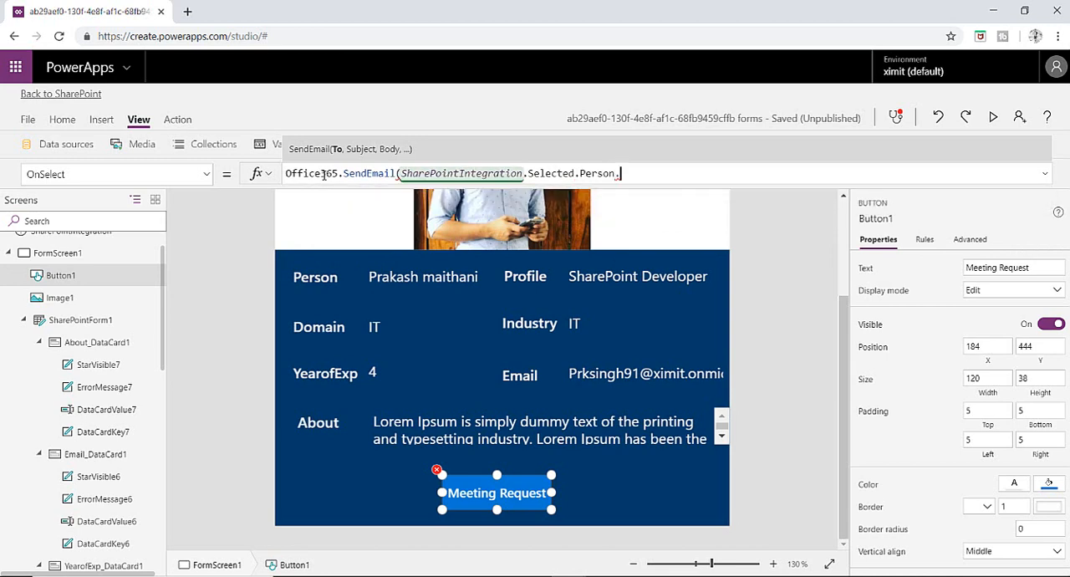
pyautogui.write('e')
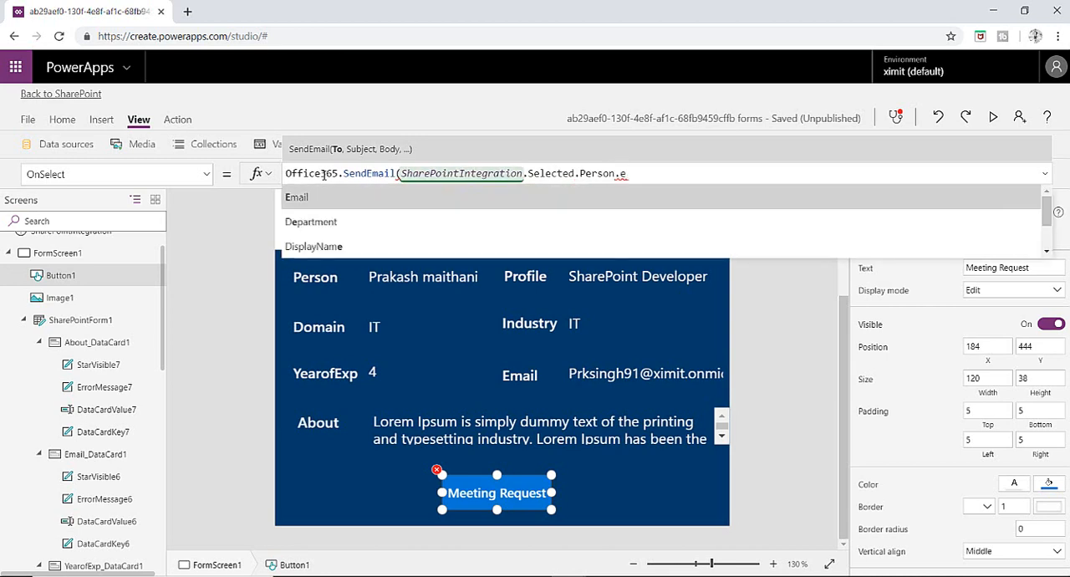
pyautogui.click(298, 197)
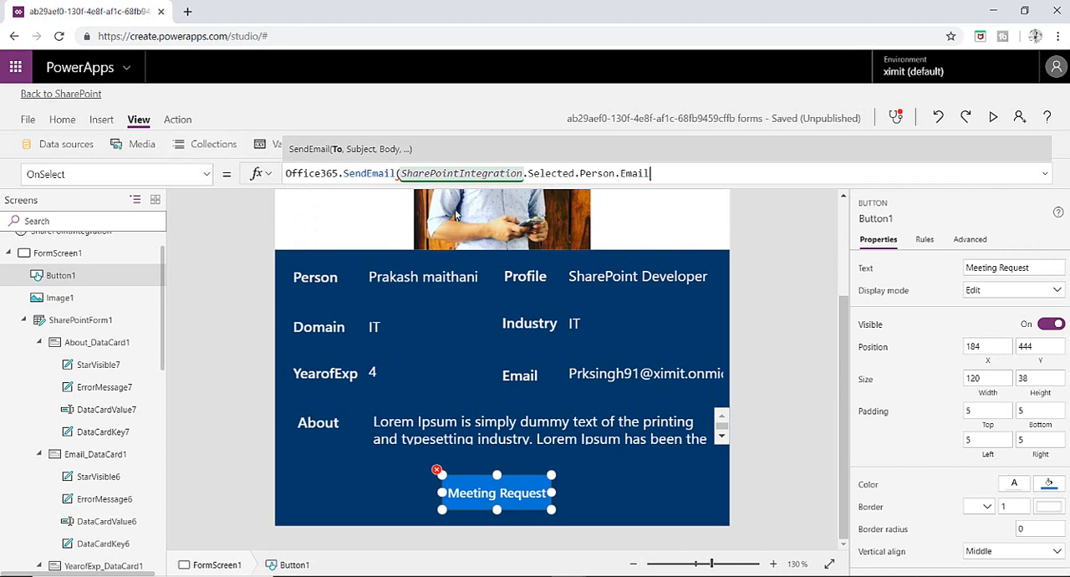
pyautogui.moveTo(516, 239)
pyautogui.write(',')
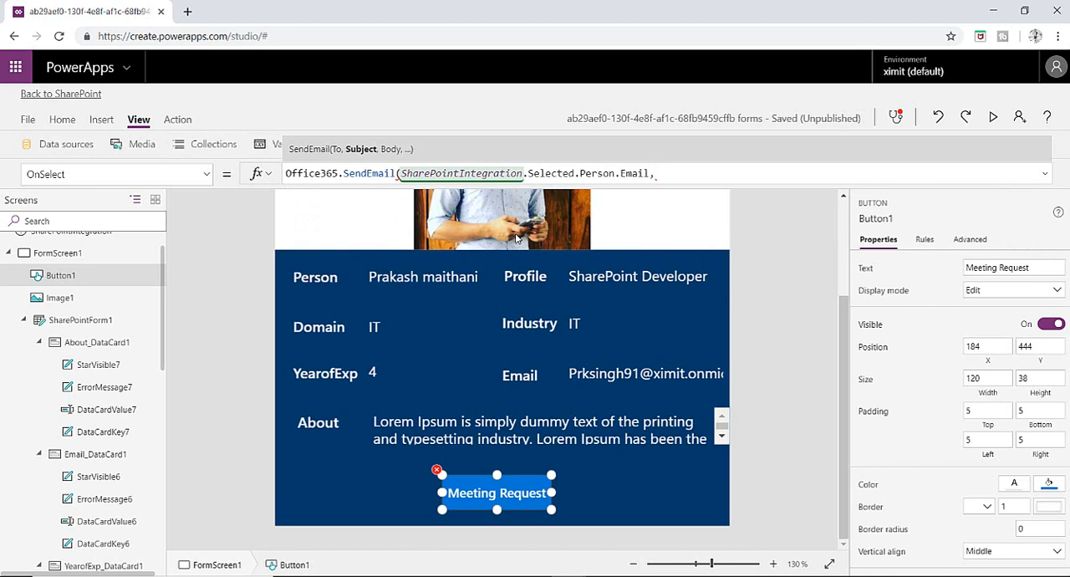
# Add subject "New Meeting Request" and body "You have New Meeting Request Please connect!".
pyautogui.click(656, 174)
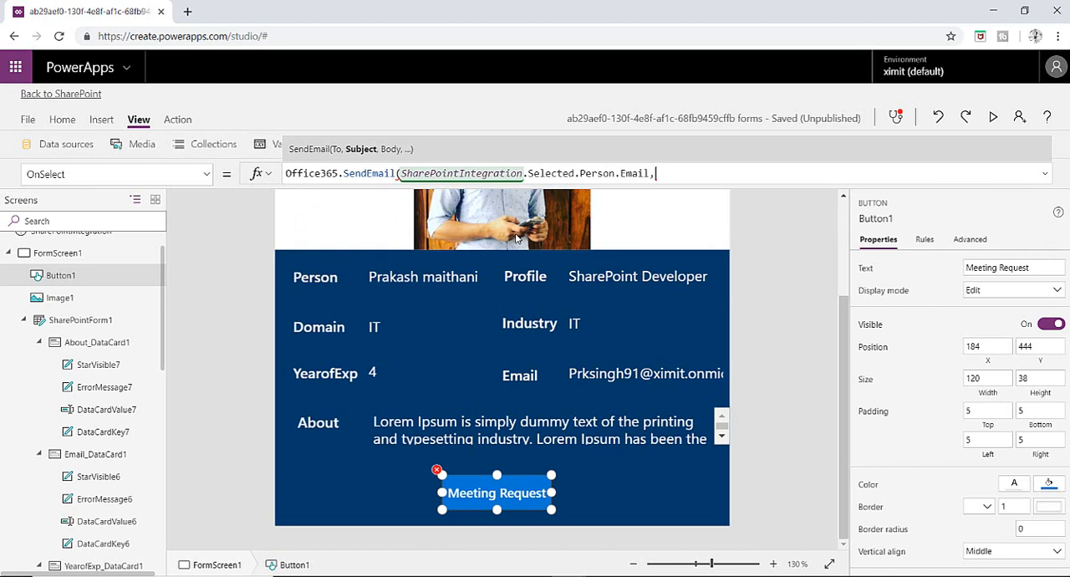
pyautogui.write('New')
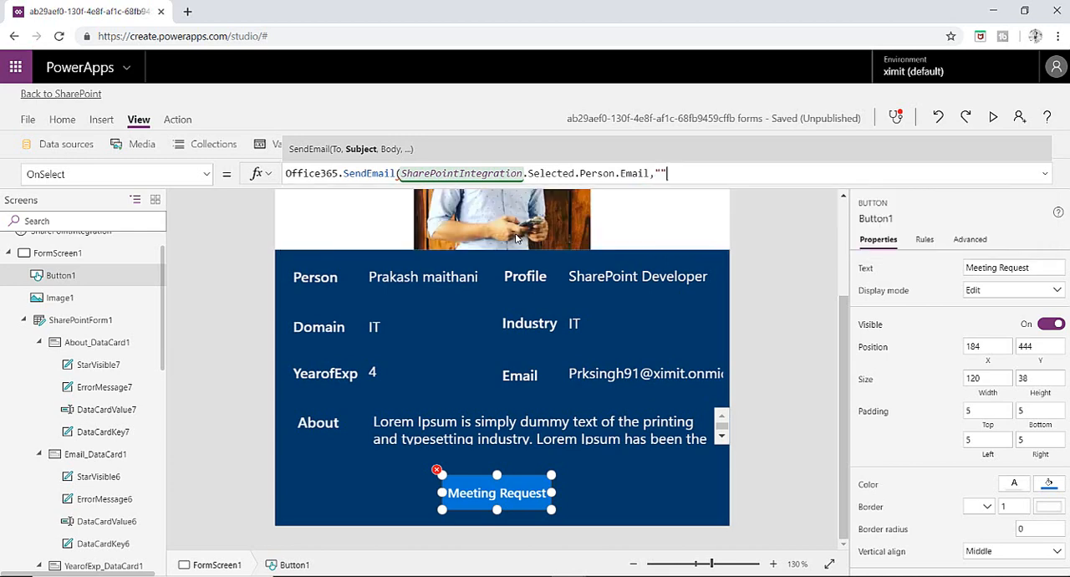
pyautogui.write('New')
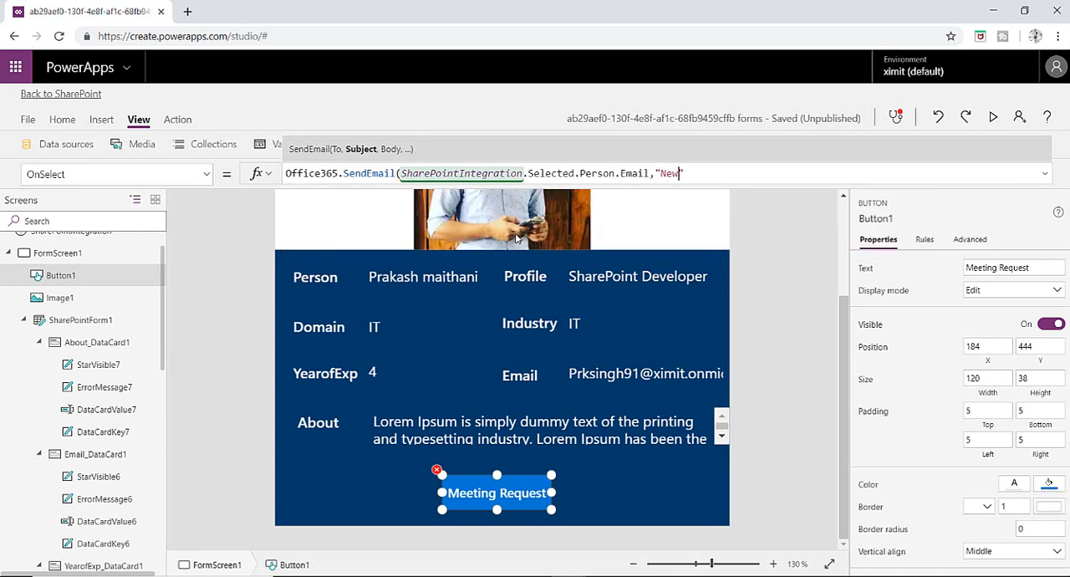
pyautogui.write('Meei')
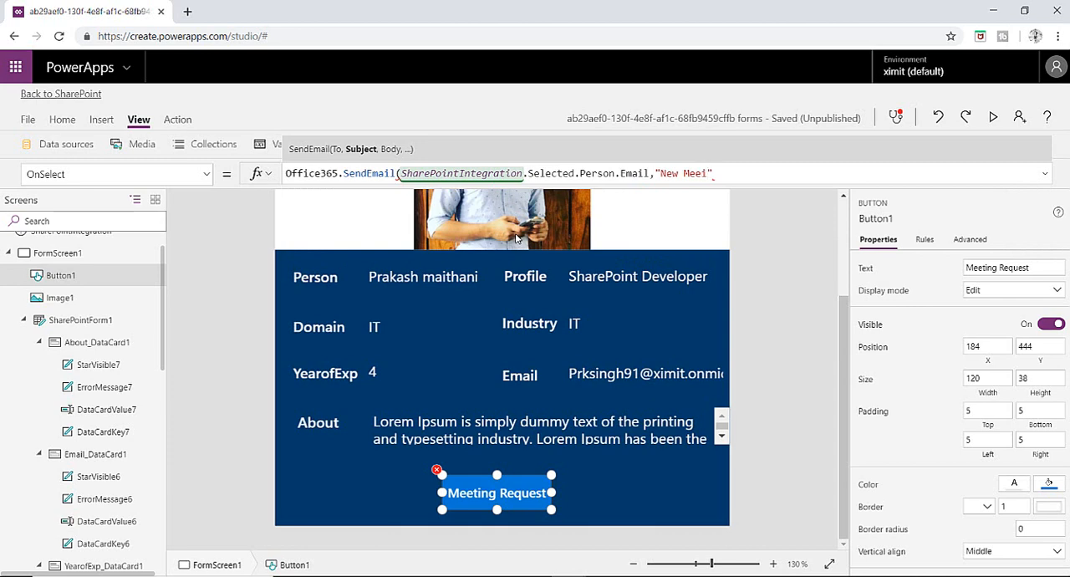
pyautogui.press('Backspace')
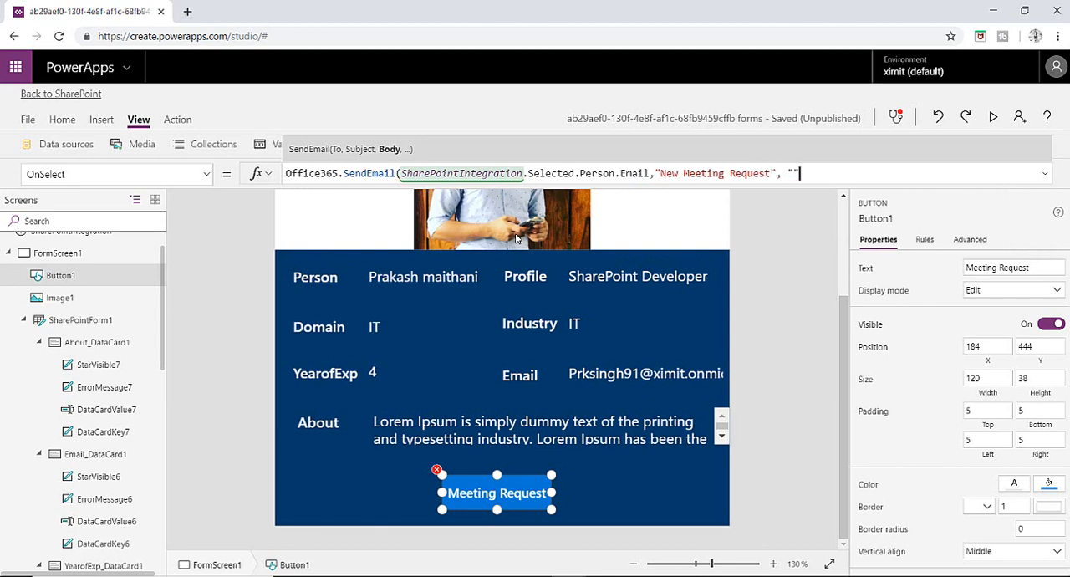
pyautogui.write('V')
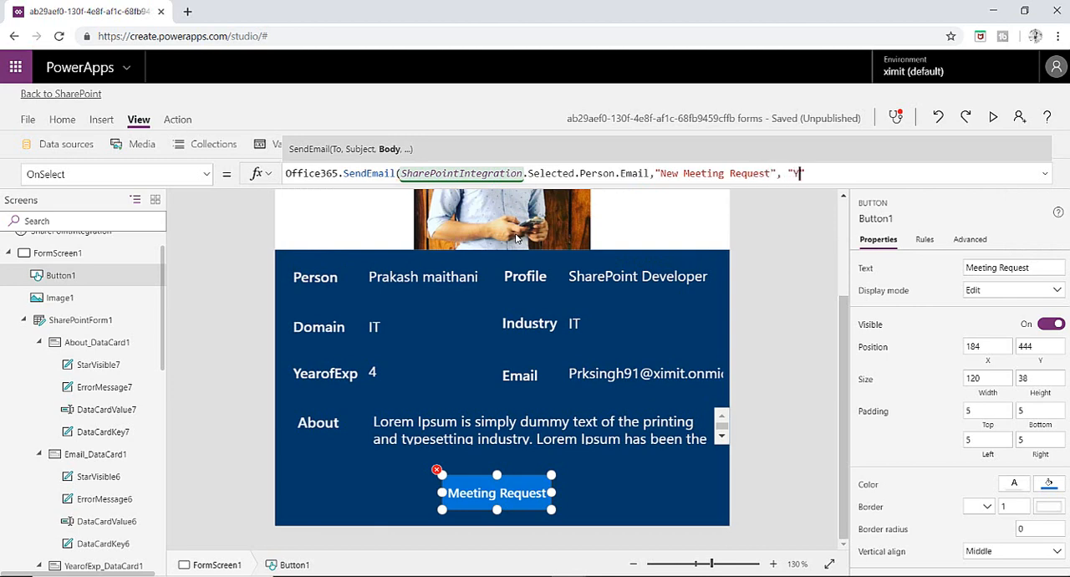
pyautogui.write('ou have')
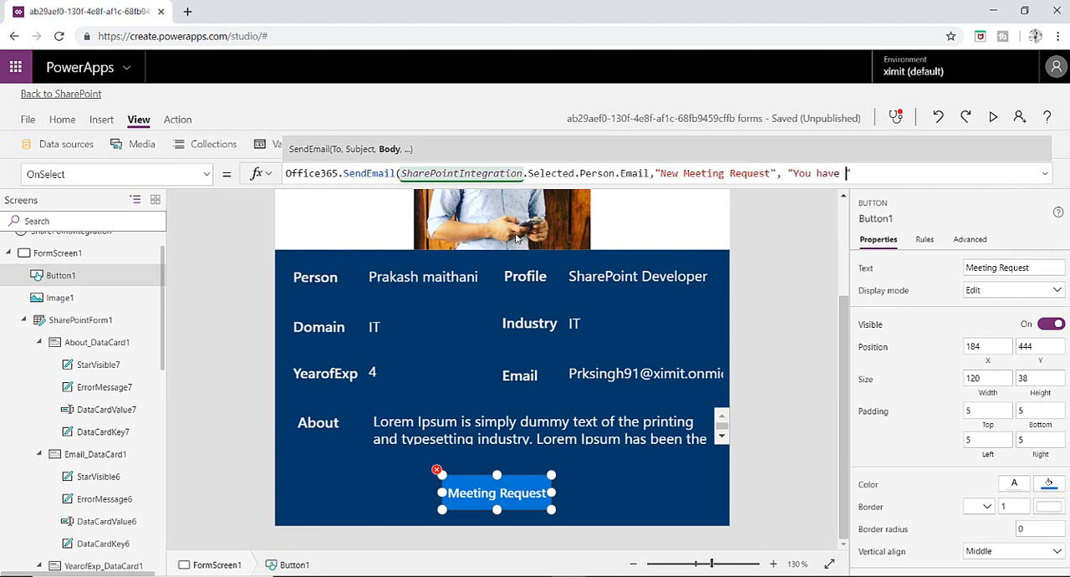
pyautogui.write('New')
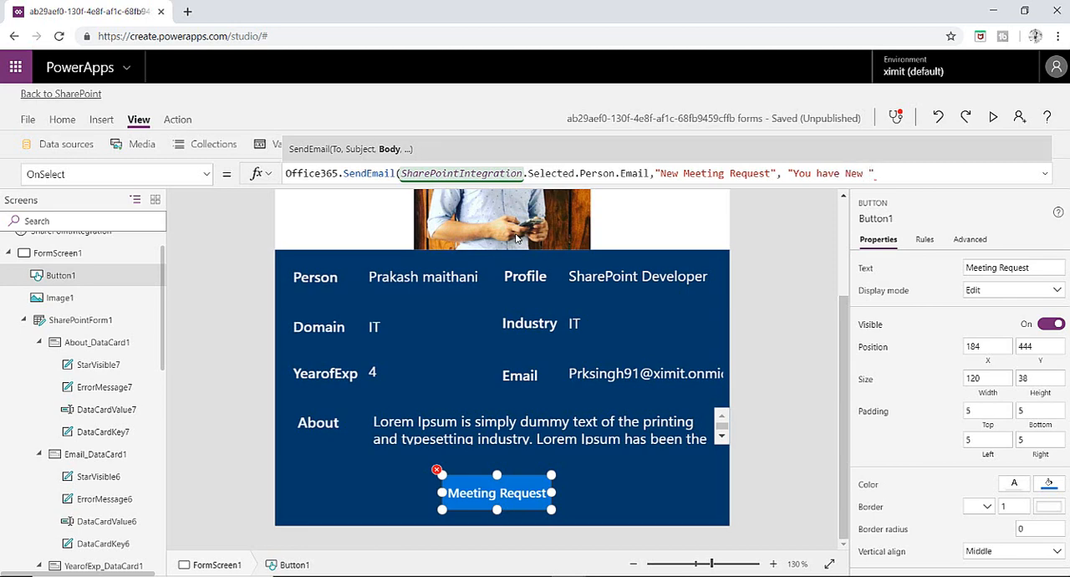
pyautogui.write('Meeting')
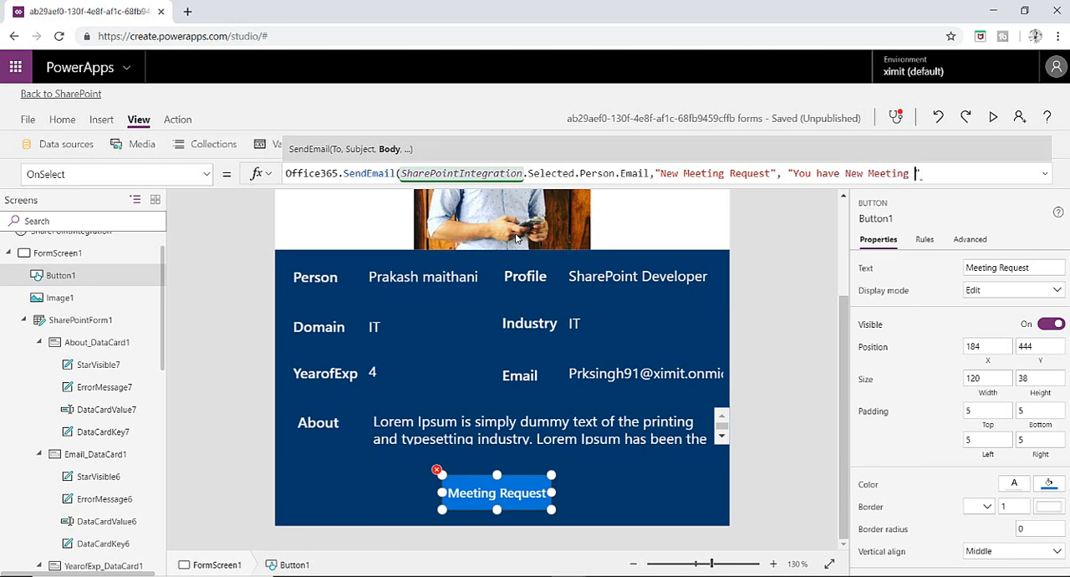
pyautogui.write('st')
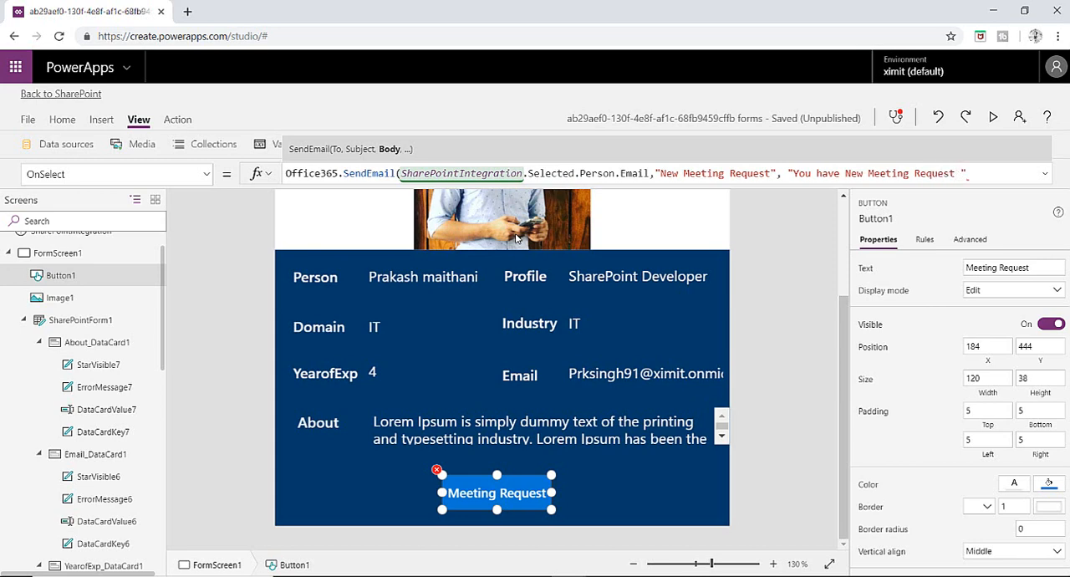
pyautogui.write('Please')
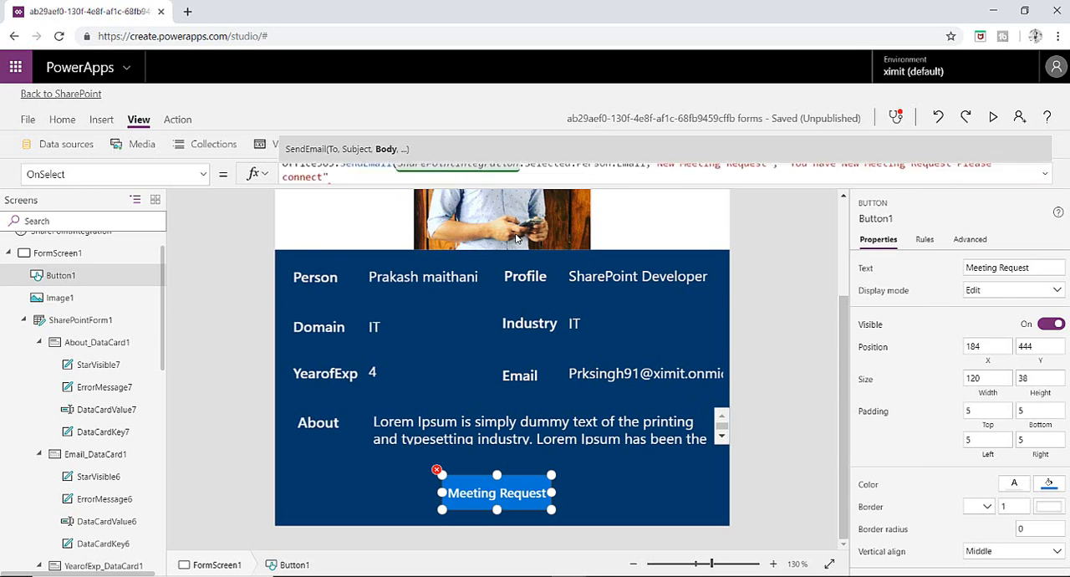
pyautogui.write('!')
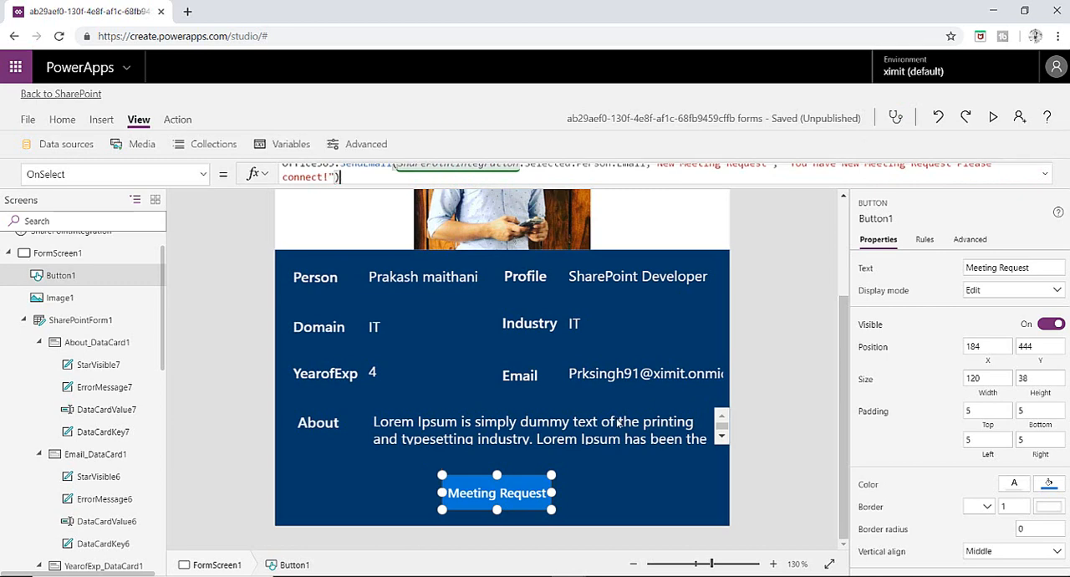
pyautogui.moveTo(560, 351)
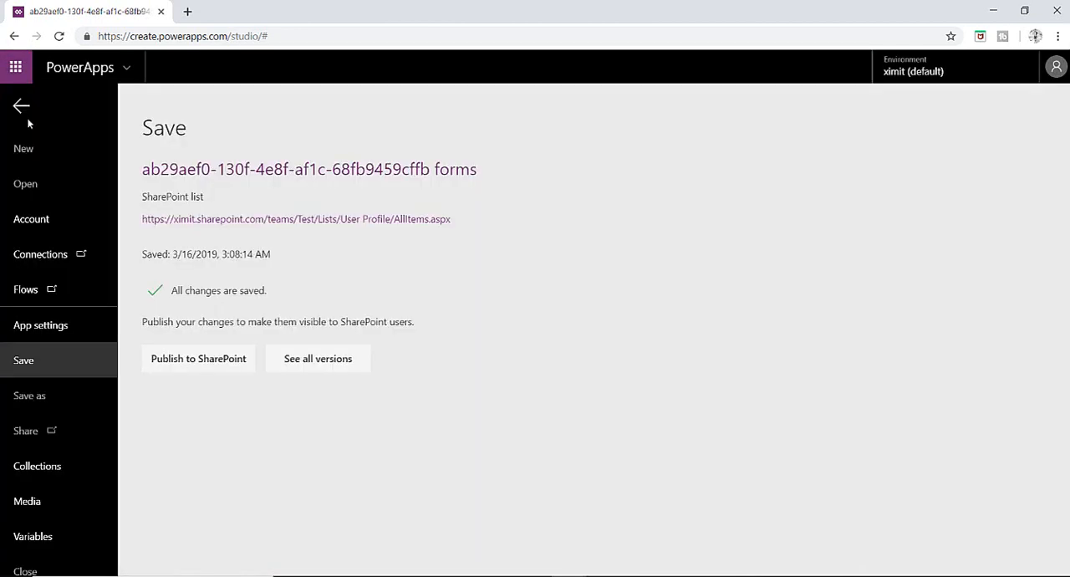
# Publish the form to SharePoint and confirm.
pyautogui.click(197, 358)
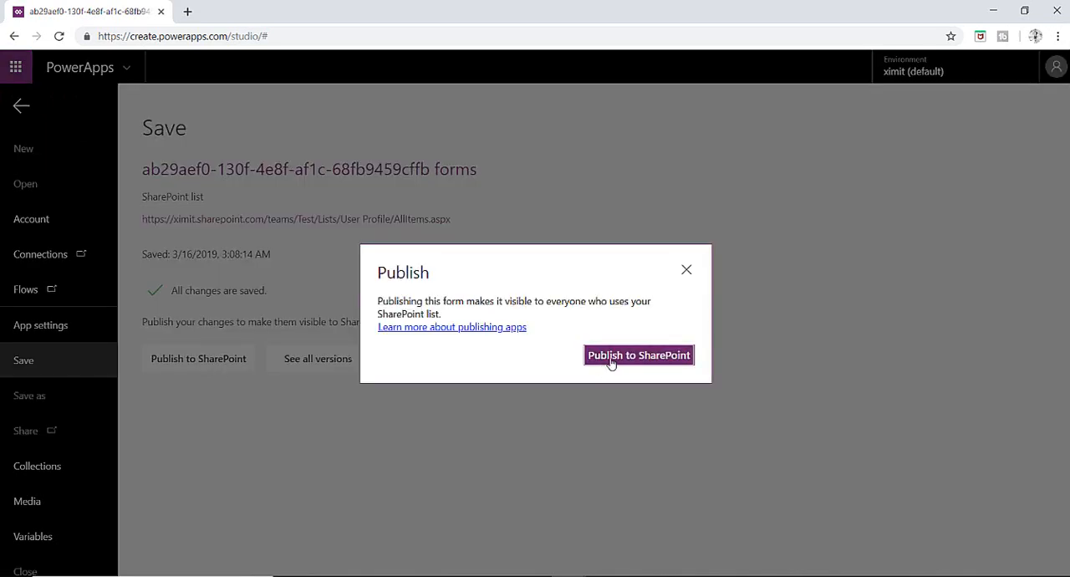
pyautogui.click(639, 355)
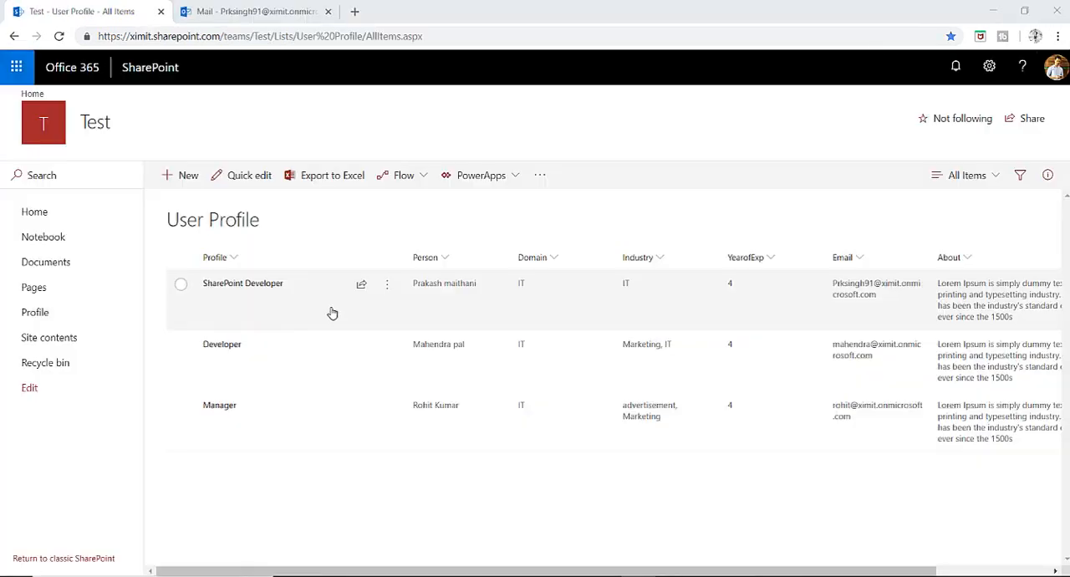
pyautogui.moveTo(277, 296)
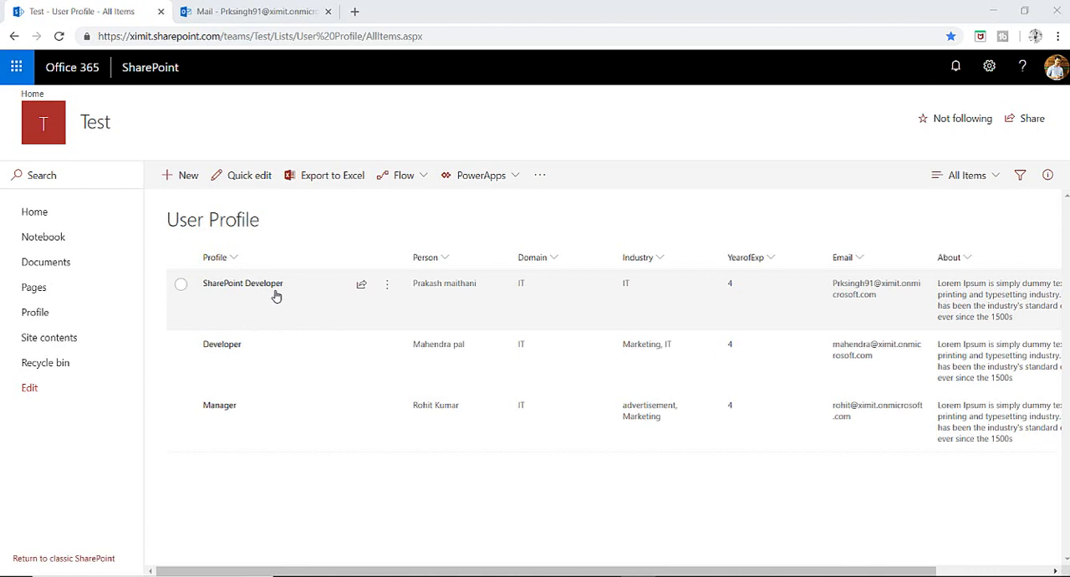
pyautogui.moveTo(243, 282)
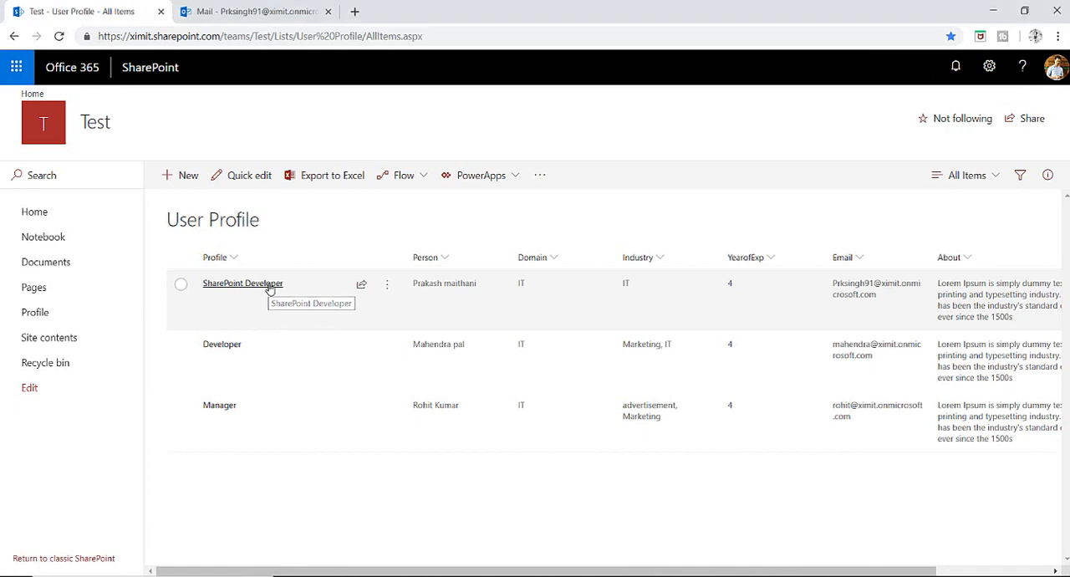
# Open the SharePoint Developer and Developer items in the new form and send a Meeting Request.
pyautogui.click(243, 283)
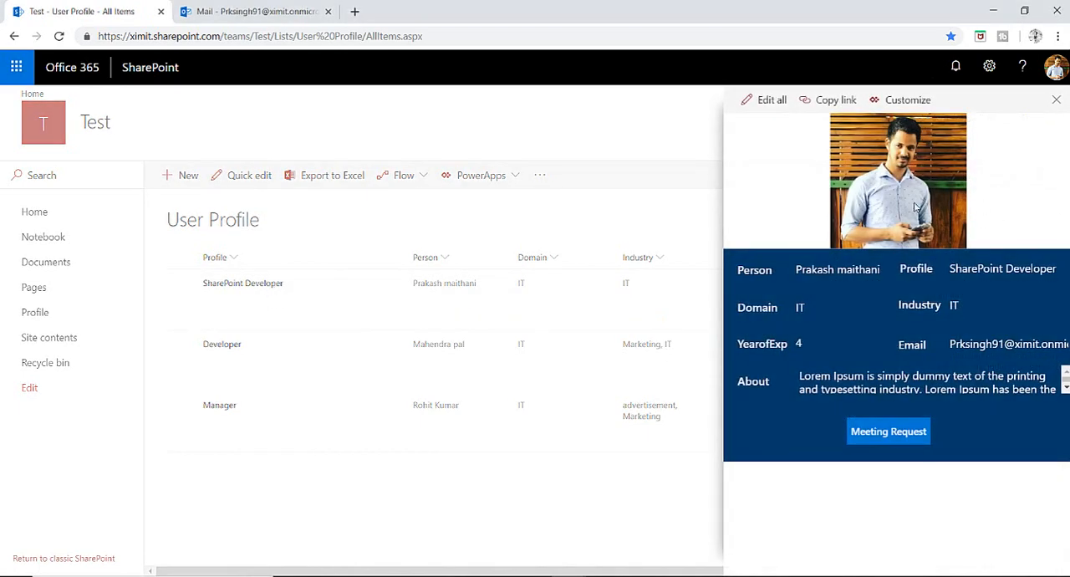
pyautogui.moveTo(911, 176)
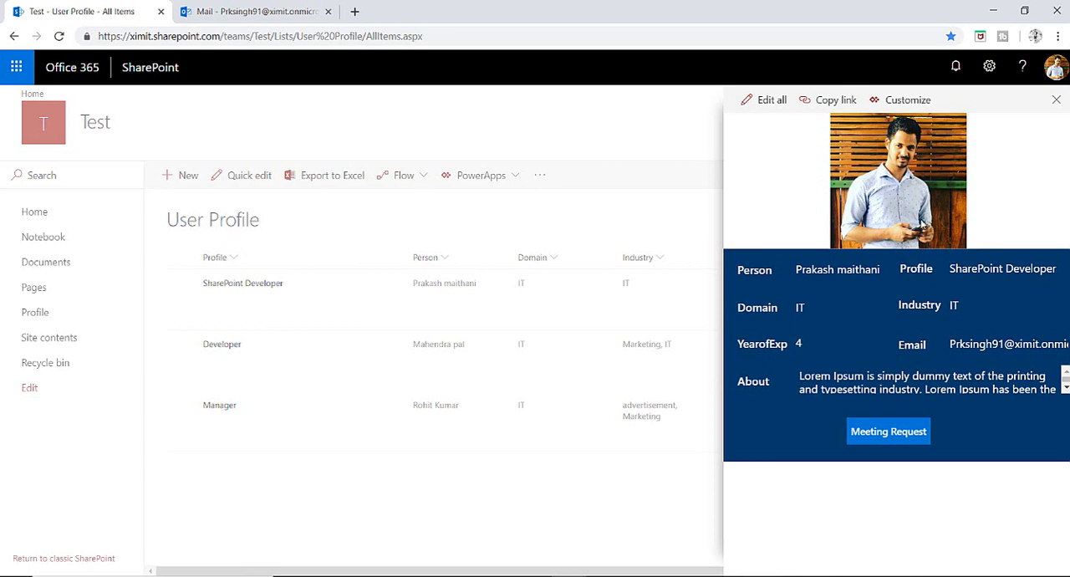
pyautogui.moveTo(980, 291)
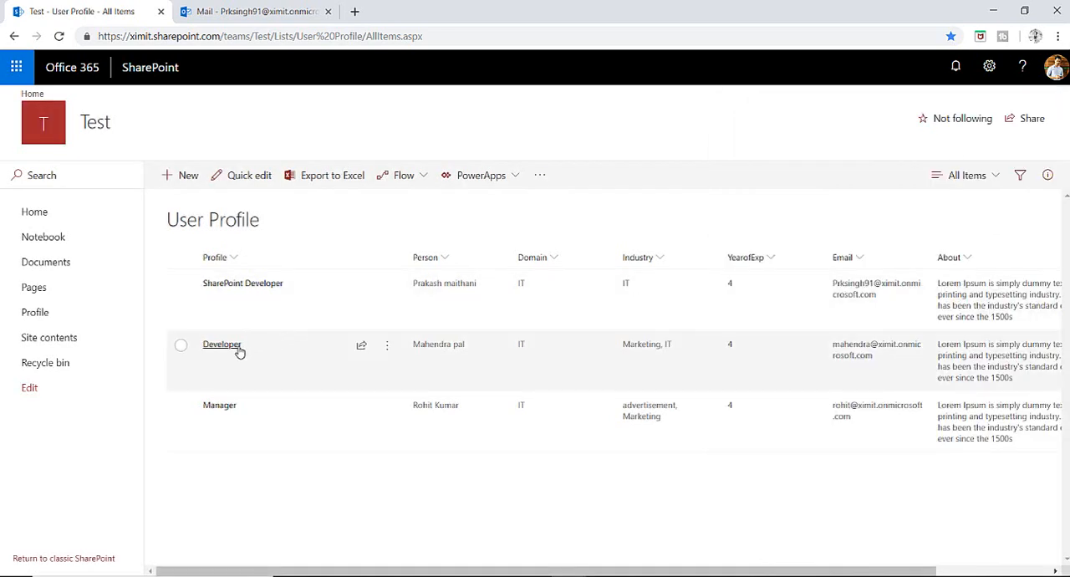
pyautogui.click(221, 344)
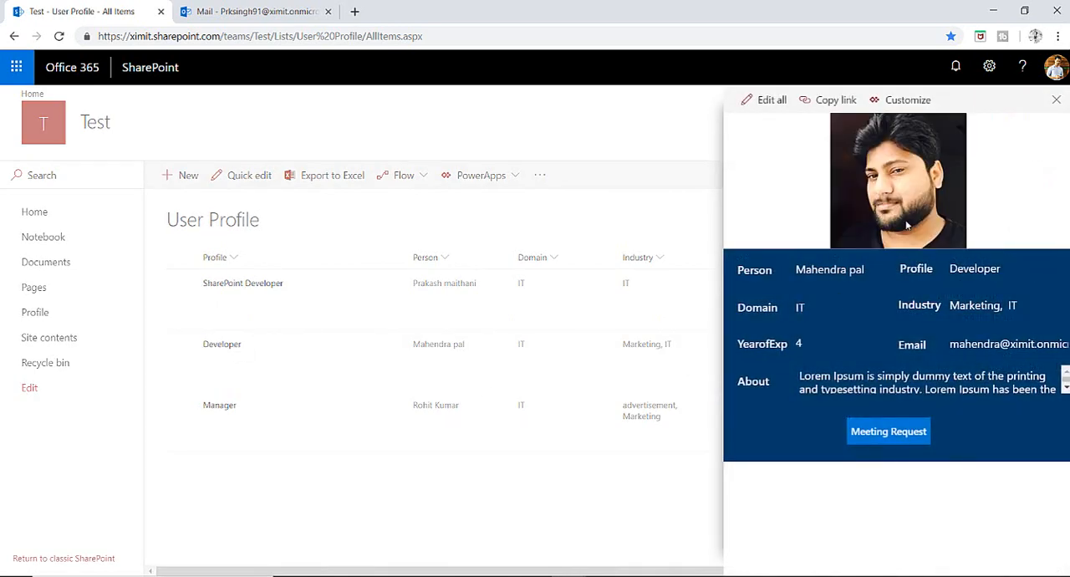
pyautogui.moveTo(859, 367)
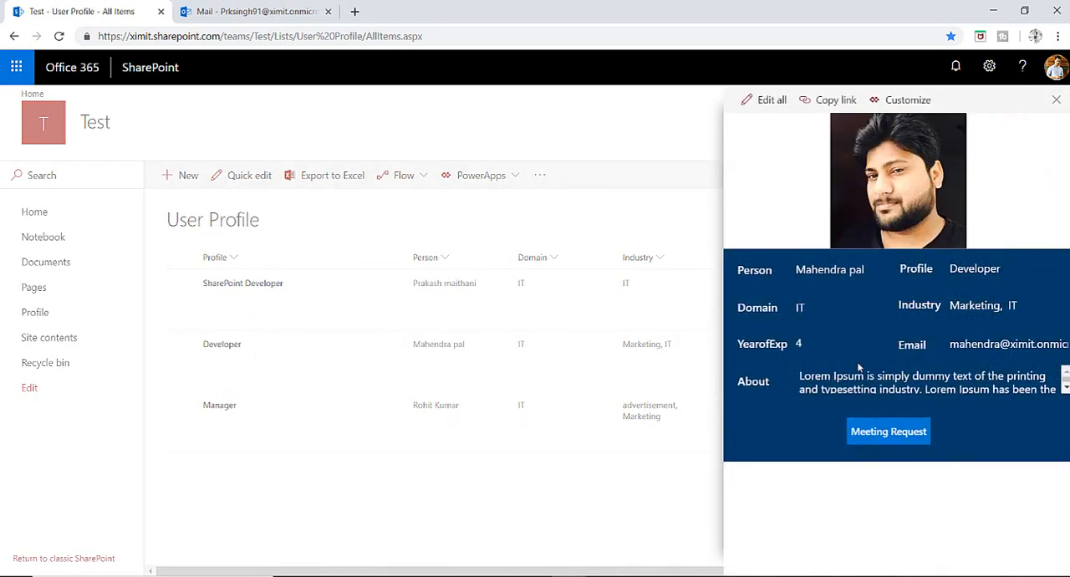
pyautogui.moveTo(873, 312)
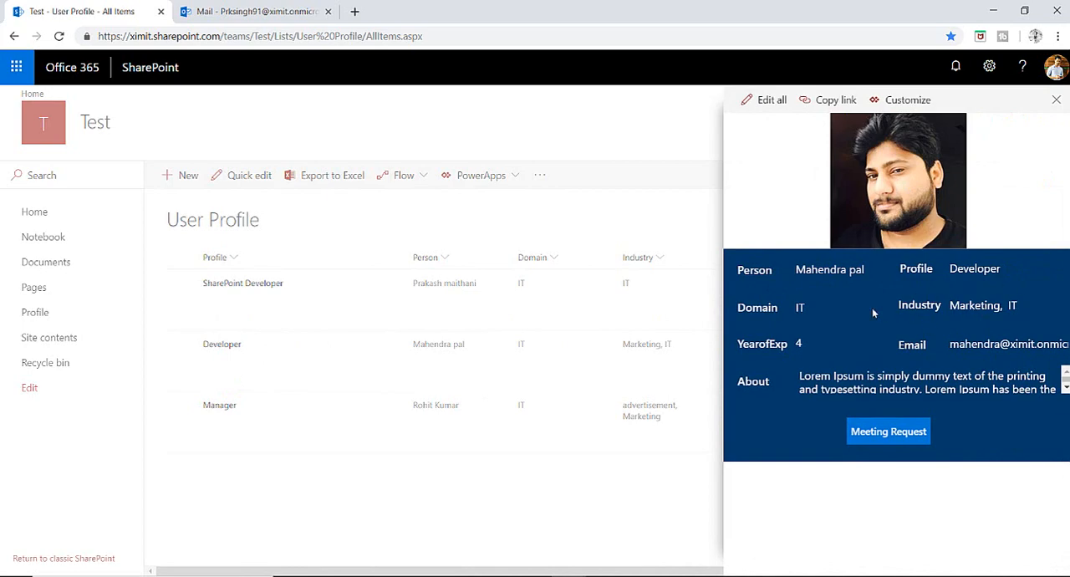
pyautogui.click(1057, 100)
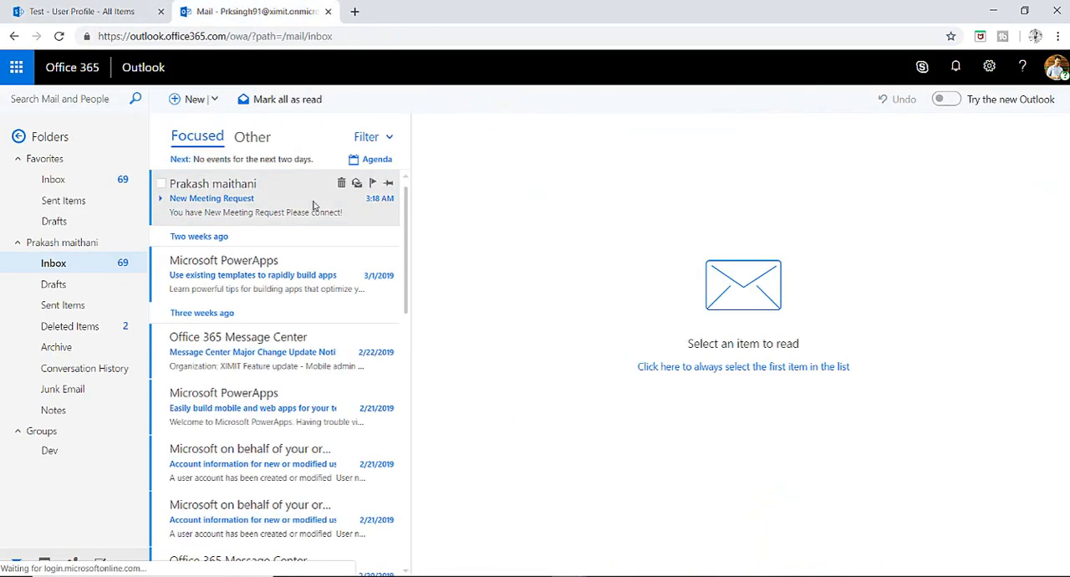
# Read the 'New Meeting Request' email in the Inbox, then return to the SharePoint tab.
pyautogui.click(210, 197)
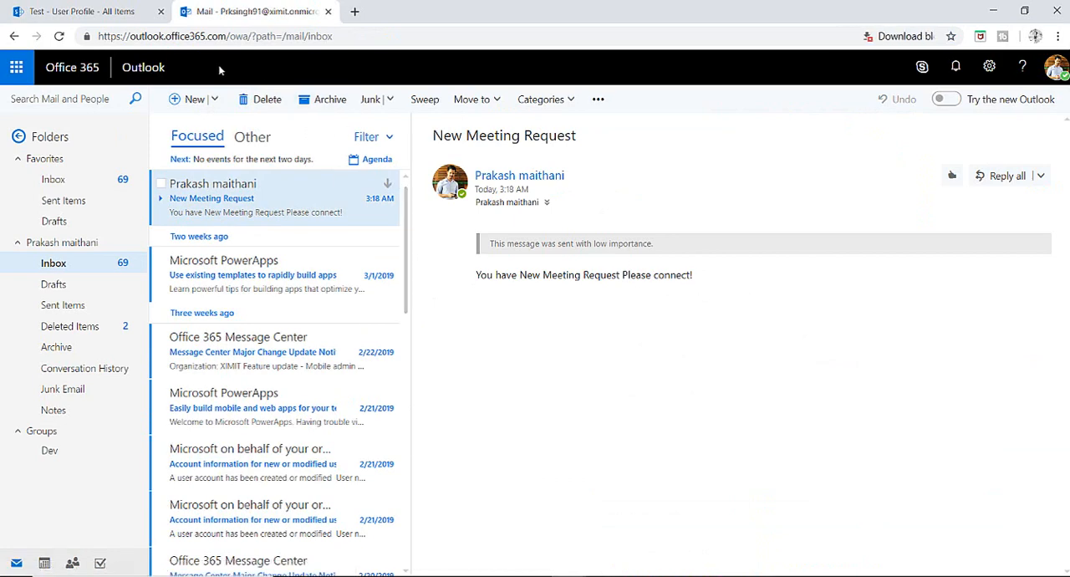
pyautogui.click(80, 10)
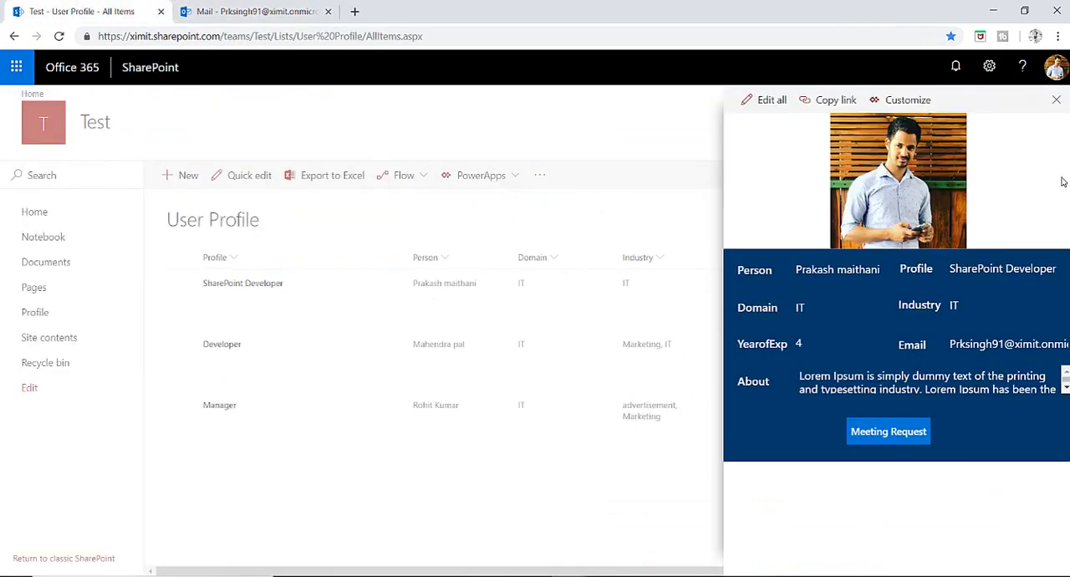
# Close the Developer profile form to return to the User Profile list.
pyautogui.click(1056, 100)
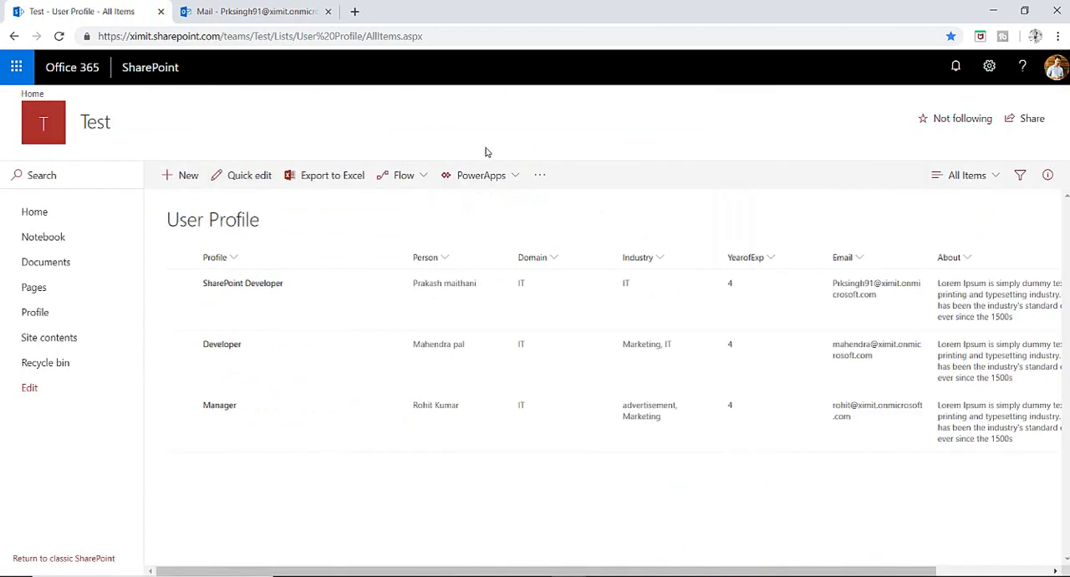
pyautogui.moveTo(500, 135)
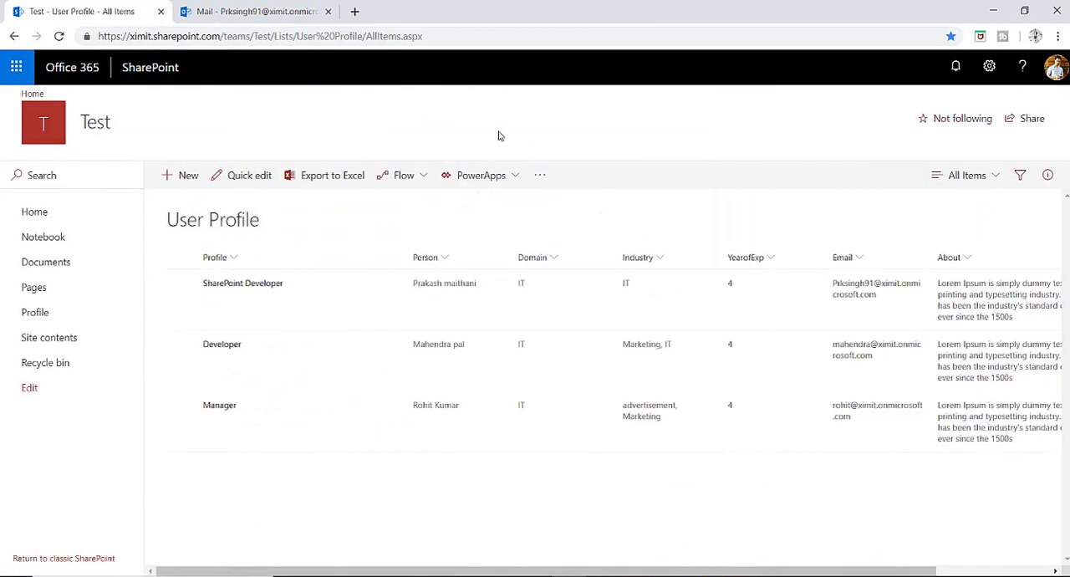
pyautogui.moveTo(499, 113)
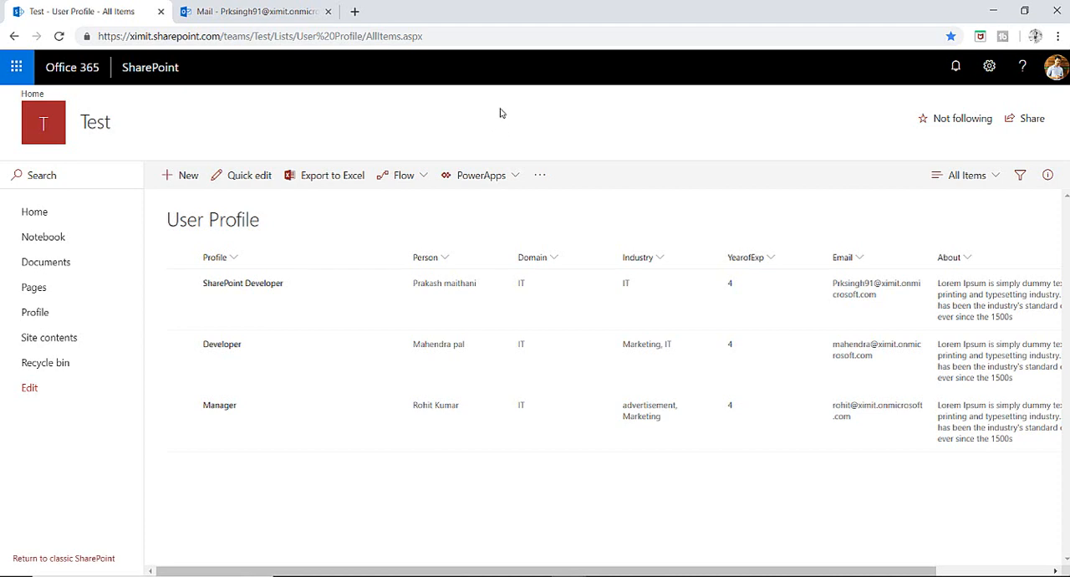